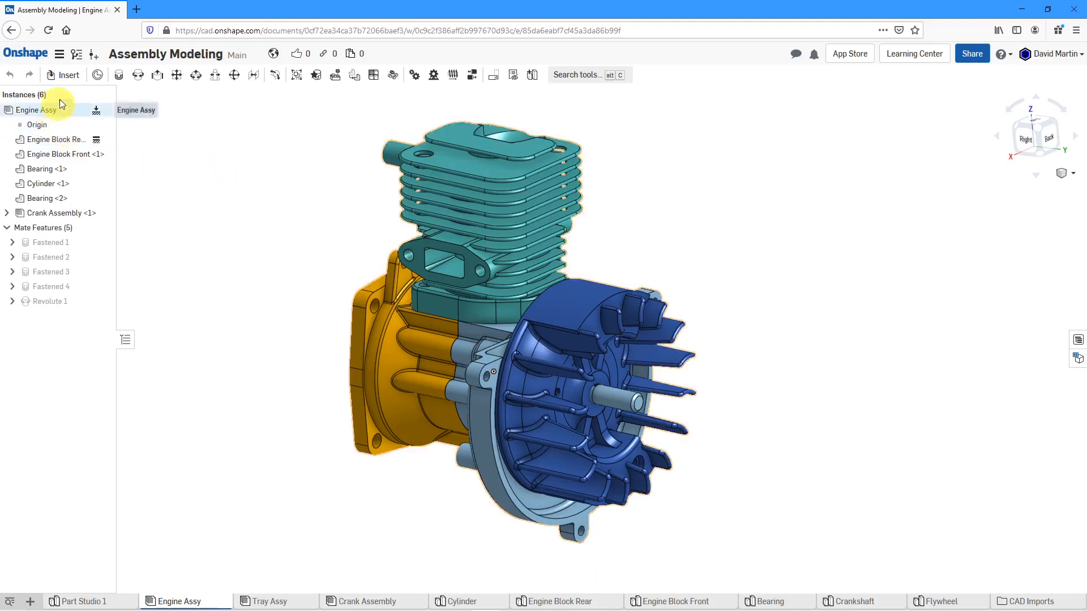
Bring up the Standard content fastener library from the Insert parts and assemblies dialog
{"action": "left_click", "coordinate": [68, 74]}
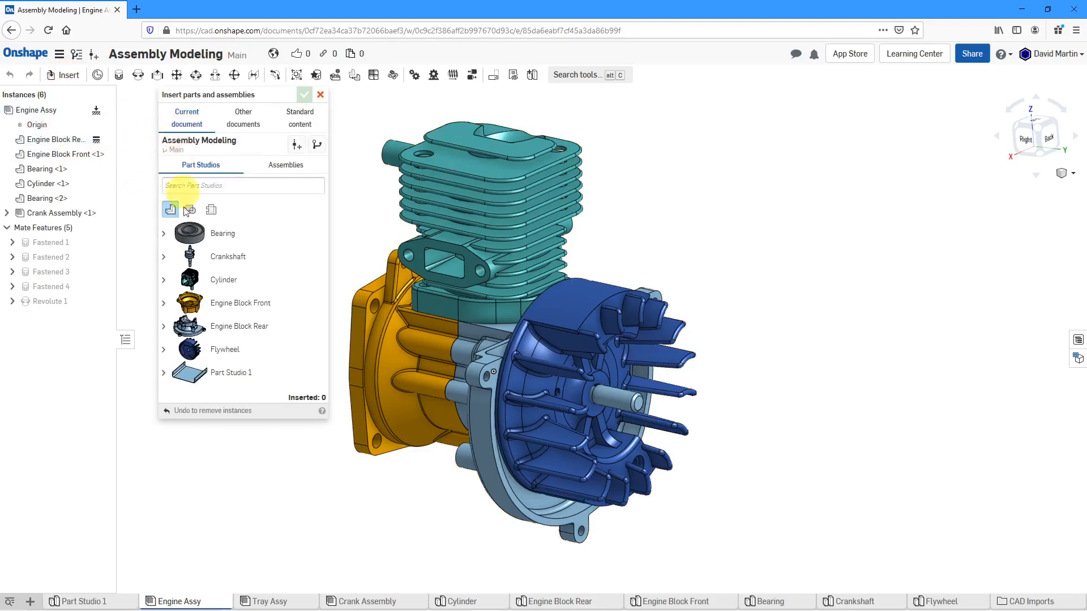
{"action": "left_click", "coordinate": [243, 118]}
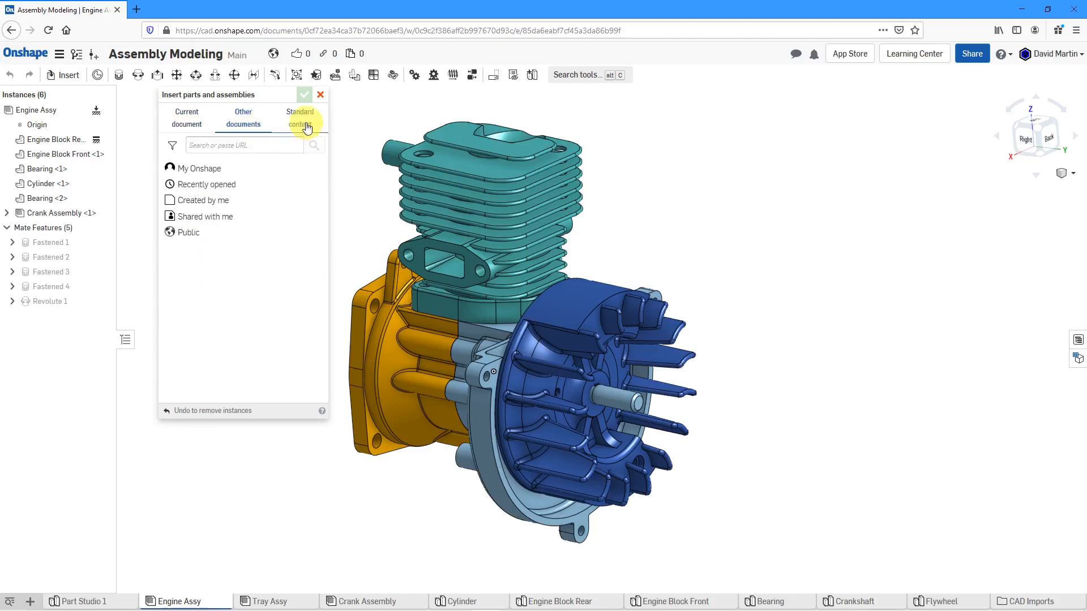
{"action": "left_click", "coordinate": [301, 117]}
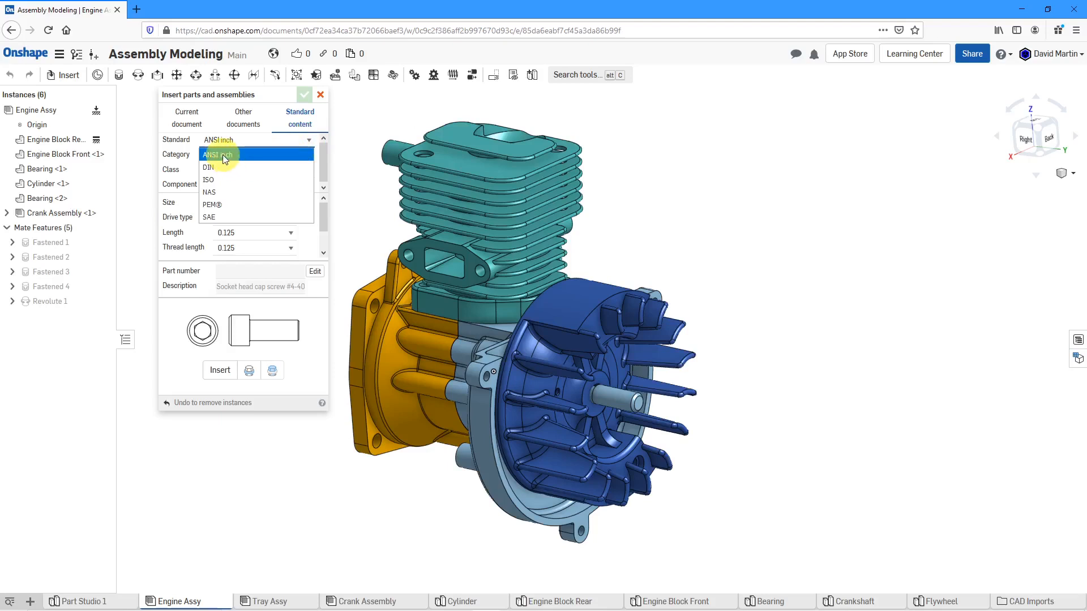
{"action": "left_click", "coordinate": [217, 155]}
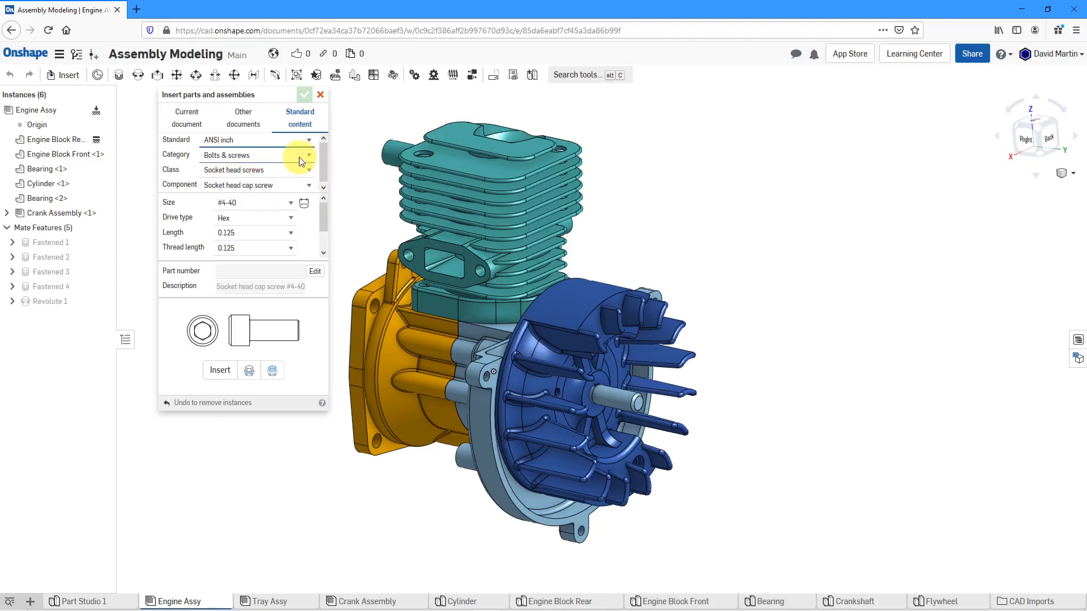
{"action": "left_click", "coordinate": [308, 155]}
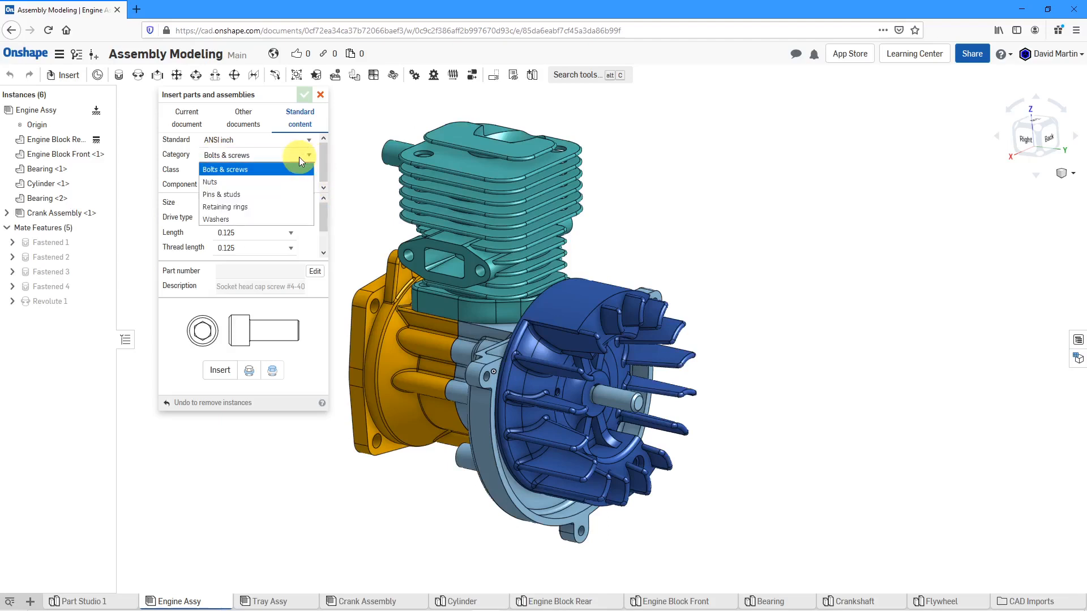
{"action": "left_click", "coordinate": [225, 169]}
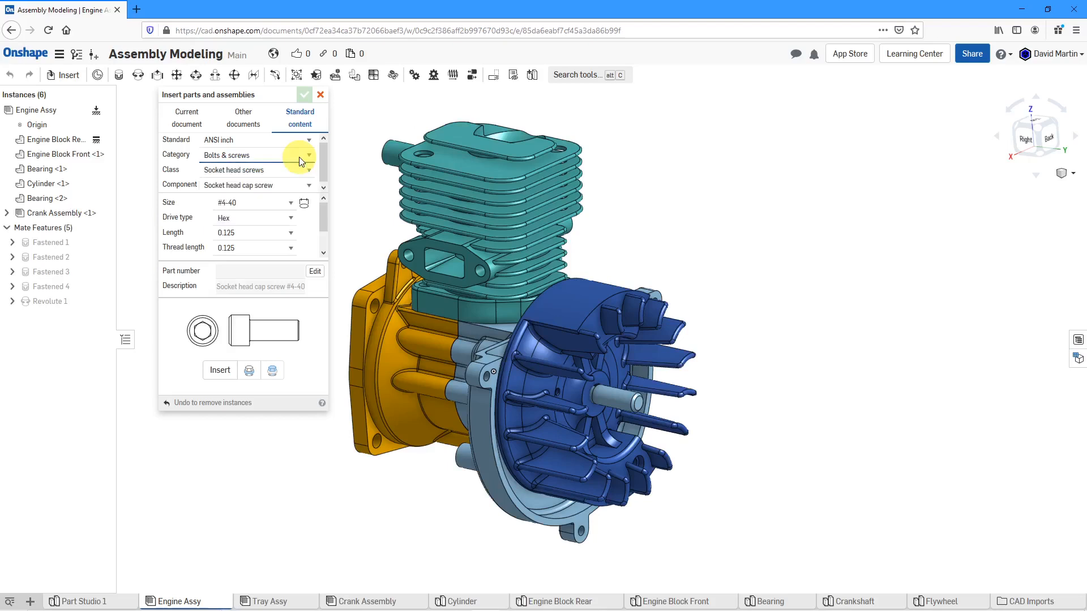
{"action": "left_click", "coordinate": [308, 170]}
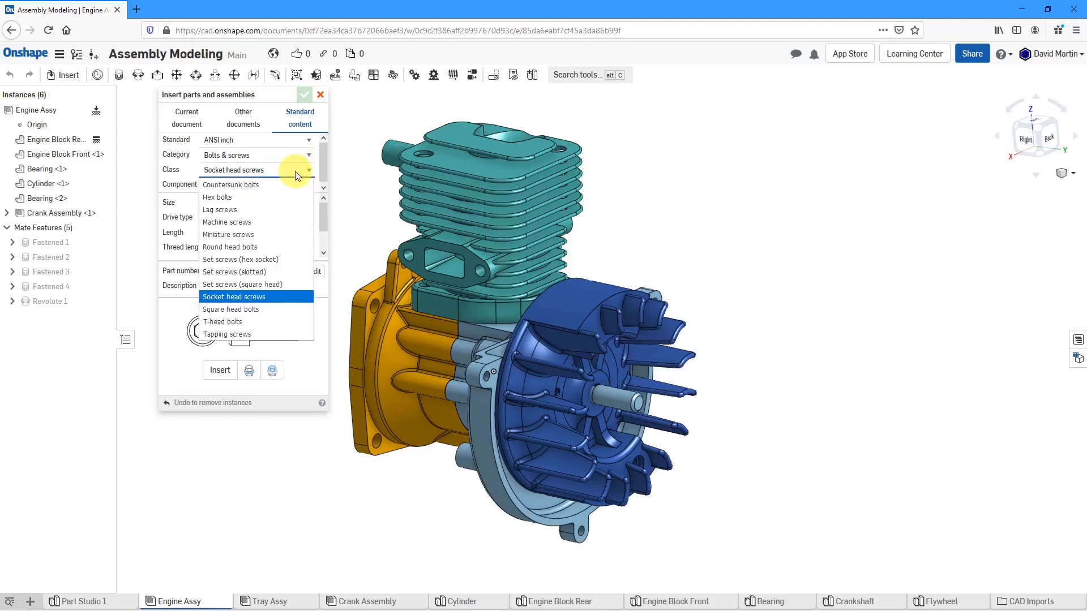
{"action": "left_click", "coordinate": [231, 184]}
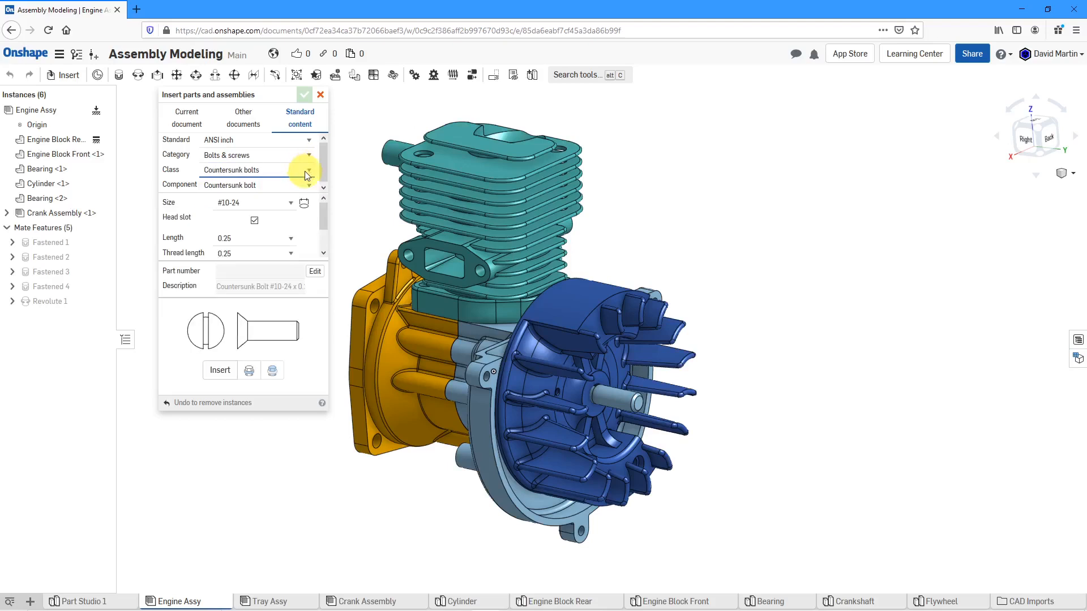
{"action": "left_click", "coordinate": [308, 169]}
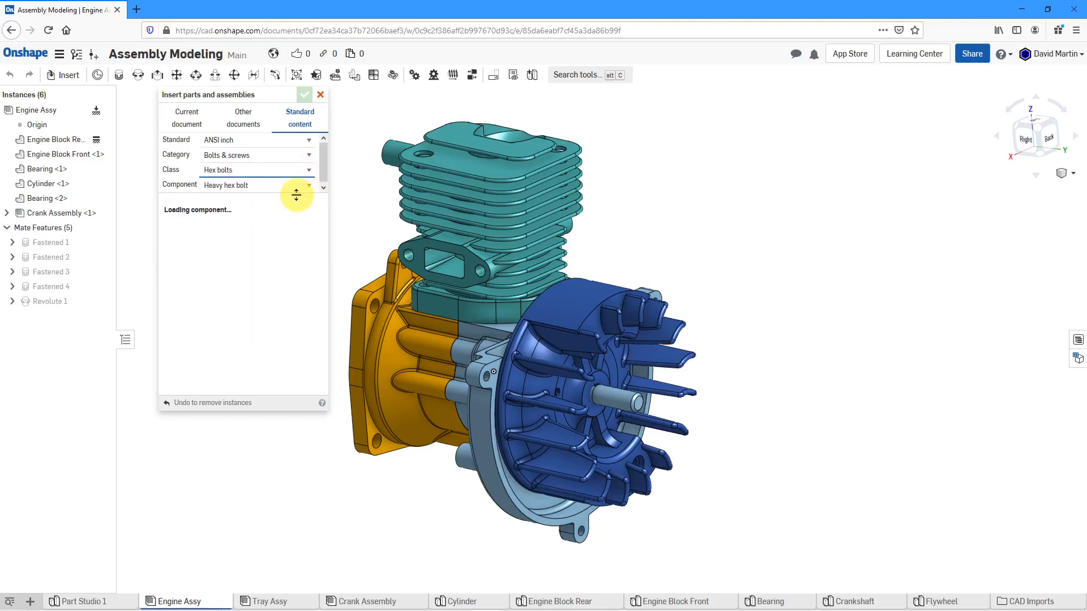
{"action": "left_click", "coordinate": [308, 170]}
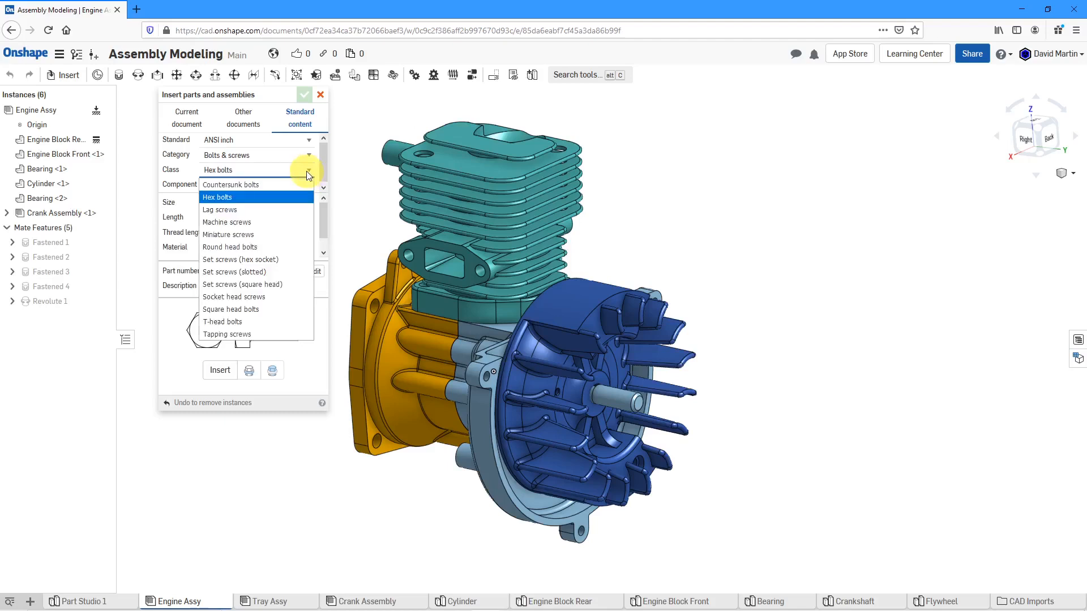
{"action": "left_click", "coordinate": [234, 297]}
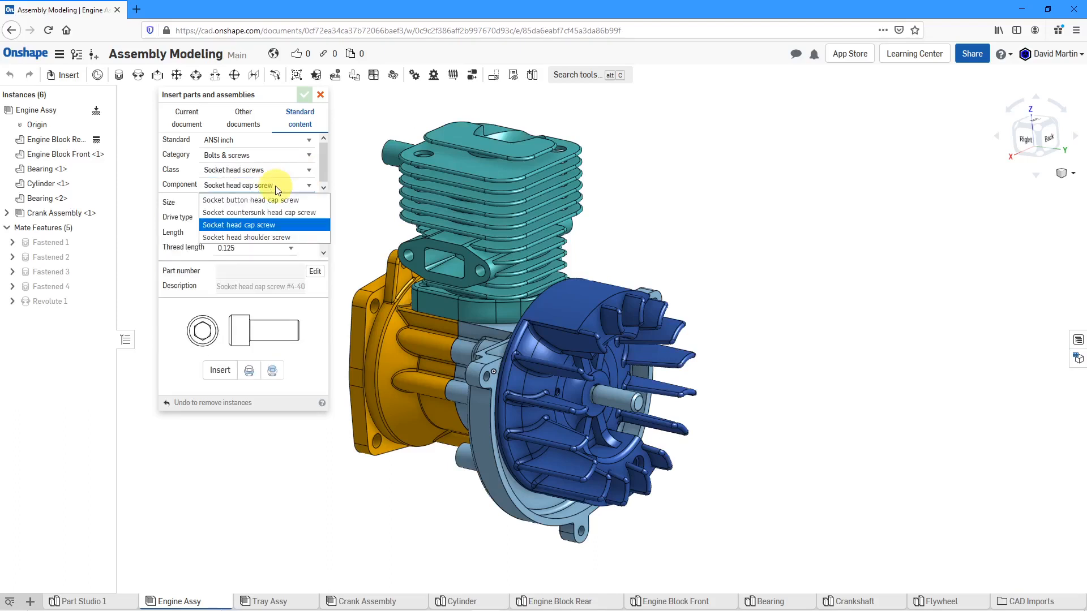
{"action": "left_click", "coordinate": [249, 200]}
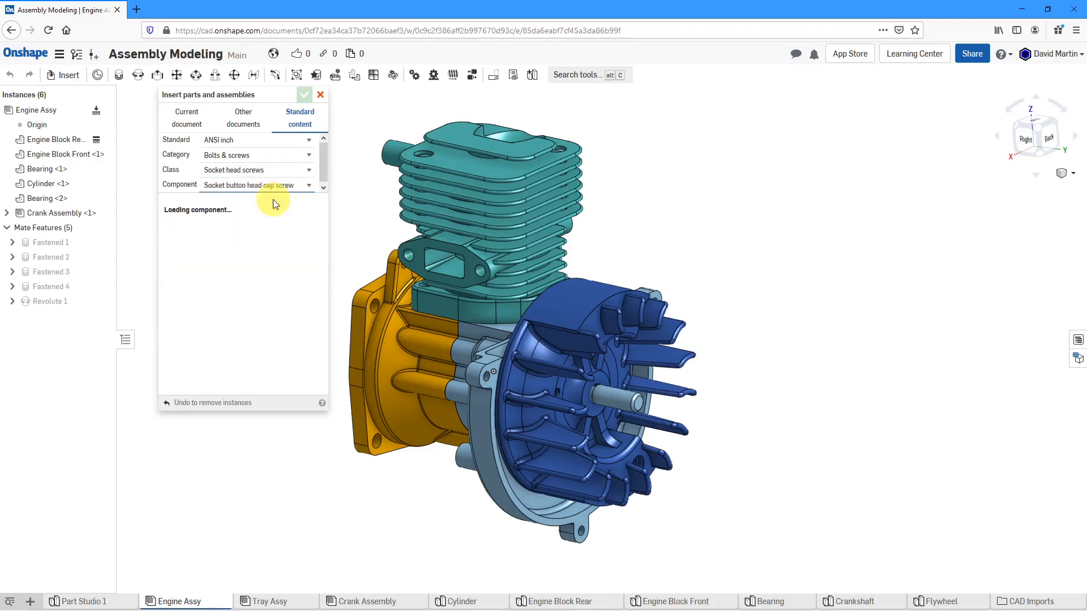
{"action": "left_click", "coordinate": [256, 185]}
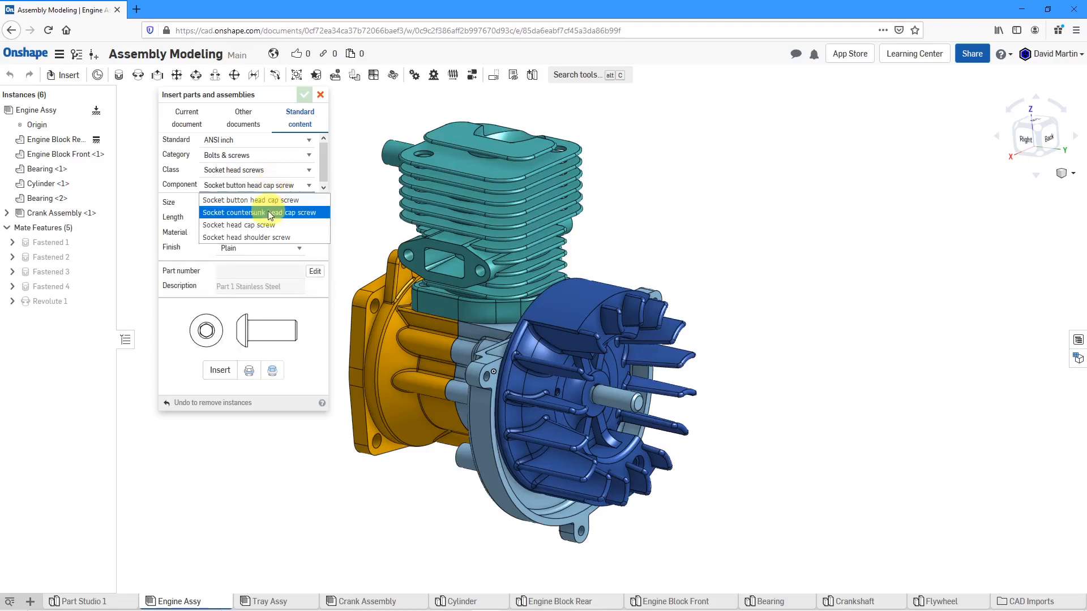
{"action": "left_click", "coordinate": [237, 225]}
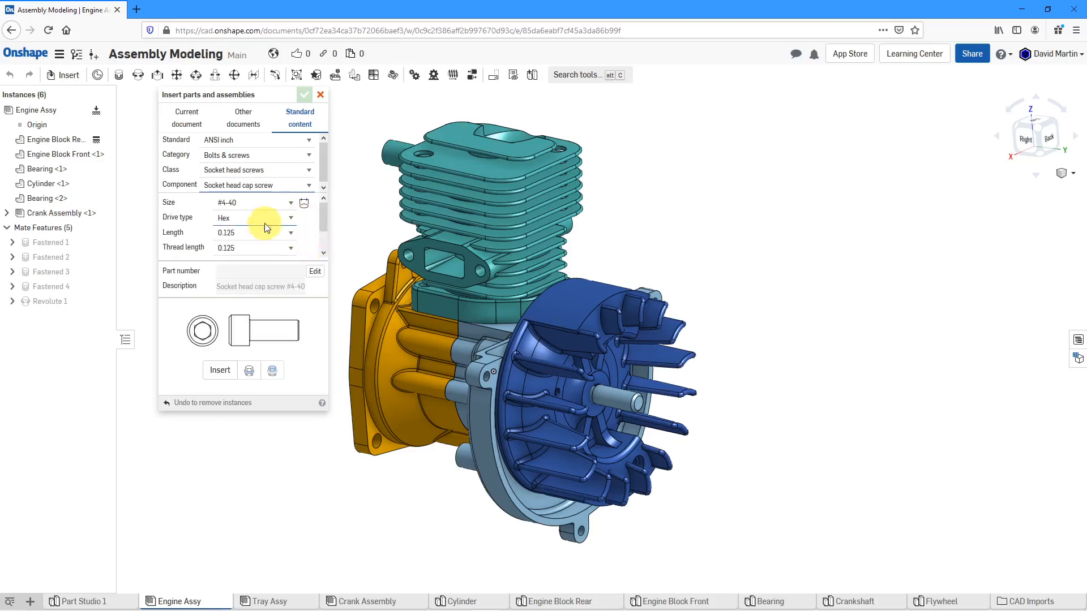
{"action": "mouse_move", "coordinate": [518, 275]}
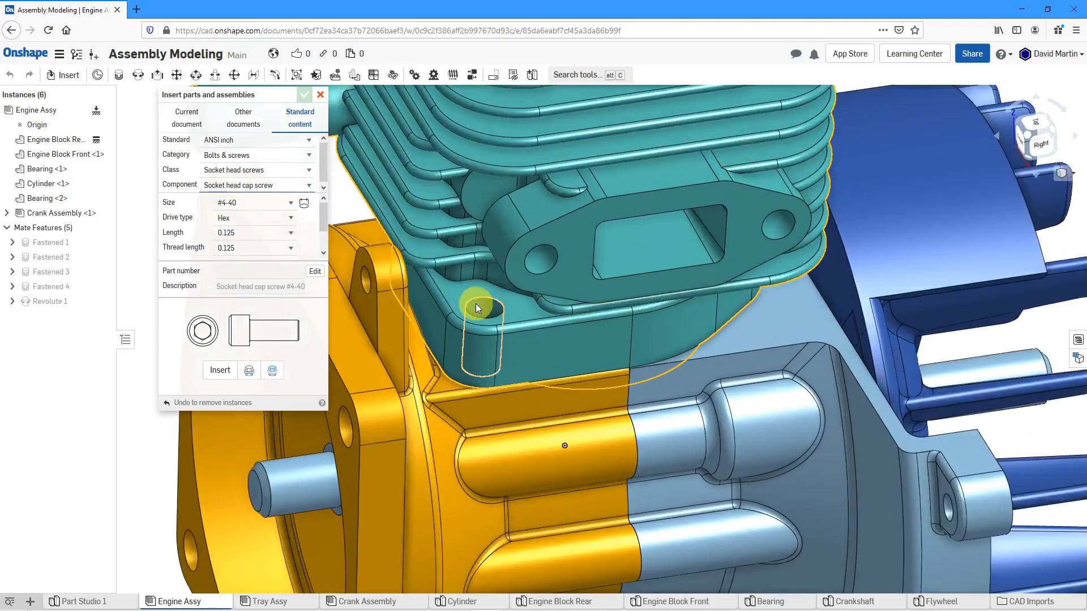
{"action": "mouse_move", "coordinate": [303, 203]}
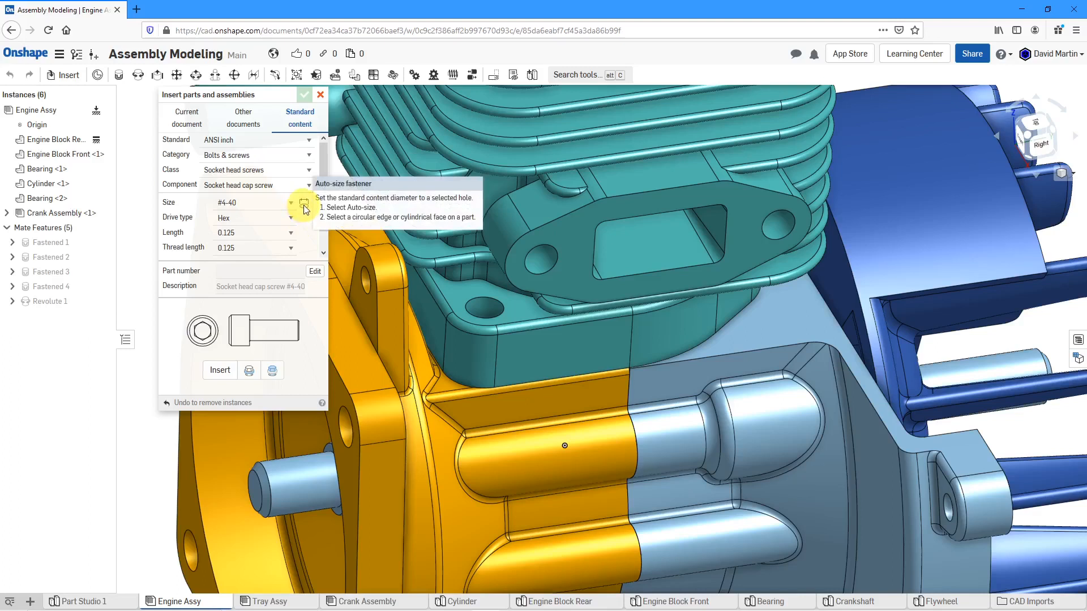
Auto-size the cap screw to #12-24 from the cylinder hole and set its length to 0.75
{"action": "left_click", "coordinate": [304, 203]}
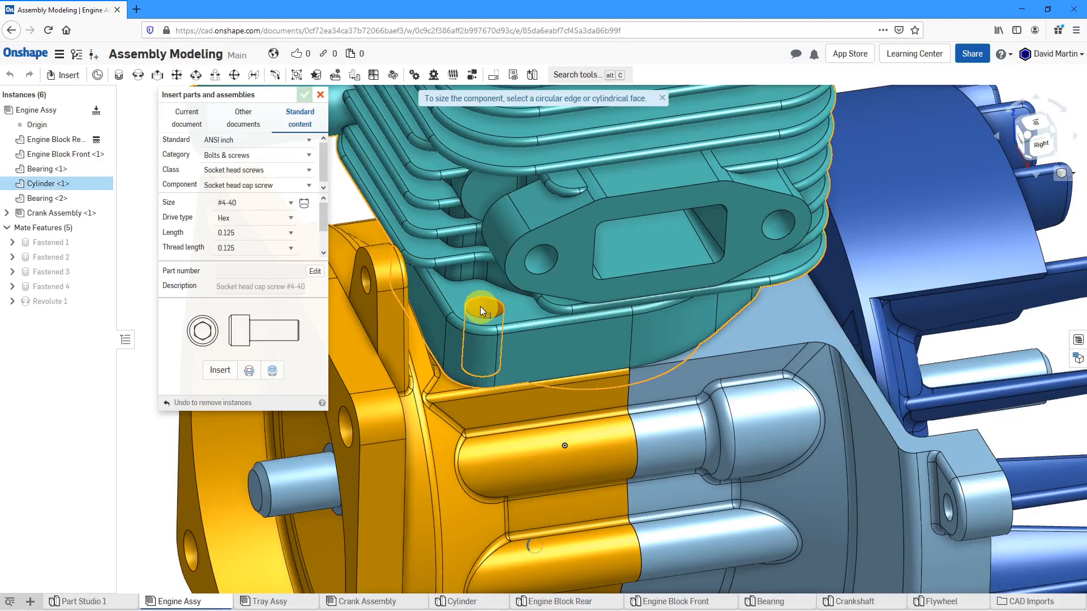
{"action": "left_click", "coordinate": [483, 310]}
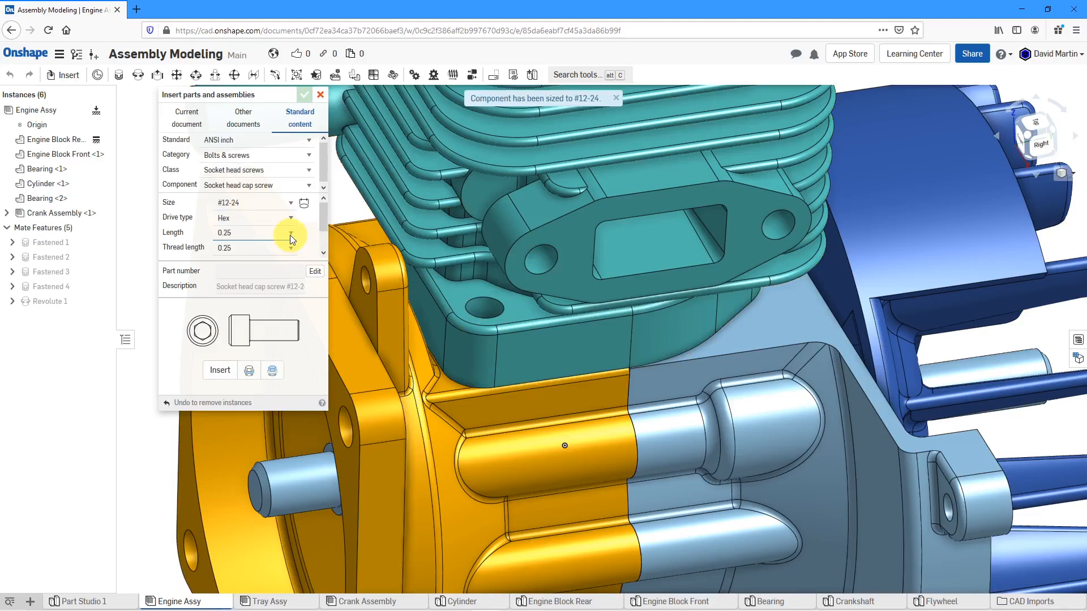
{"action": "left_click", "coordinate": [290, 232]}
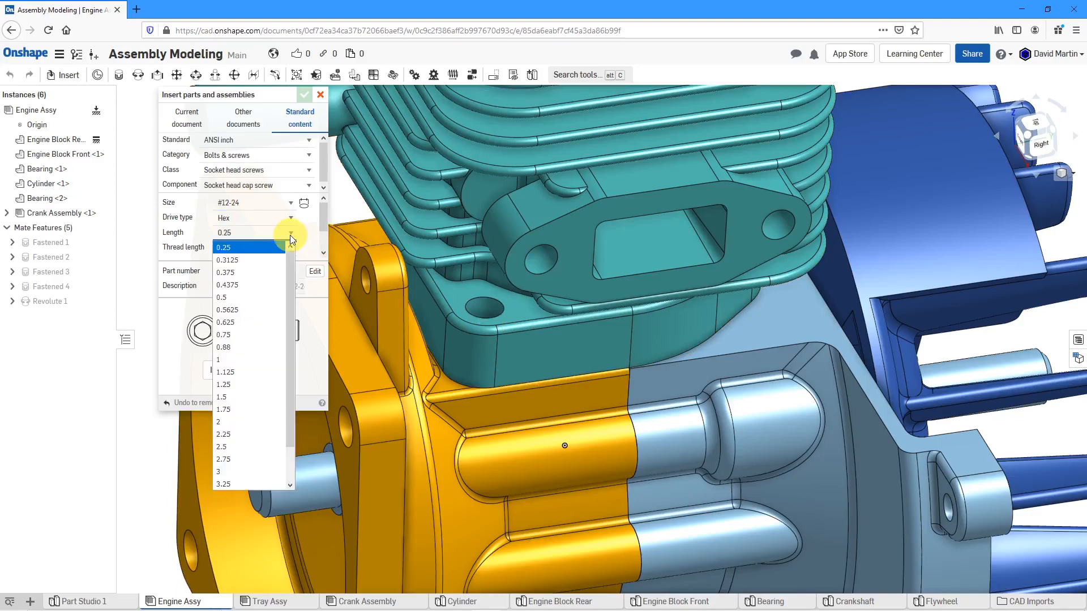
{"action": "left_click", "coordinate": [223, 334]}
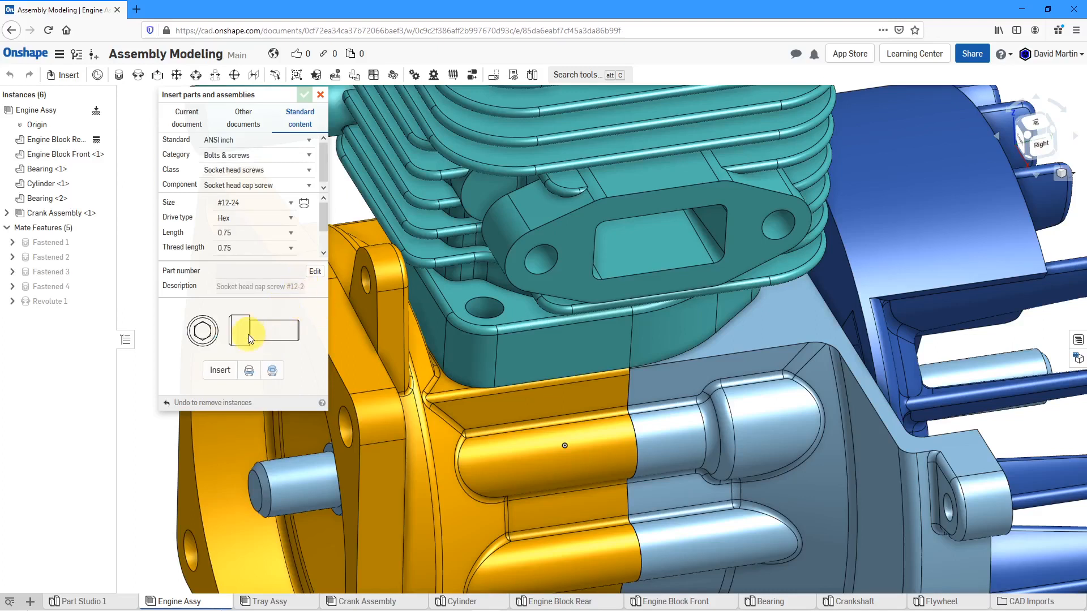
{"action": "mouse_move", "coordinate": [219, 369]}
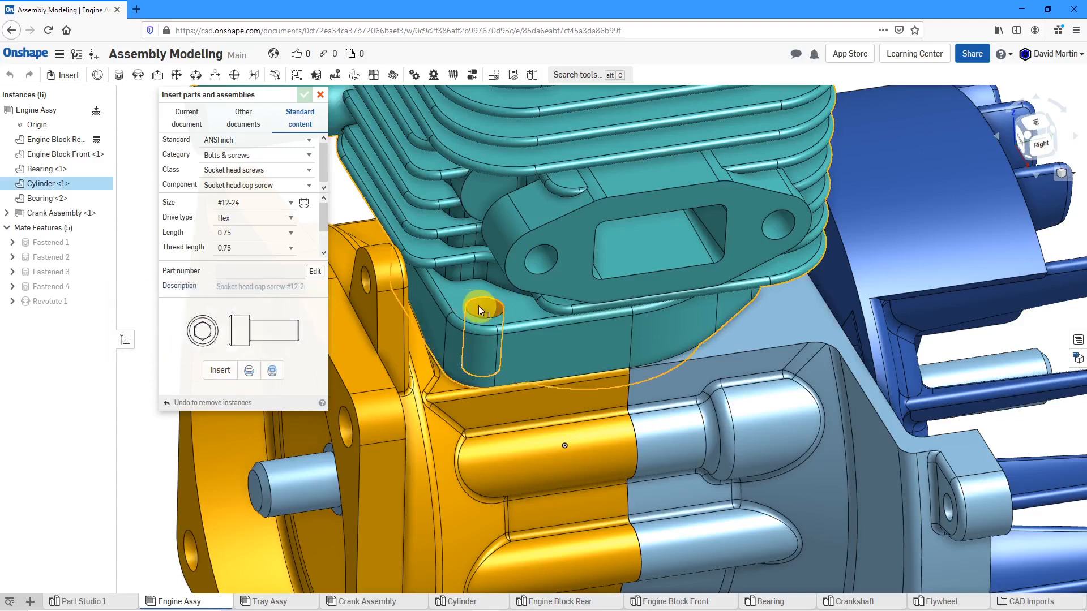
Insert two #12-24 × 0.75 cap screws into the cylinder holes and finish the insertion
{"action": "left_click", "coordinate": [220, 370]}
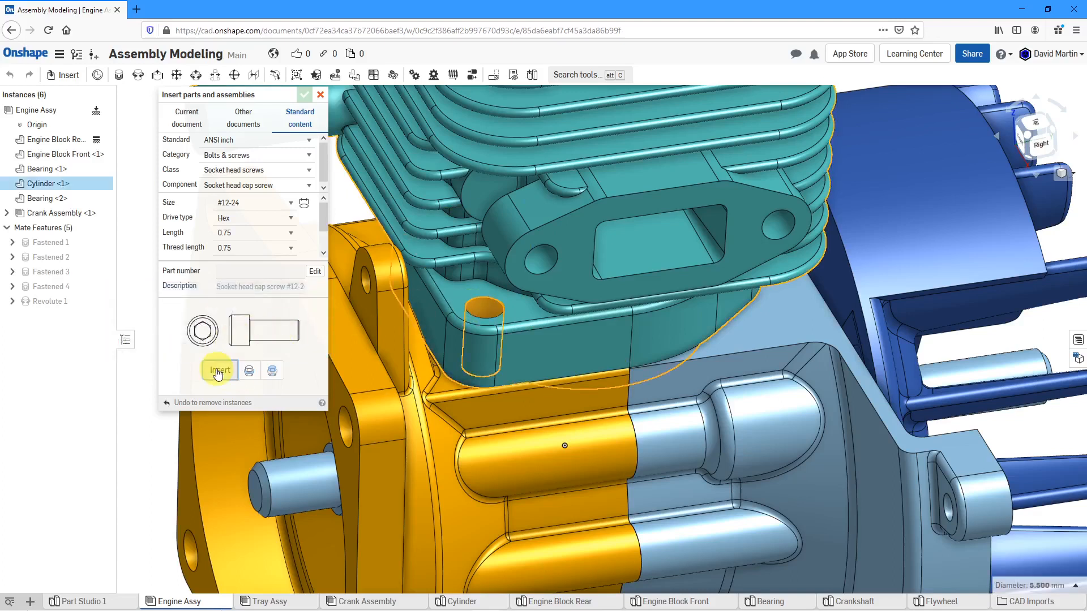
{"action": "left_click", "coordinate": [219, 369]}
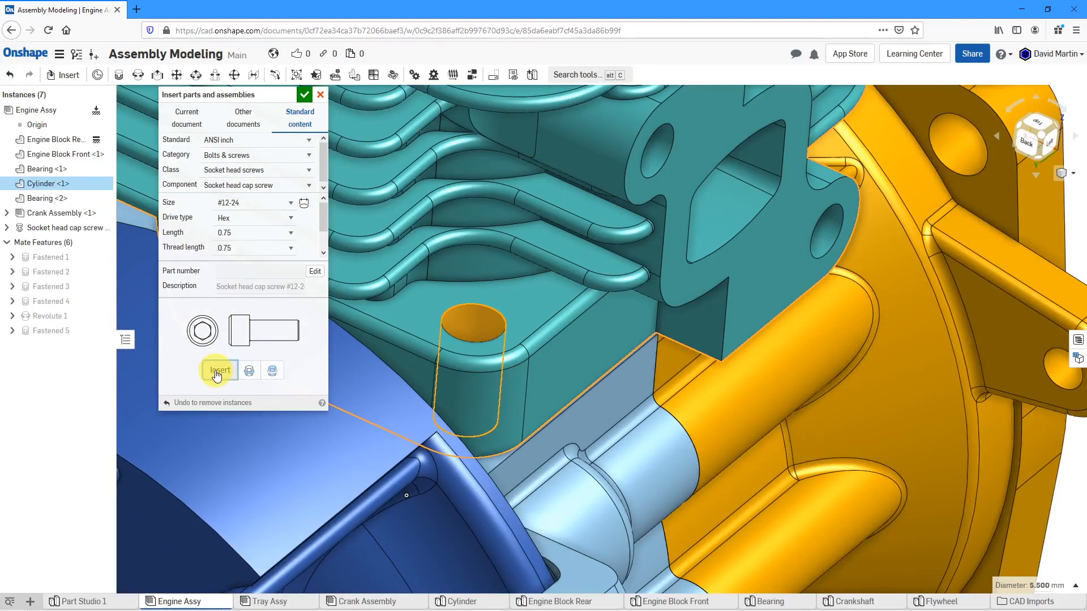
{"action": "left_click", "coordinate": [219, 370]}
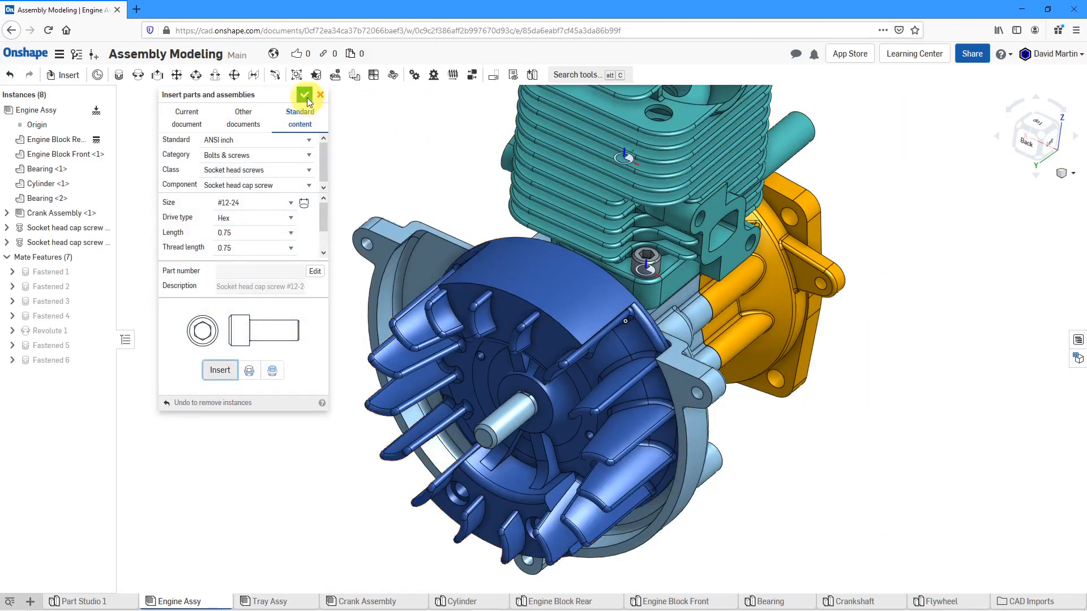
{"action": "left_click", "coordinate": [305, 95]}
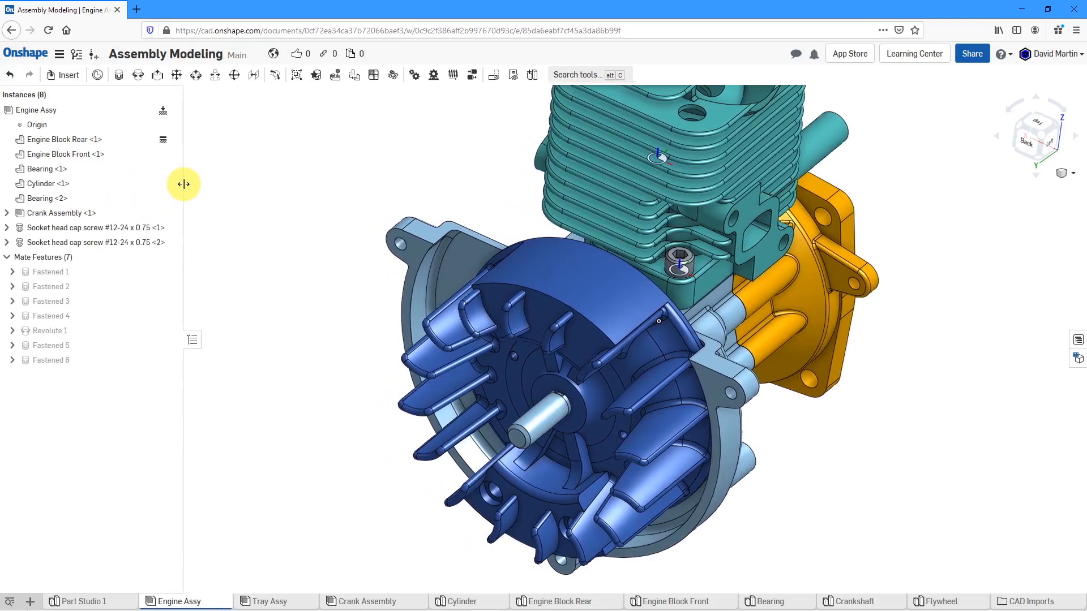
{"action": "mouse_move", "coordinate": [115, 247]}
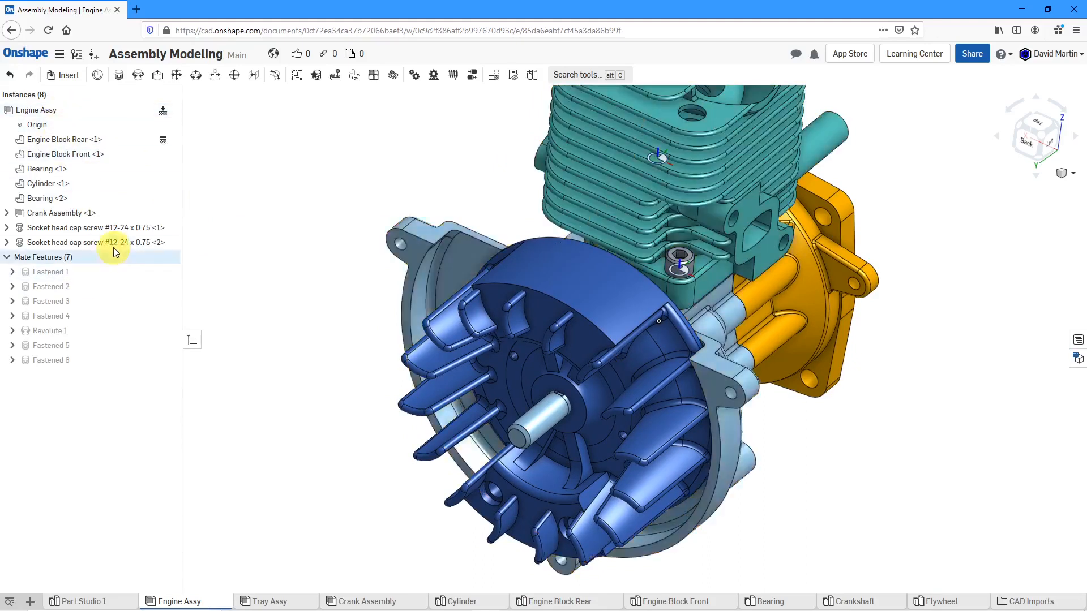
{"action": "mouse_move", "coordinate": [170, 235]}
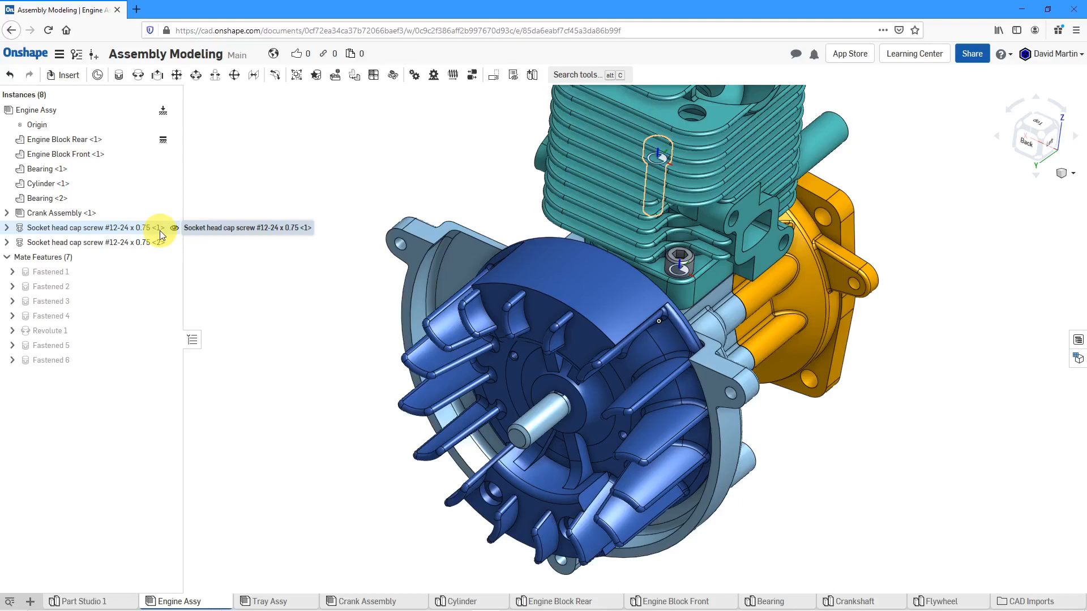
{"action": "mouse_move", "coordinate": [158, 245]}
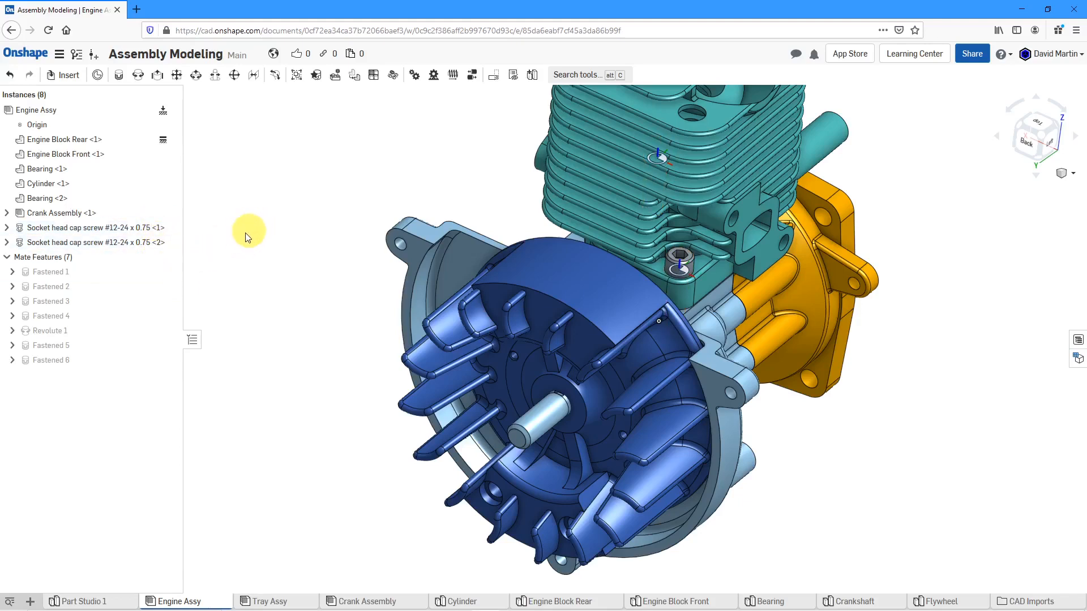
{"action": "mouse_move", "coordinate": [269, 250]}
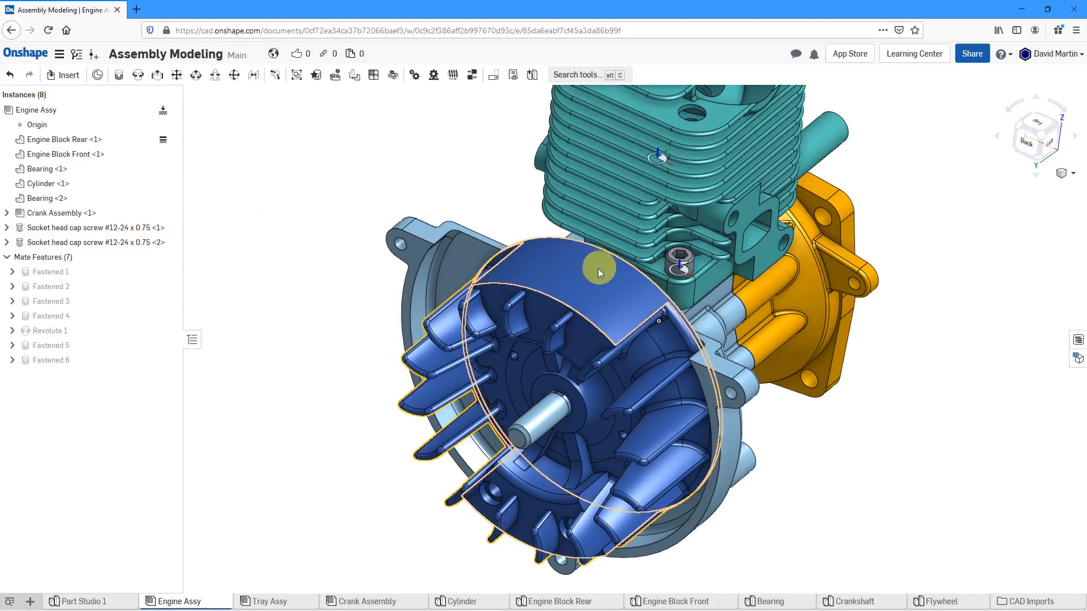
Hide the flywheel to expose the crankshaft end and engine block behind it
{"action": "right_click", "coordinate": [596, 274]}
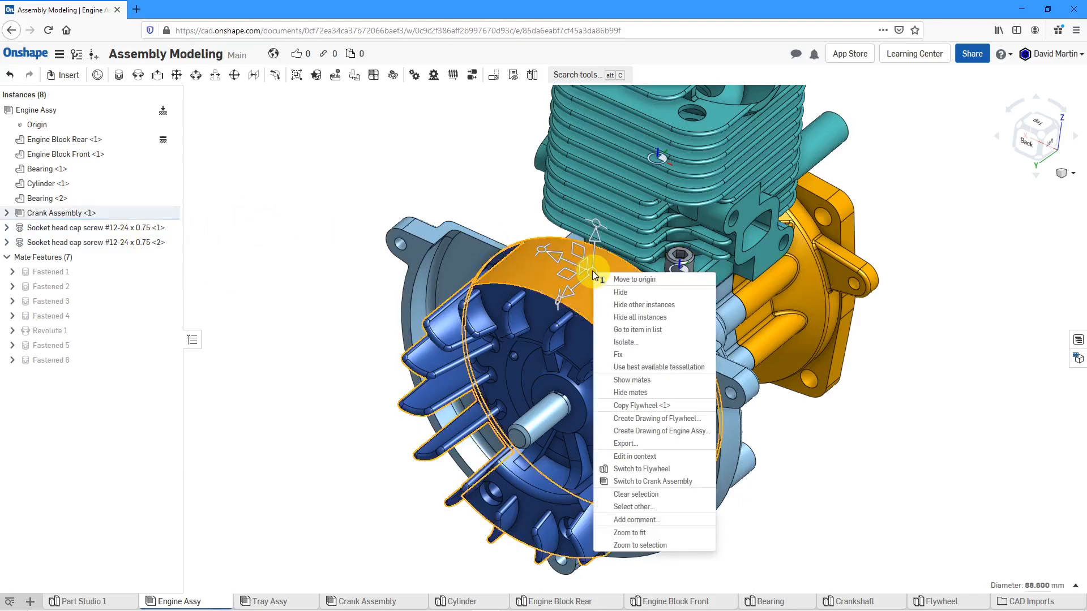
{"action": "left_click", "coordinate": [620, 292]}
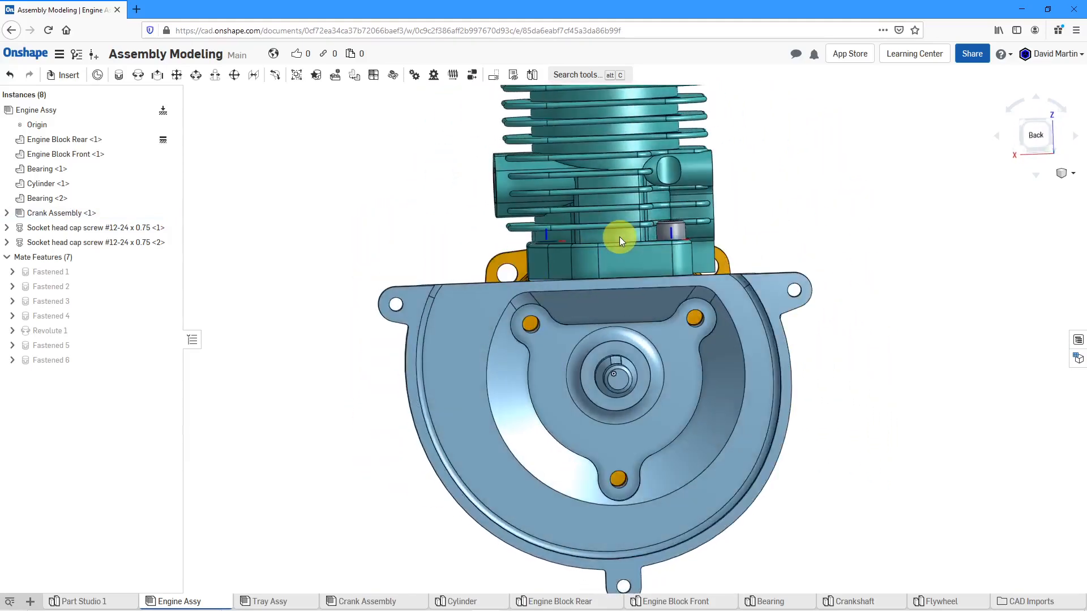
{"action": "scroll", "scroll_direction": "up", "scroll_amount": 3}
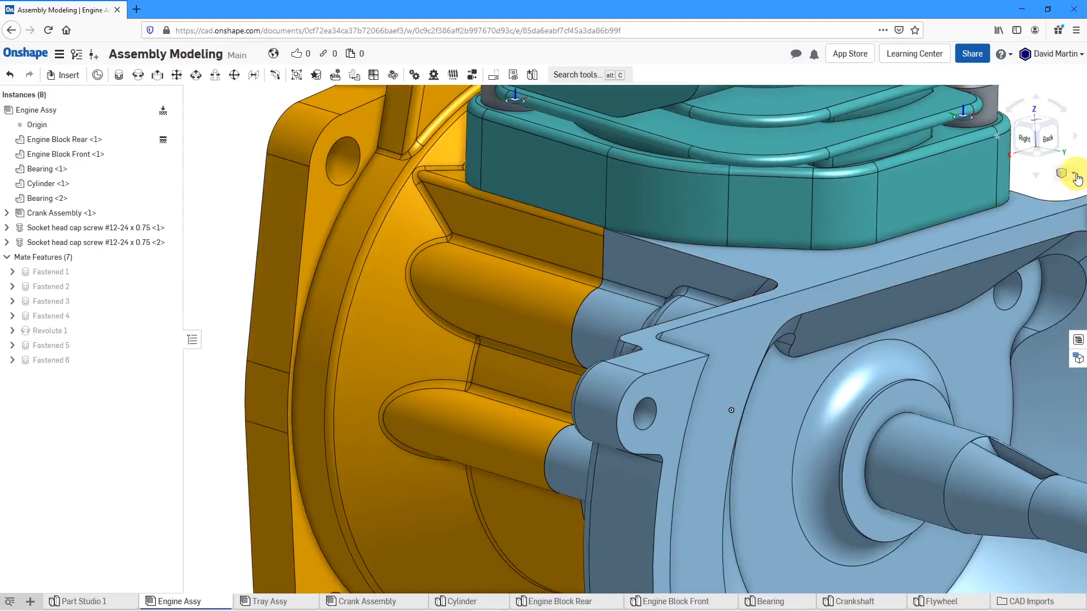
Switch the display to translucent, then to hidden edges visible line drawing
{"action": "left_click", "coordinate": [1073, 173]}
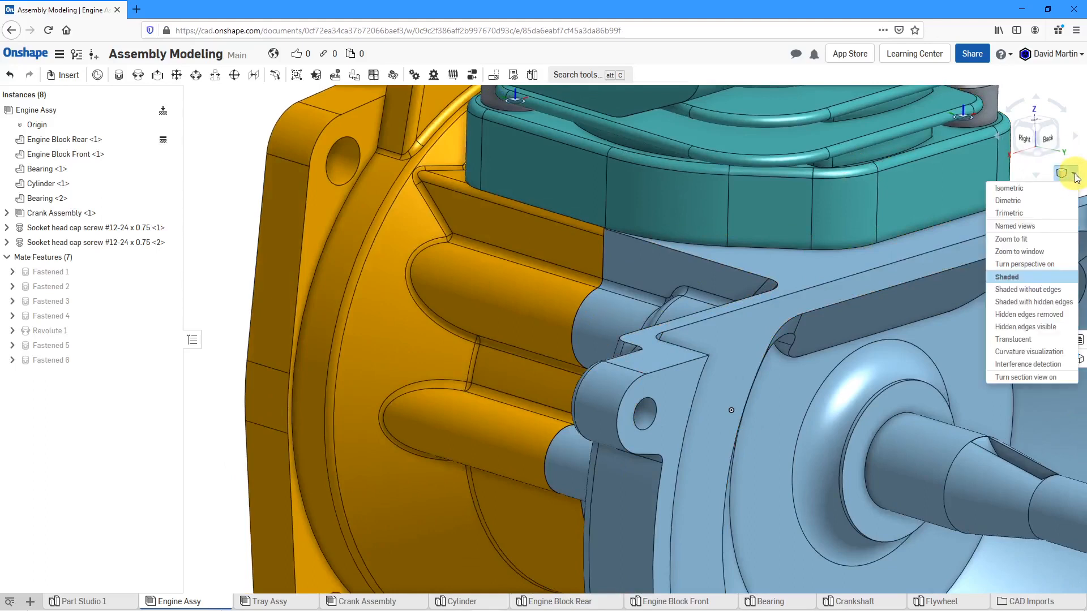
{"action": "left_click", "coordinate": [1026, 327]}
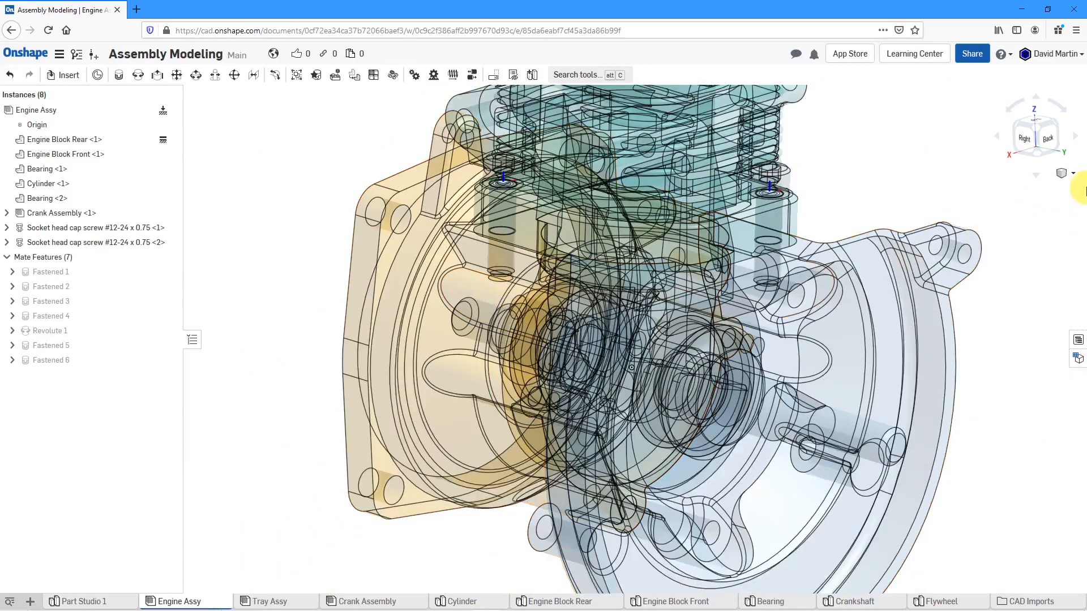
{"action": "left_click", "coordinate": [1067, 172]}
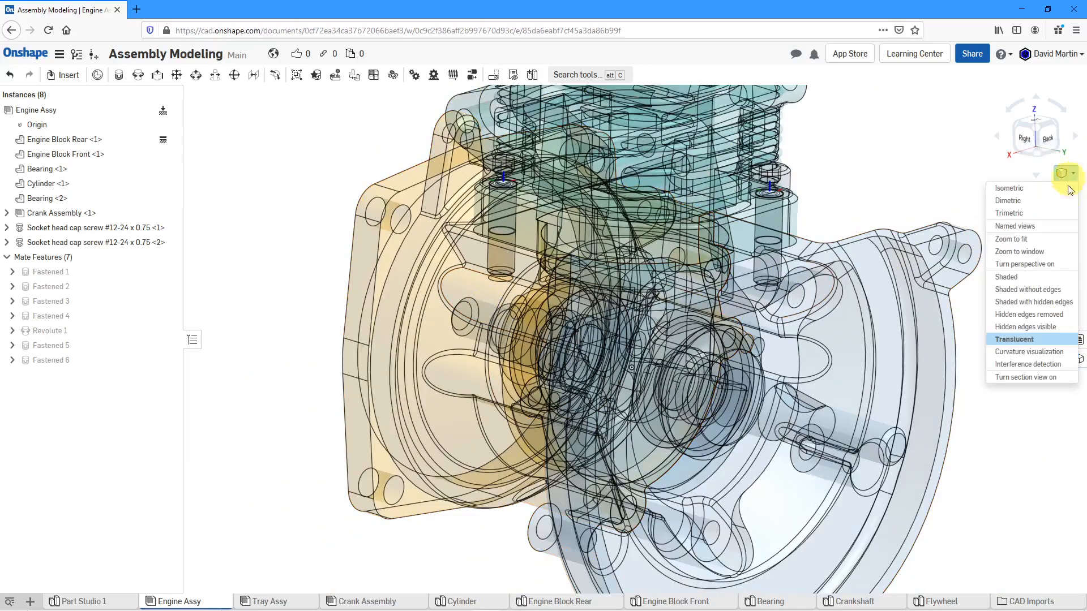
{"action": "mouse_move", "coordinate": [1026, 327]}
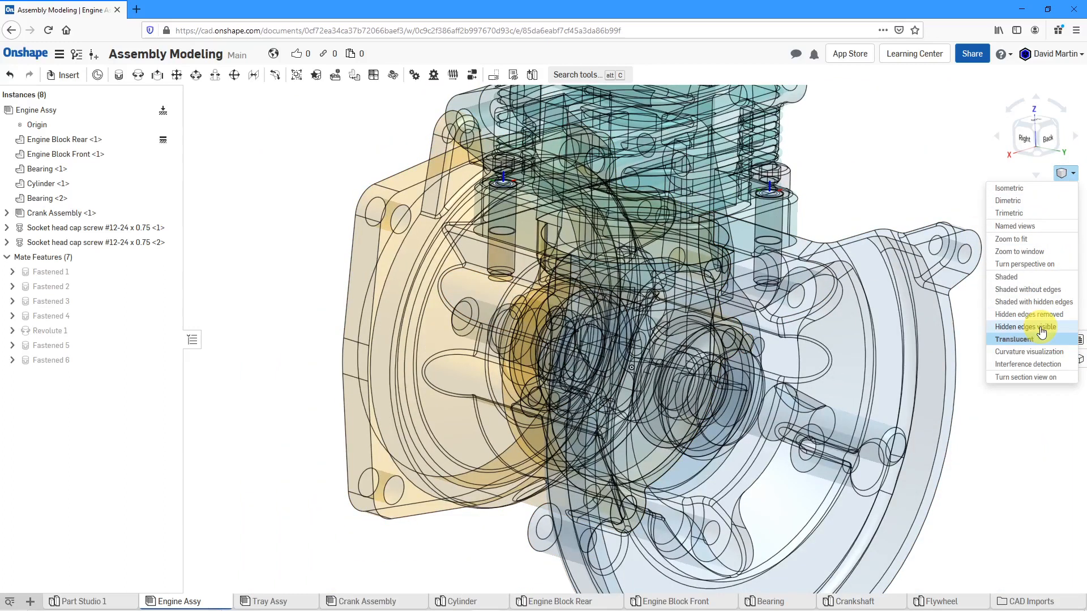
{"action": "left_click", "coordinate": [1024, 326]}
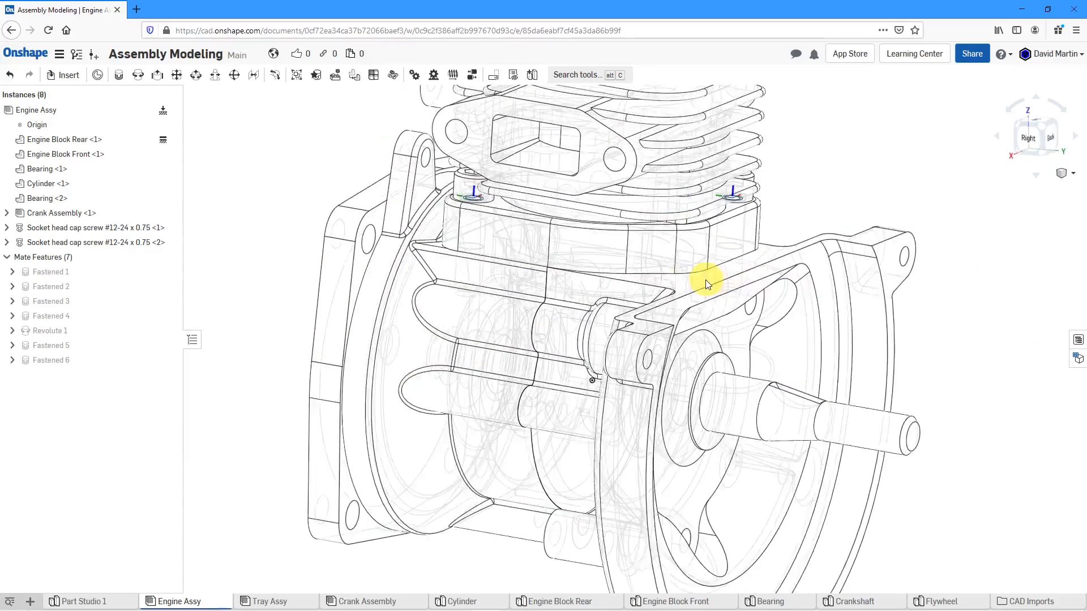
Inspect and select the hole geometry through the engine block
{"action": "scroll", "scroll_direction": "up", "scroll_amount": 3}
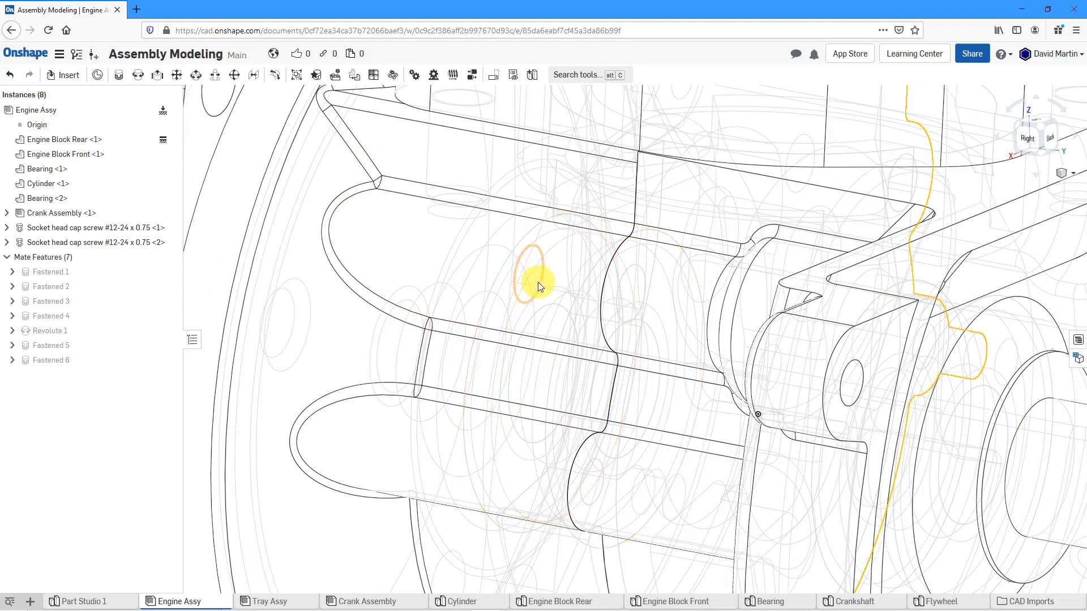
{"action": "left_click", "coordinate": [530, 266]}
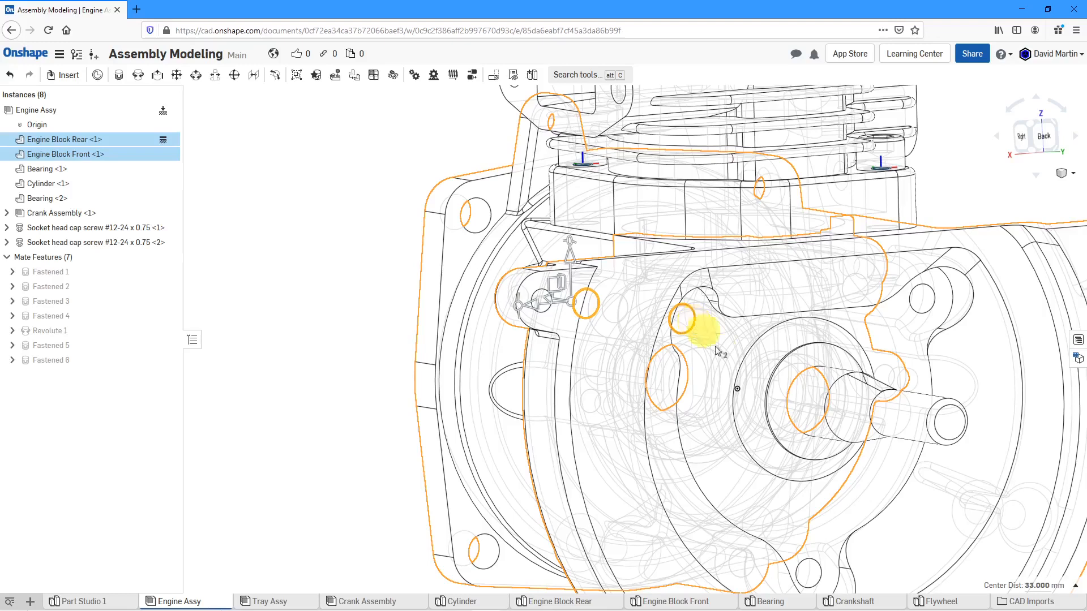
{"action": "mouse_move", "coordinate": [322, 291]}
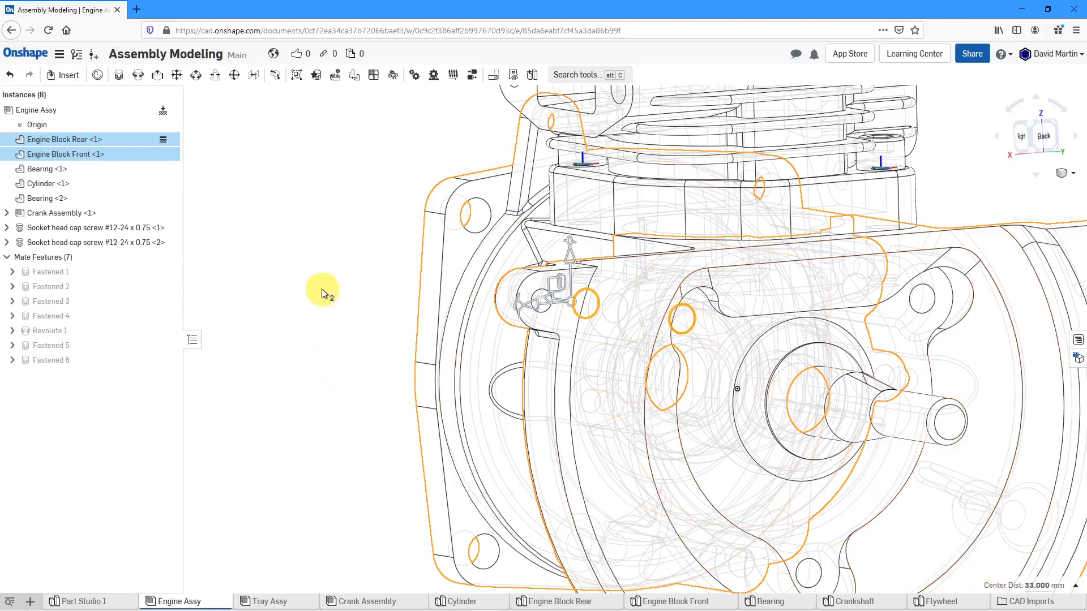
{"action": "mouse_move", "coordinate": [509, 232]}
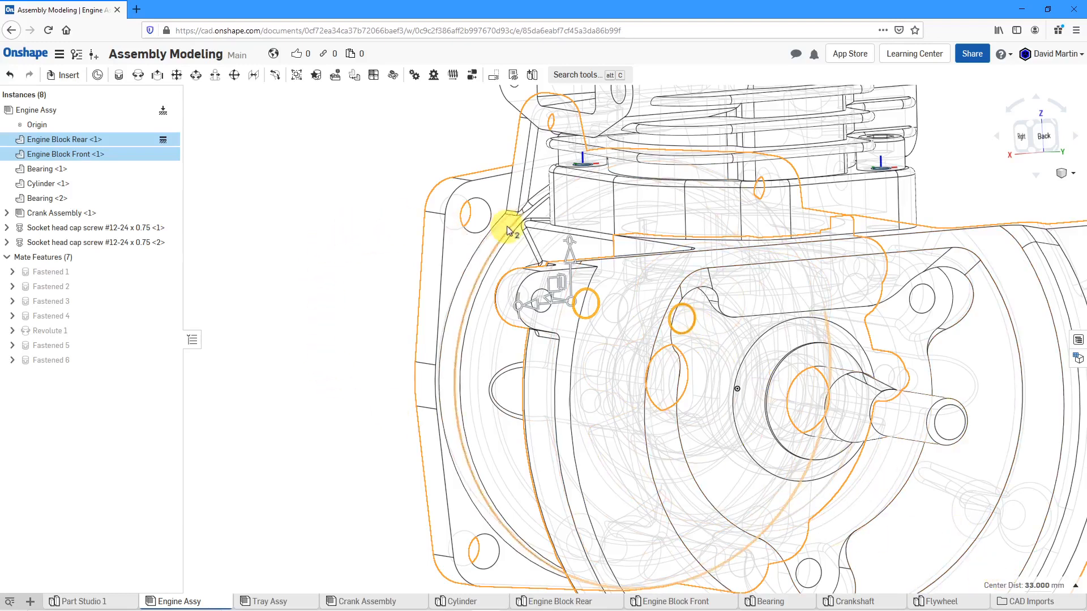
{"action": "left_click", "coordinate": [1065, 173]}
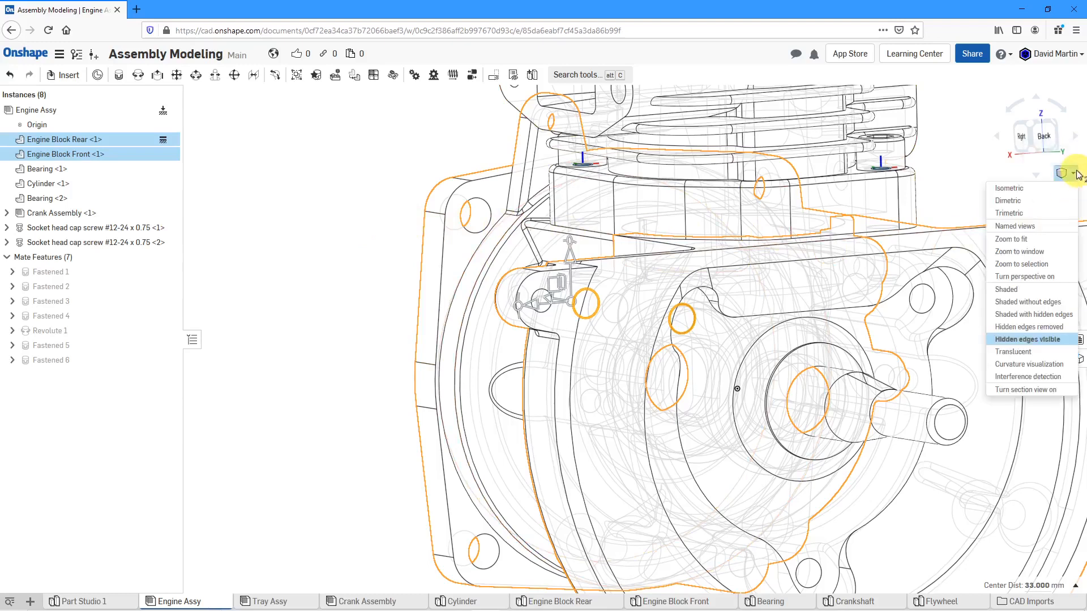
{"action": "mouse_move", "coordinate": [970, 200]}
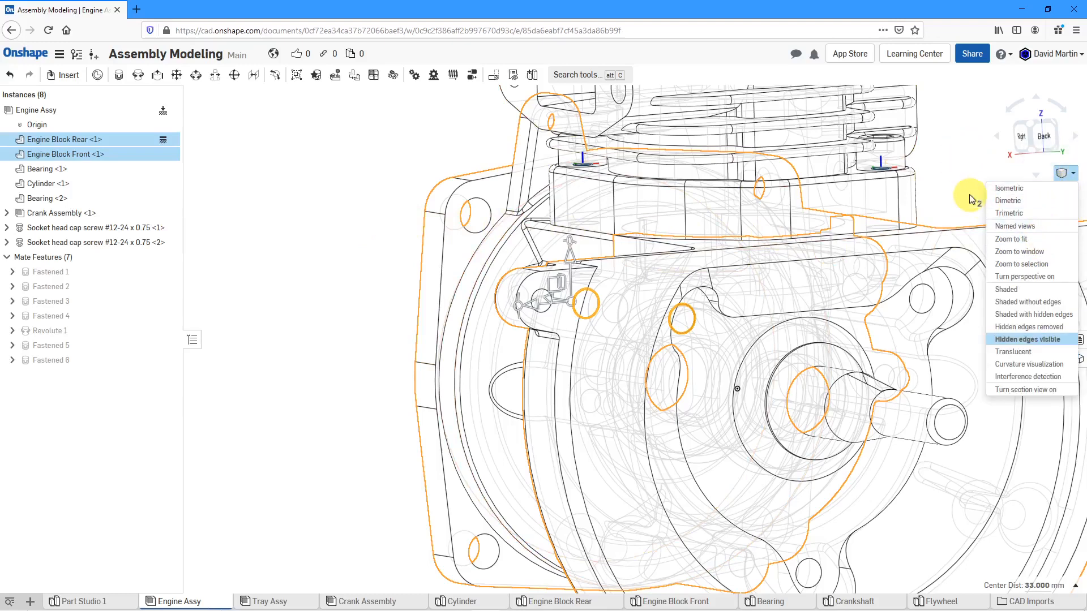
{"action": "mouse_move", "coordinate": [1016, 307]}
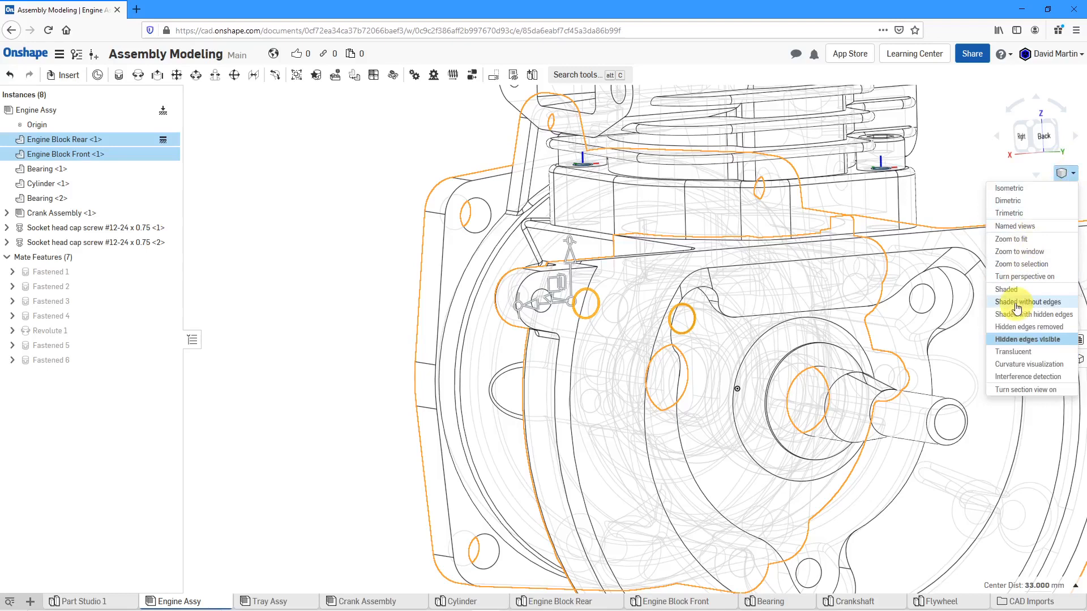
Return the engine assembly to solid shaded display
{"action": "left_click", "coordinate": [1026, 302]}
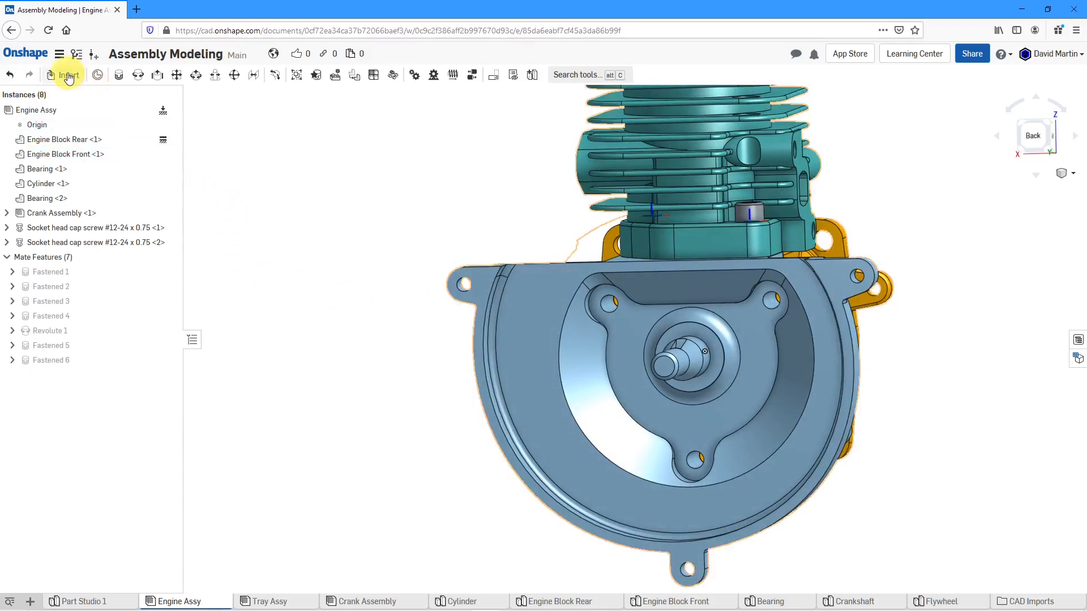
Choose an ISO plain washer in Standard content and start auto-sizing it from a hole
{"action": "left_click", "coordinate": [65, 74]}
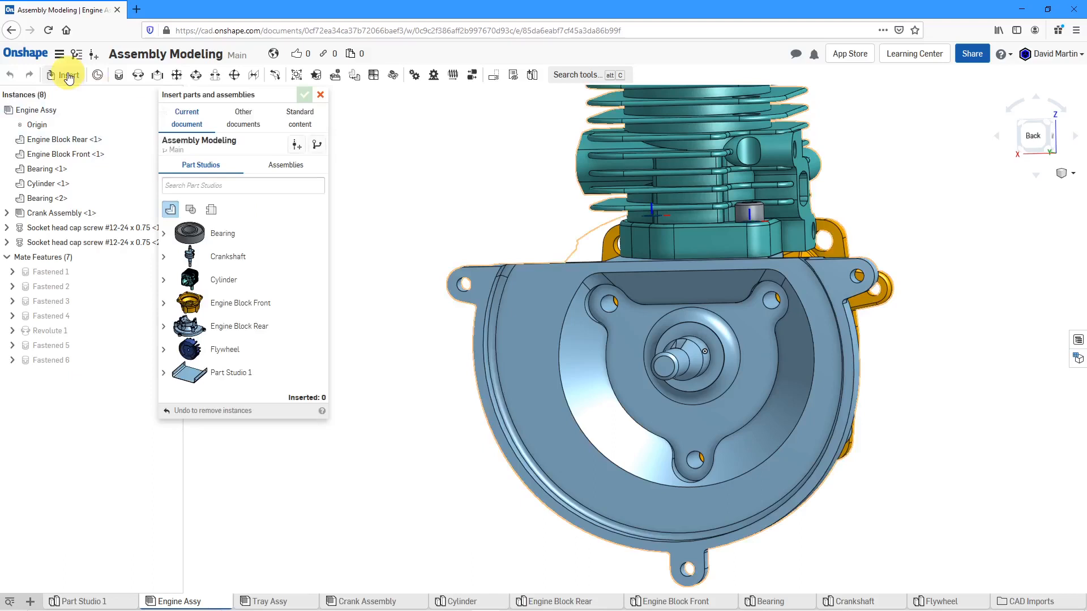
{"action": "left_click", "coordinate": [300, 117]}
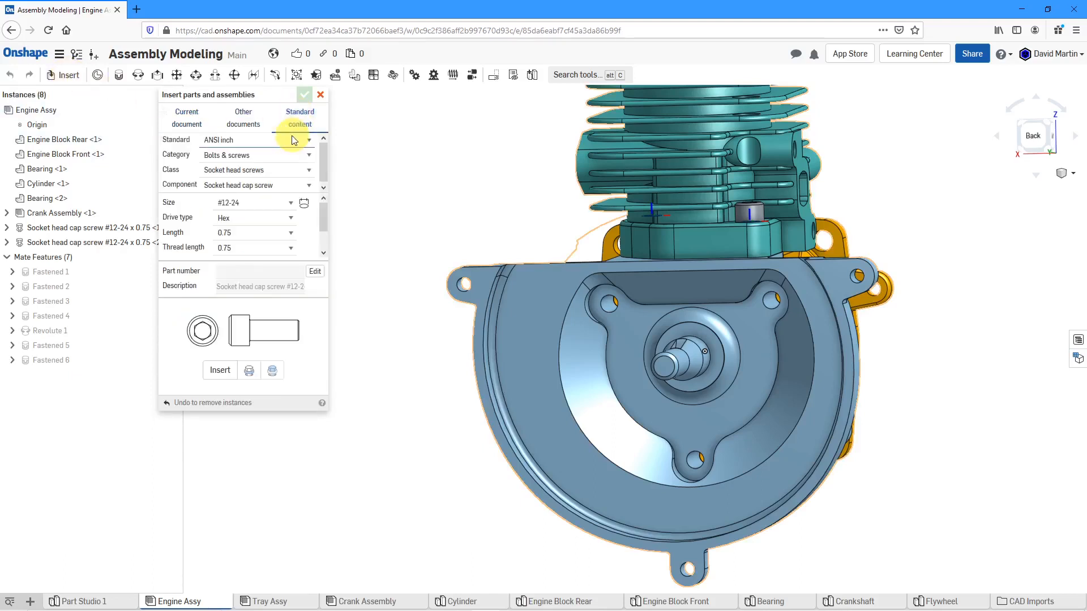
{"action": "left_click", "coordinate": [307, 140]}
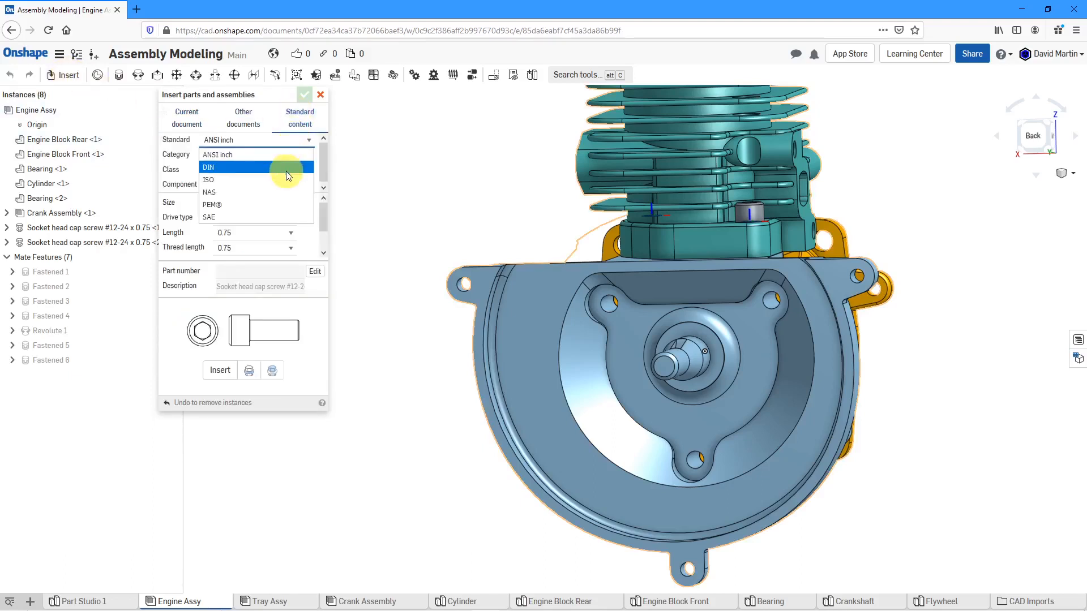
{"action": "left_click", "coordinate": [208, 167]}
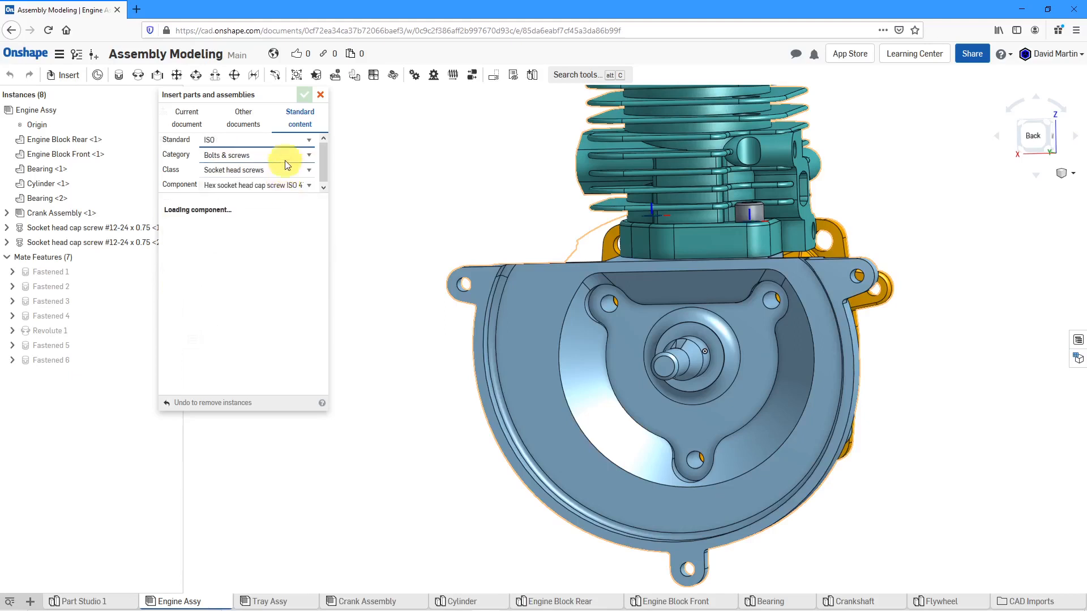
{"action": "left_click", "coordinate": [308, 170]}
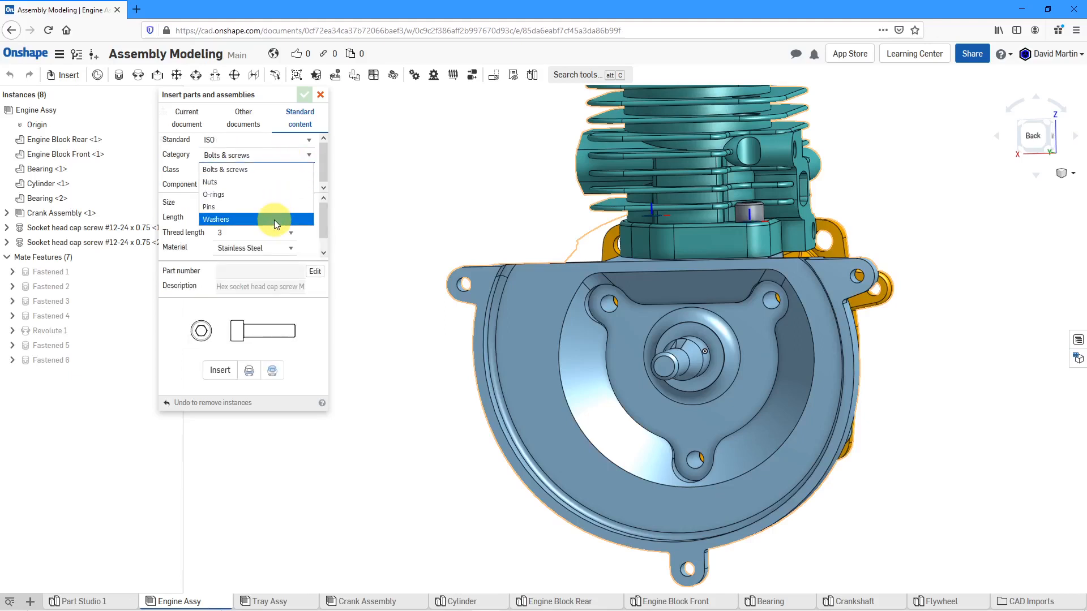
{"action": "left_click", "coordinate": [216, 219]}
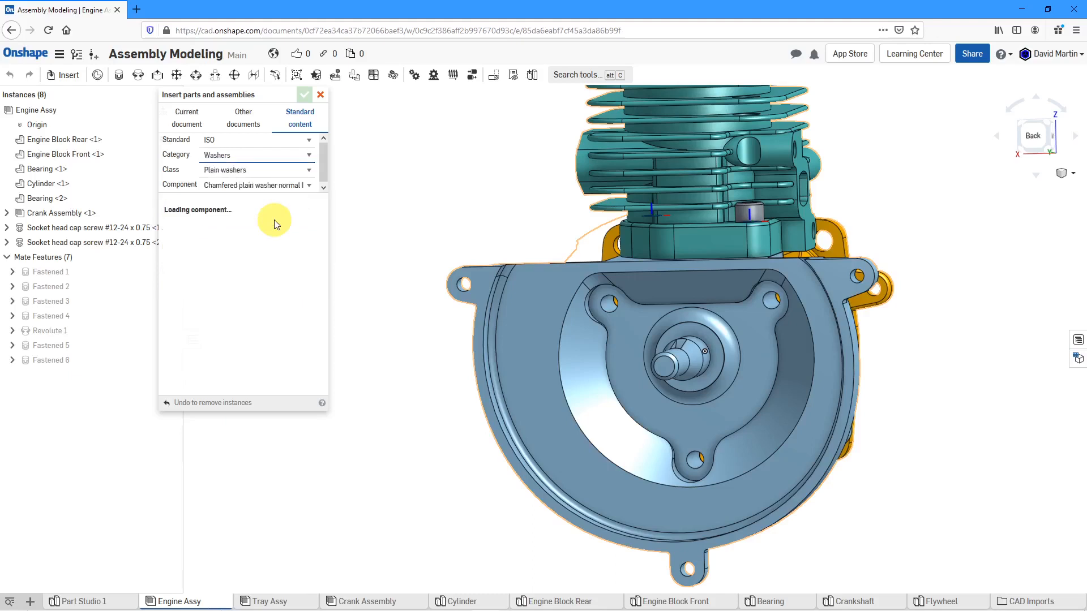
{"action": "left_click", "coordinate": [309, 170]}
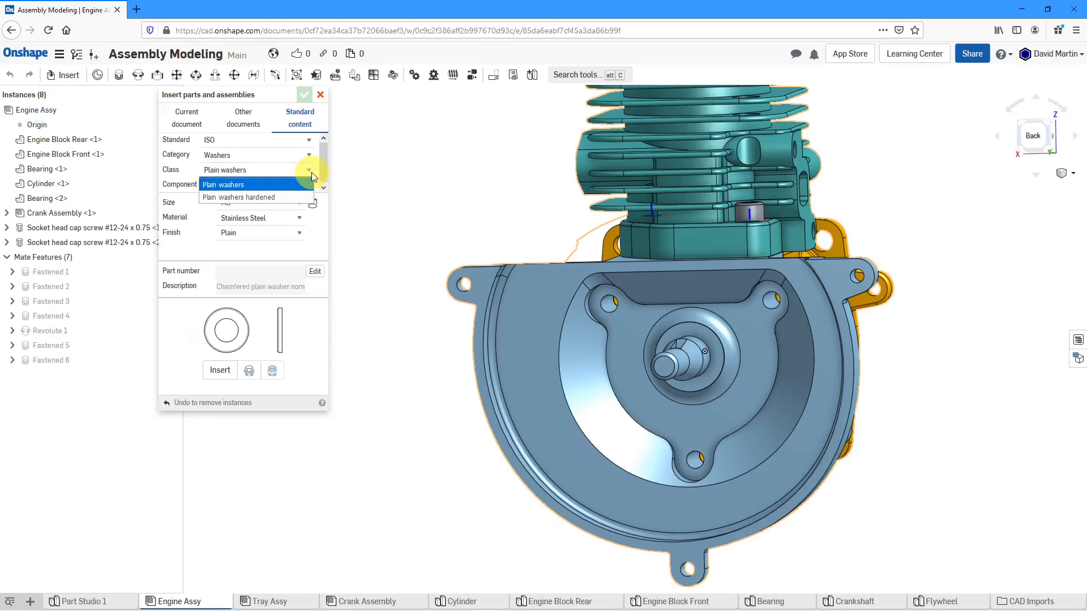
{"action": "left_click", "coordinate": [253, 185]}
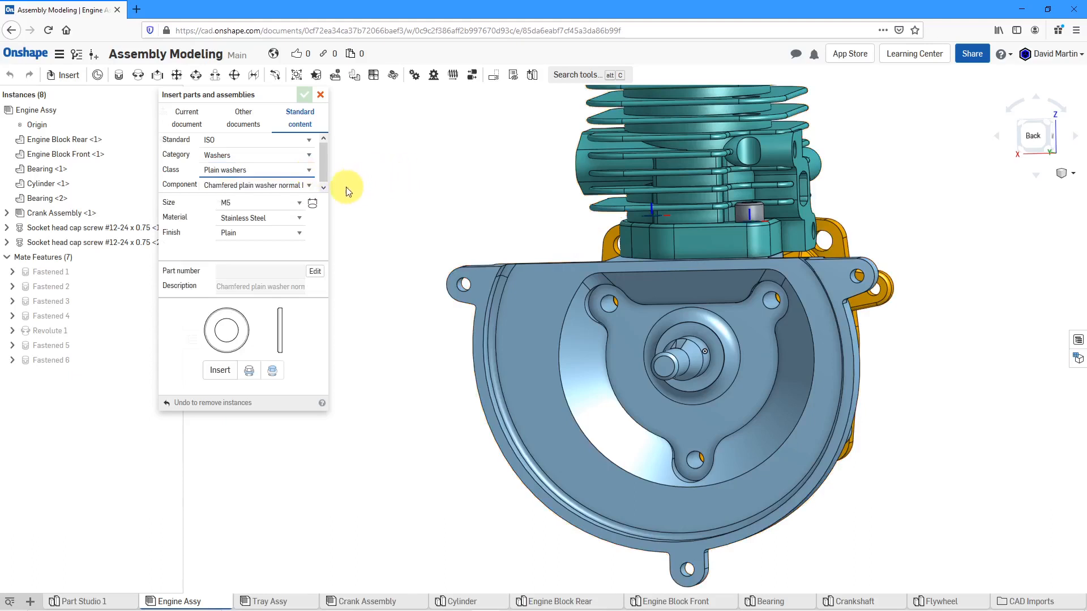
{"action": "mouse_move", "coordinate": [340, 231]}
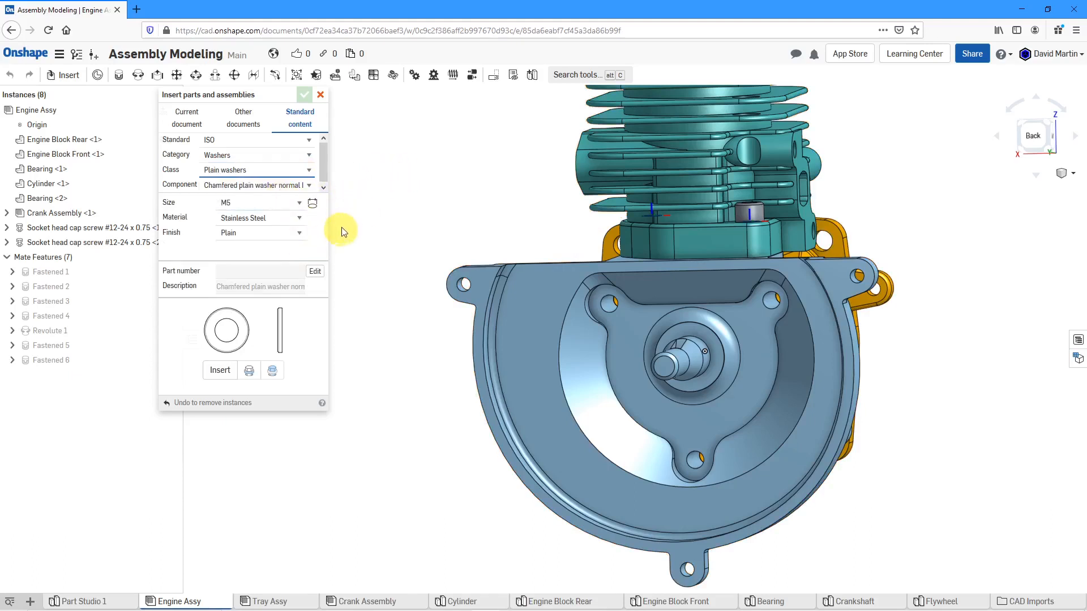
{"action": "left_click", "coordinate": [312, 201]}
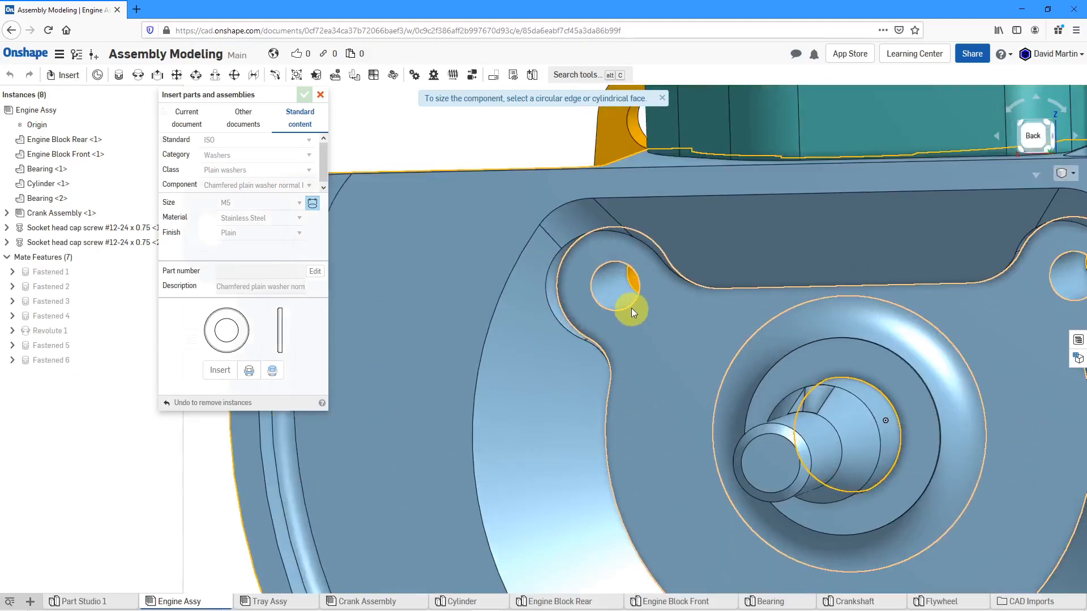
Place M5 chamfered plain washers on three engine block bolt holes and insert them
{"action": "left_click", "coordinate": [627, 284]}
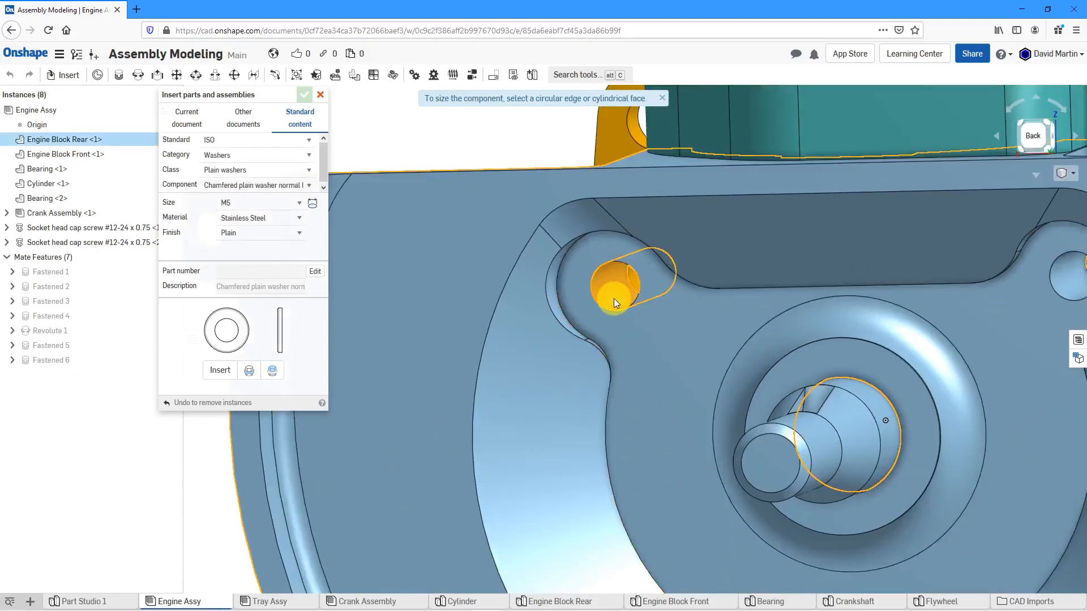
{"action": "left_click", "coordinate": [614, 285]}
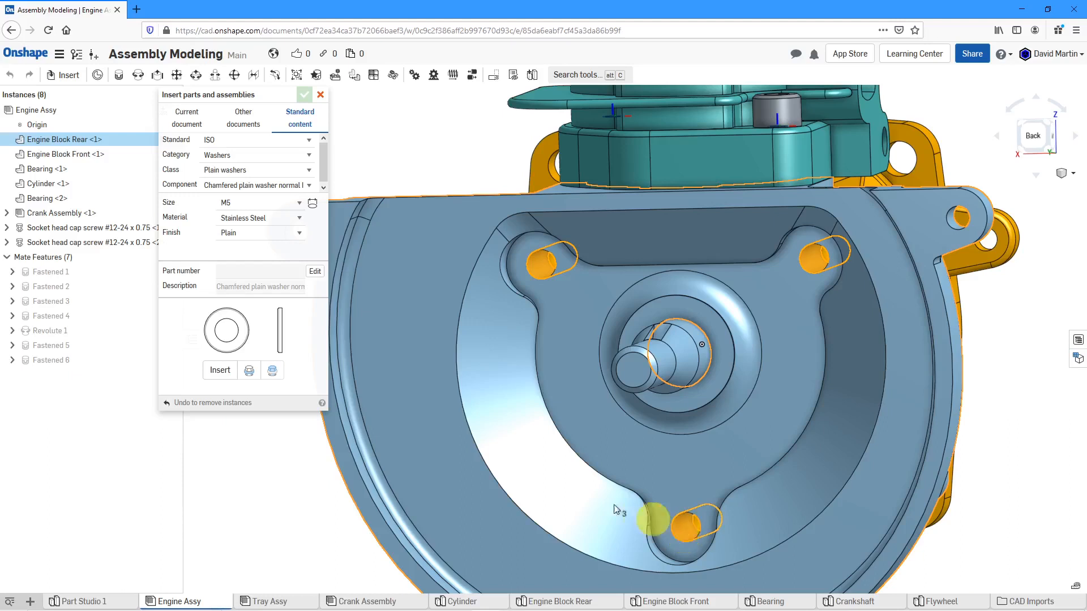
{"action": "left_click", "coordinate": [220, 370]}
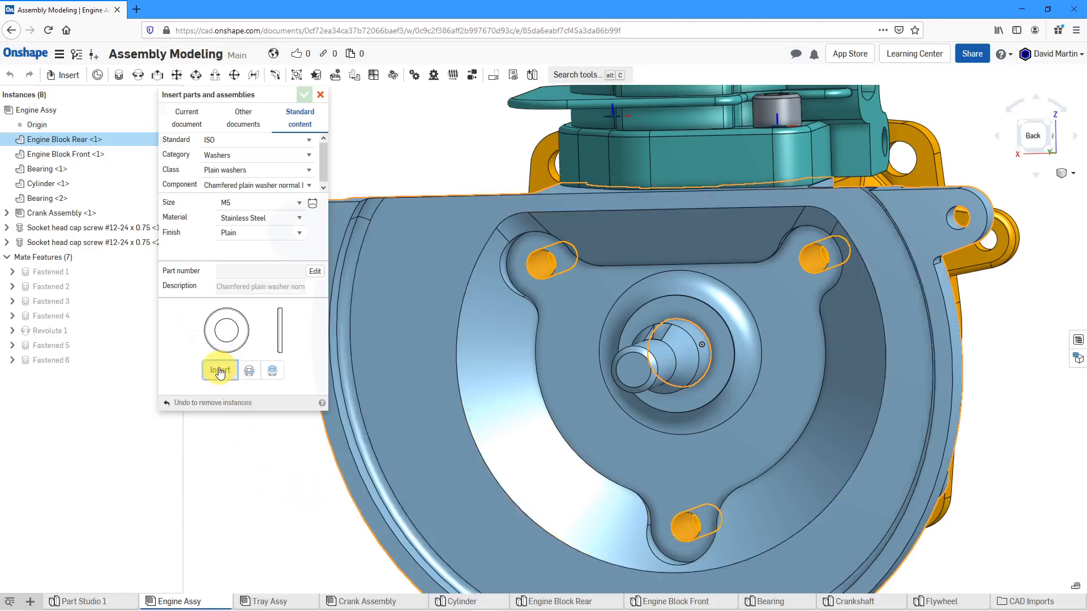
{"action": "left_click", "coordinate": [220, 371]}
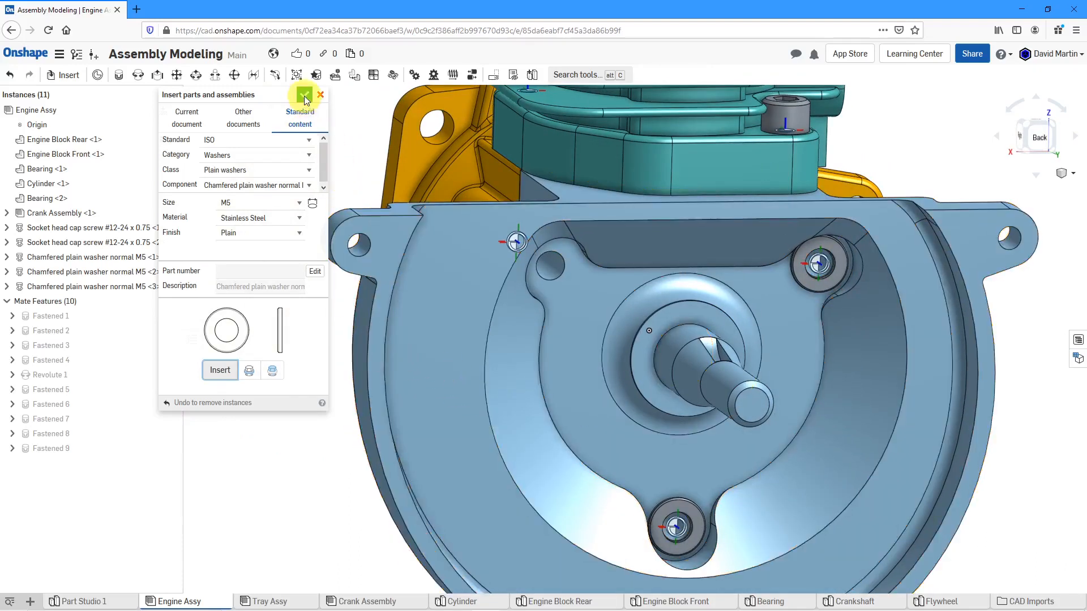
Finish the insertion and delete the misplaced first M5 washer from the Instances list
{"action": "left_click", "coordinate": [319, 95]}
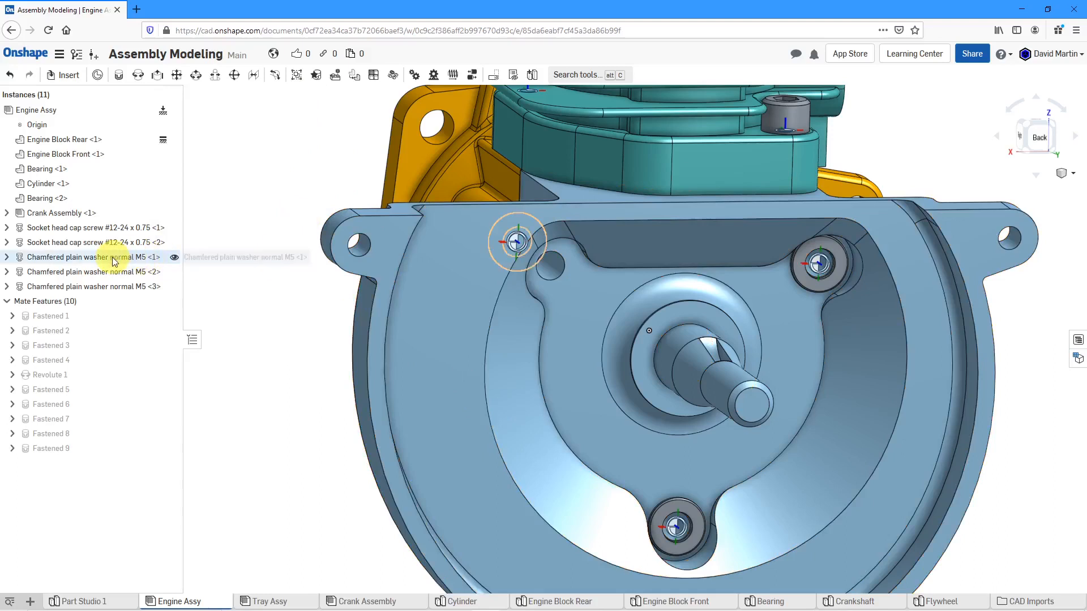
{"action": "right_click", "coordinate": [115, 257]}
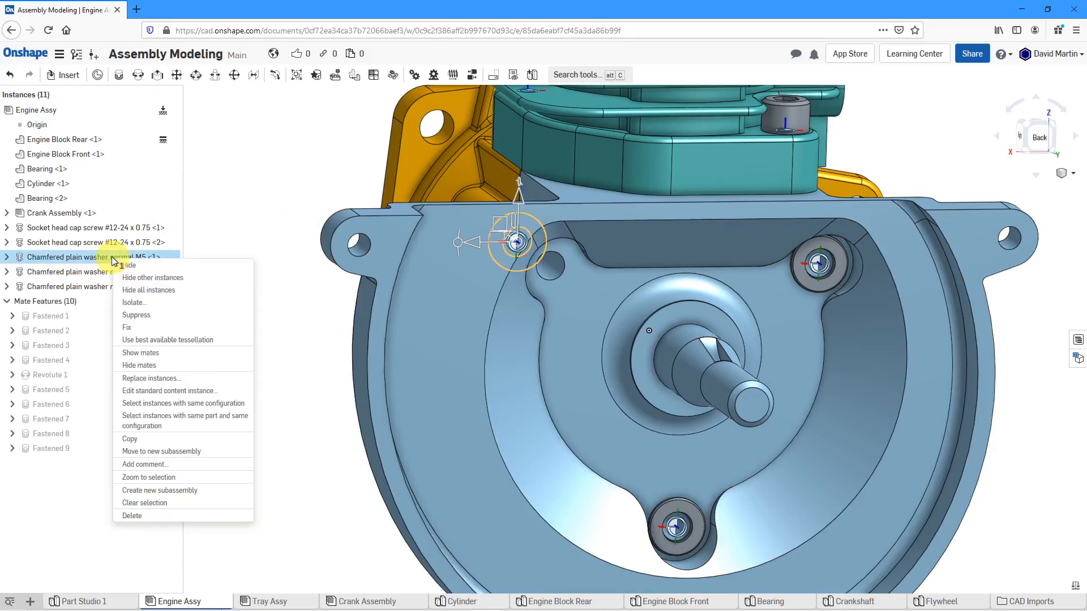
{"action": "mouse_move", "coordinate": [142, 516]}
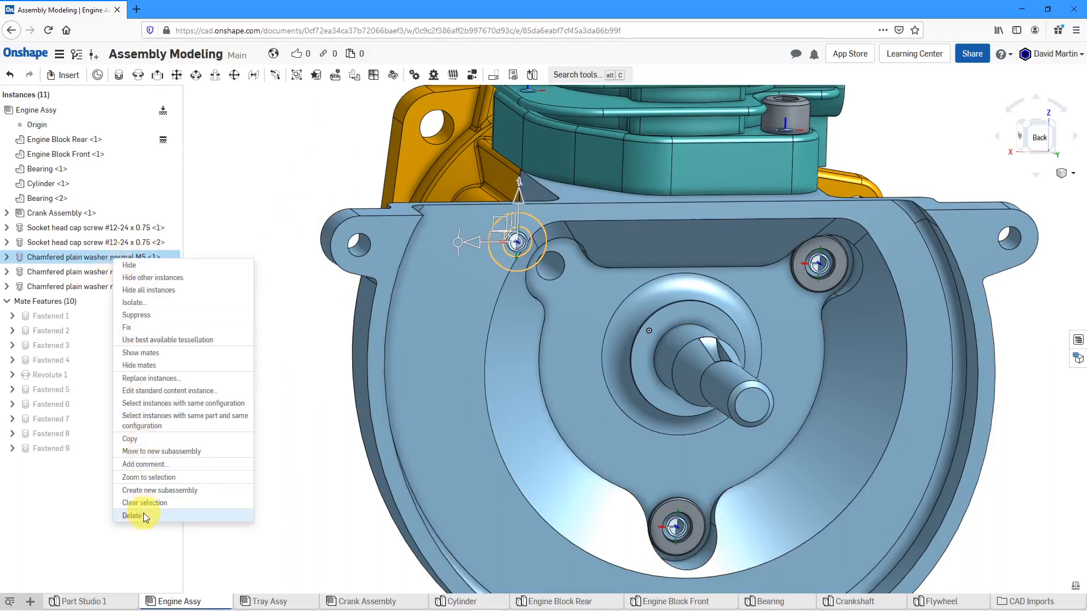
{"action": "left_click", "coordinate": [132, 515]}
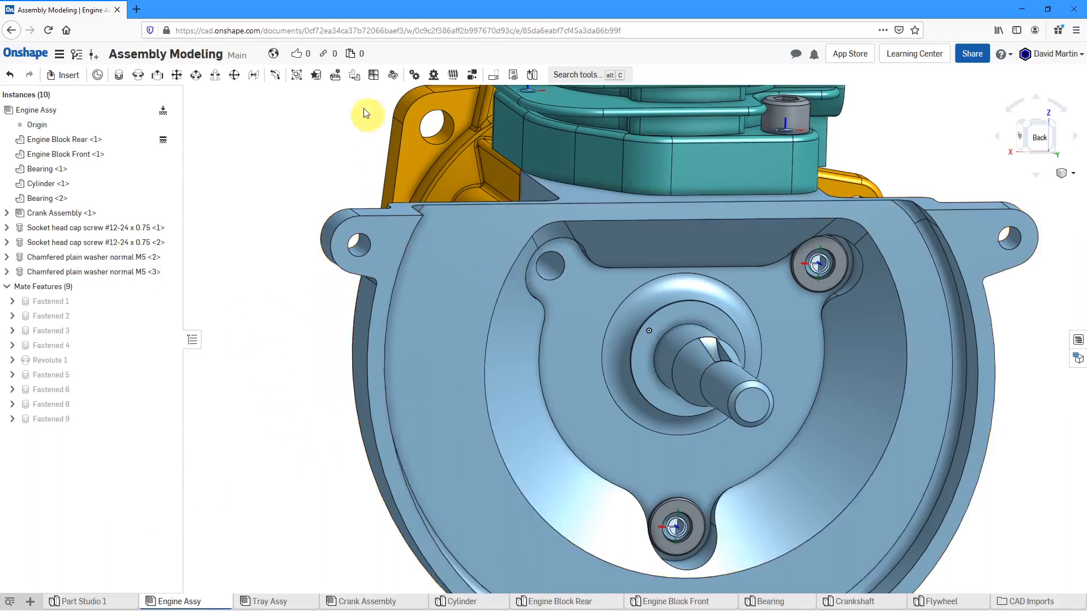
Insert a replacement M5 washer into the empty upper-left bolt hole
{"action": "left_click", "coordinate": [68, 74]}
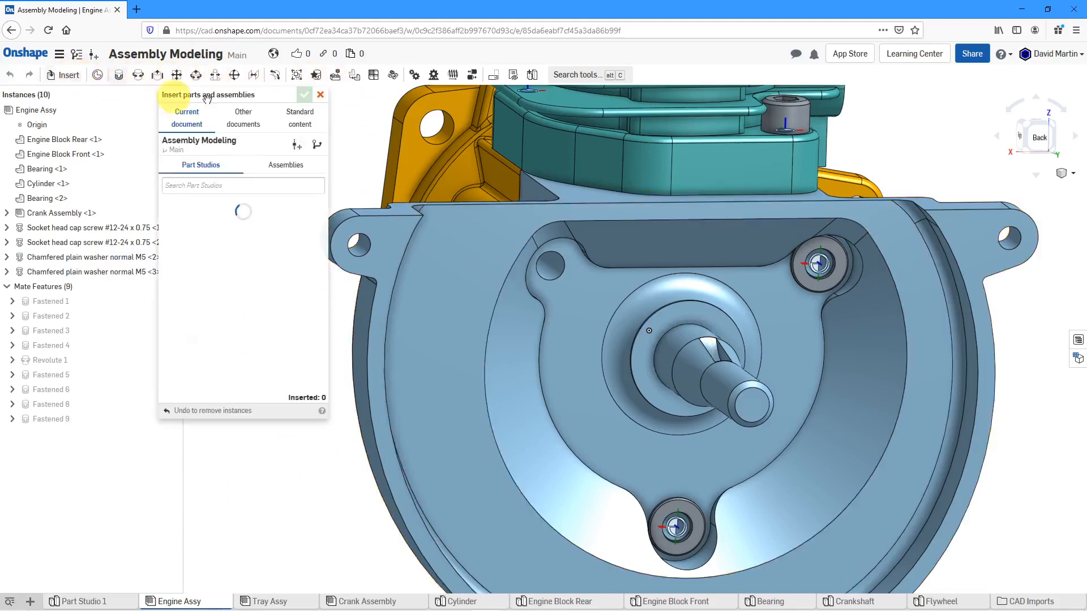
{"action": "left_click", "coordinate": [299, 118]}
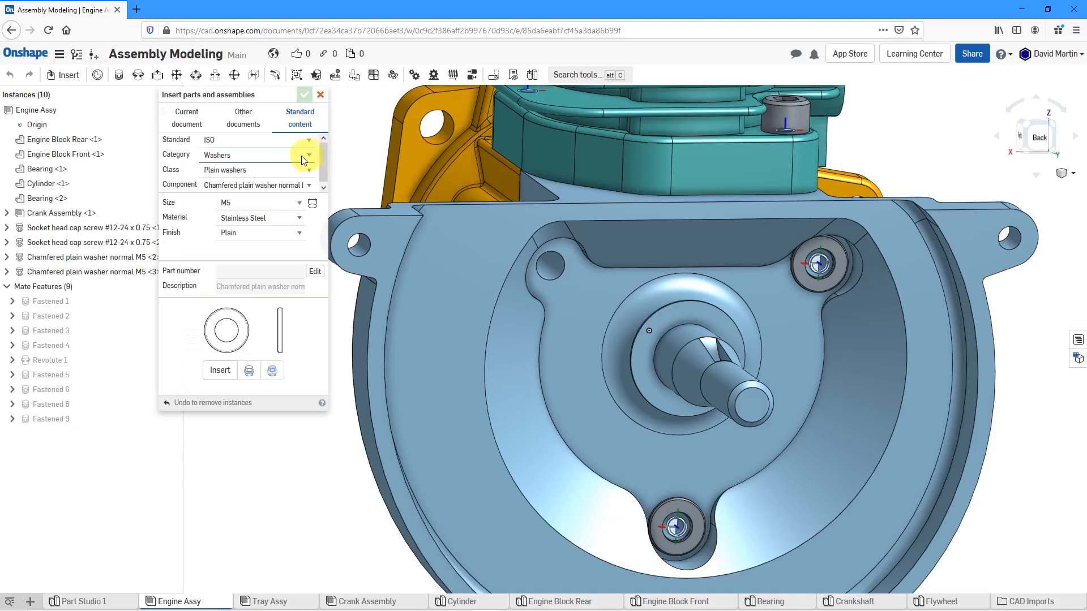
{"action": "mouse_move", "coordinate": [539, 338]}
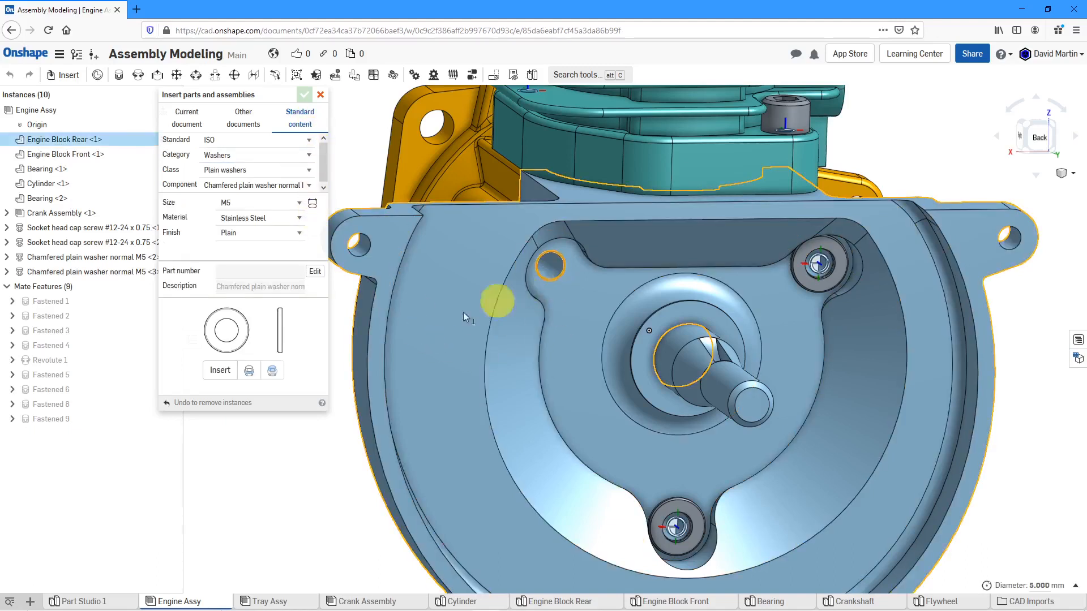
{"action": "left_click", "coordinate": [220, 370]}
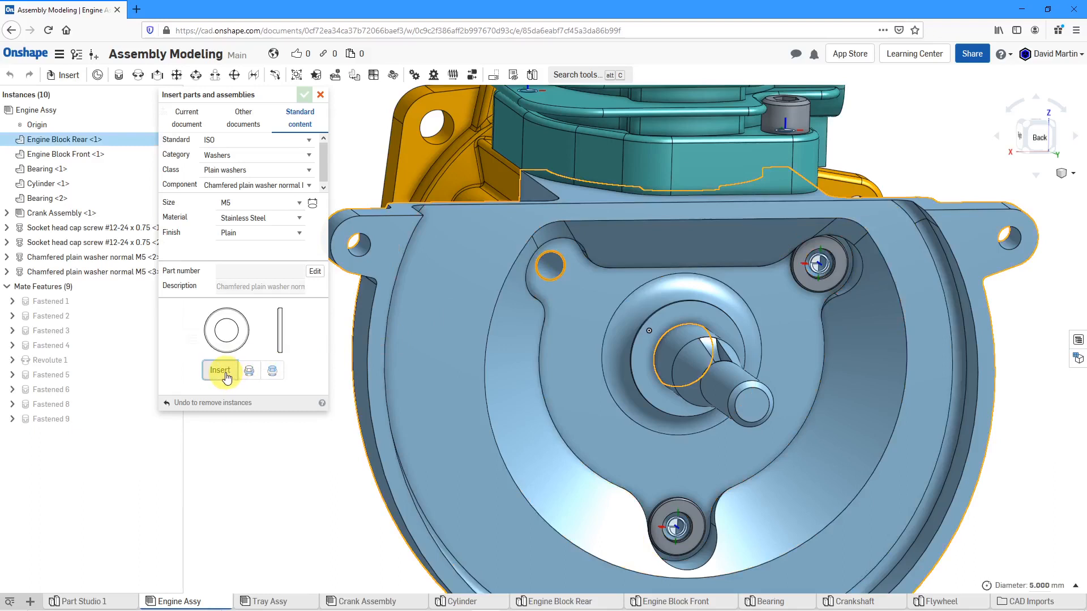
{"action": "left_click", "coordinate": [220, 369]}
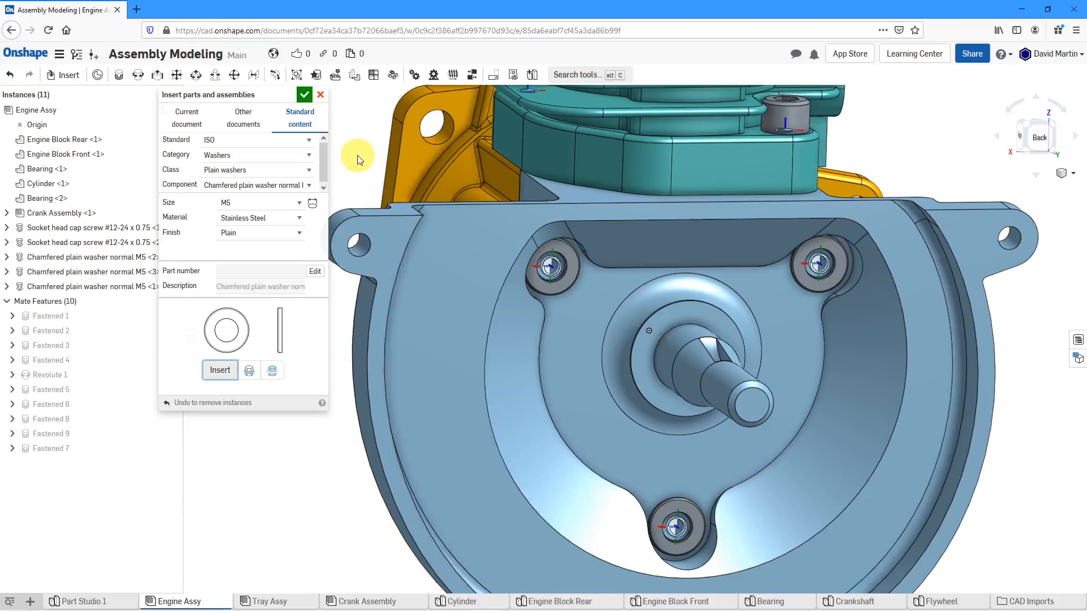
{"action": "mouse_move", "coordinate": [288, 149]}
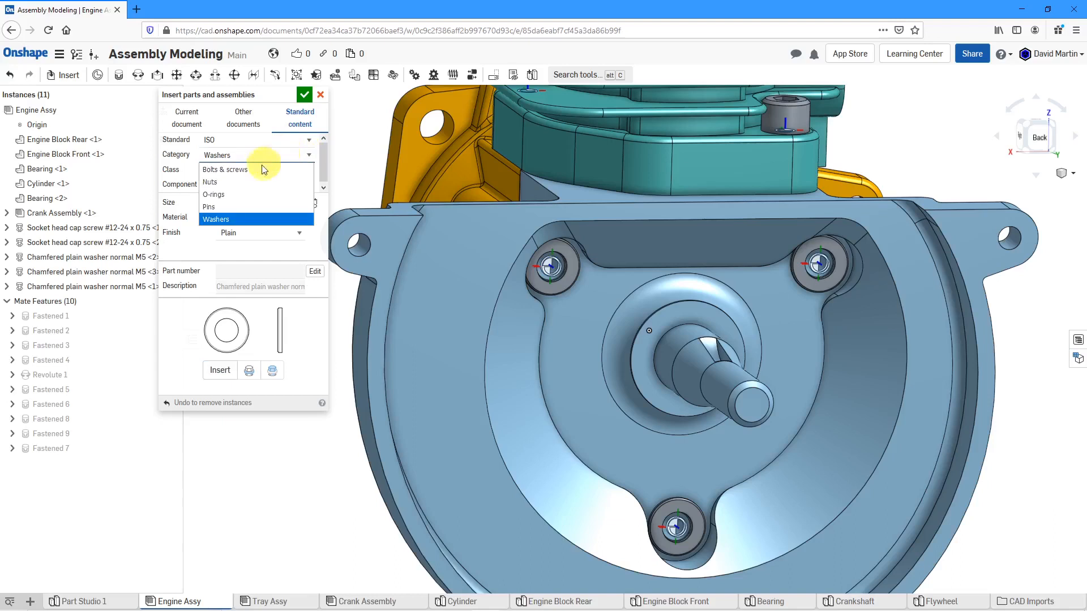
Configure an ISO hex socket head cap screw: category Bolts & screws, sized M4 from the upper-left hole, length 35
{"action": "left_click", "coordinate": [224, 169]}
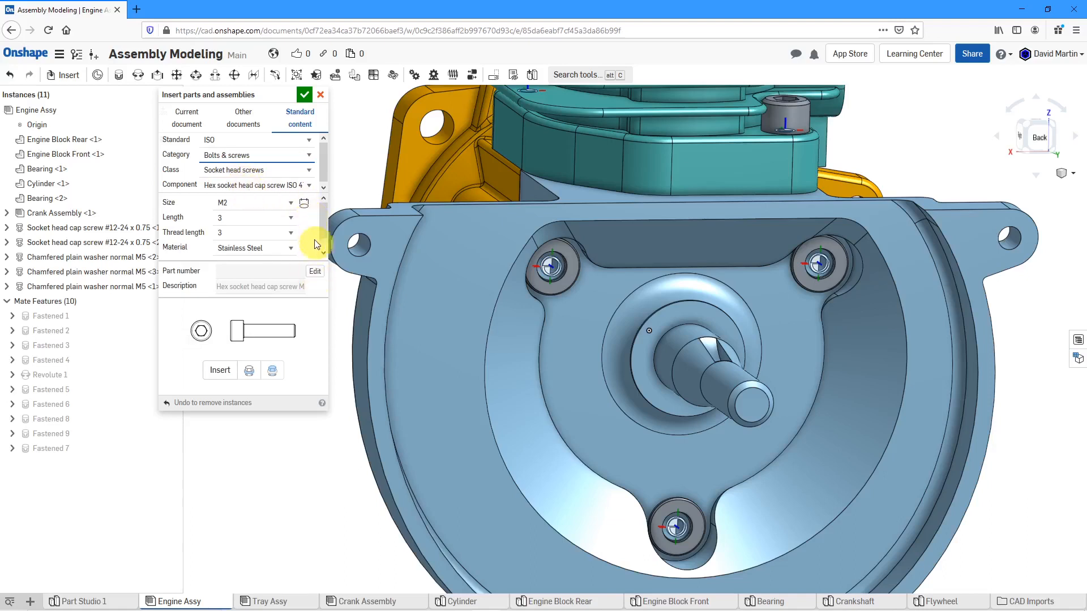
{"action": "left_click", "coordinate": [303, 202]}
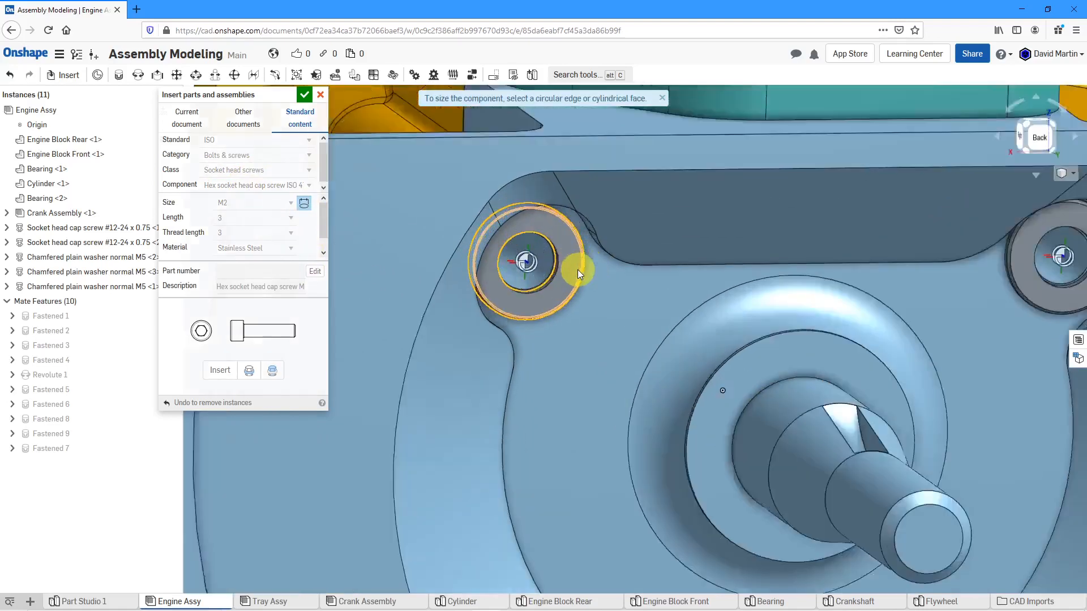
{"action": "left_click", "coordinate": [527, 262]}
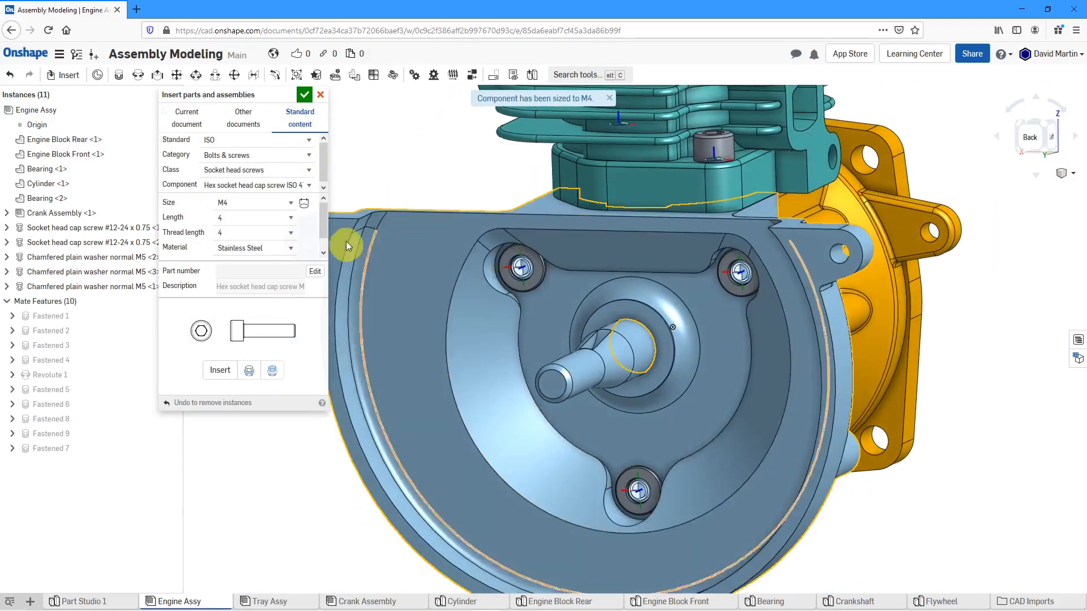
{"action": "left_click", "coordinate": [289, 217]}
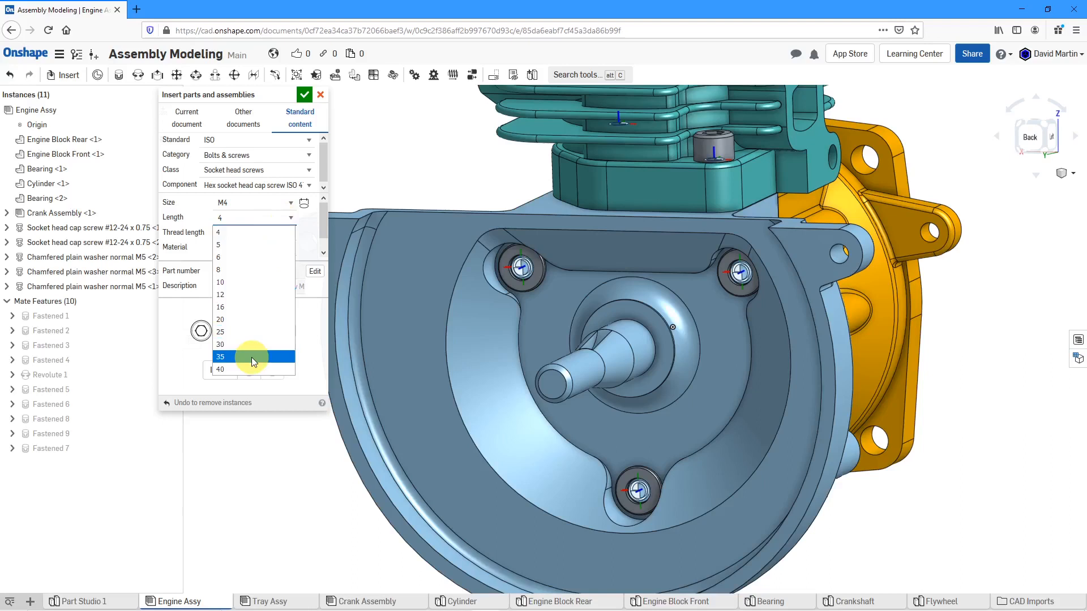
{"action": "left_click", "coordinate": [220, 356]}
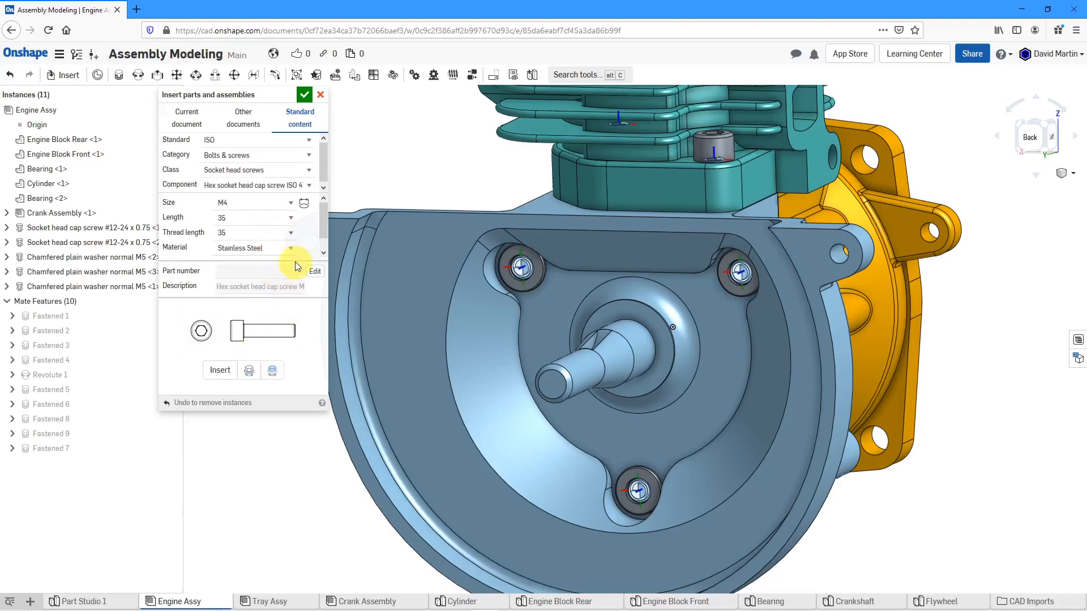
{"action": "mouse_move", "coordinate": [288, 313]}
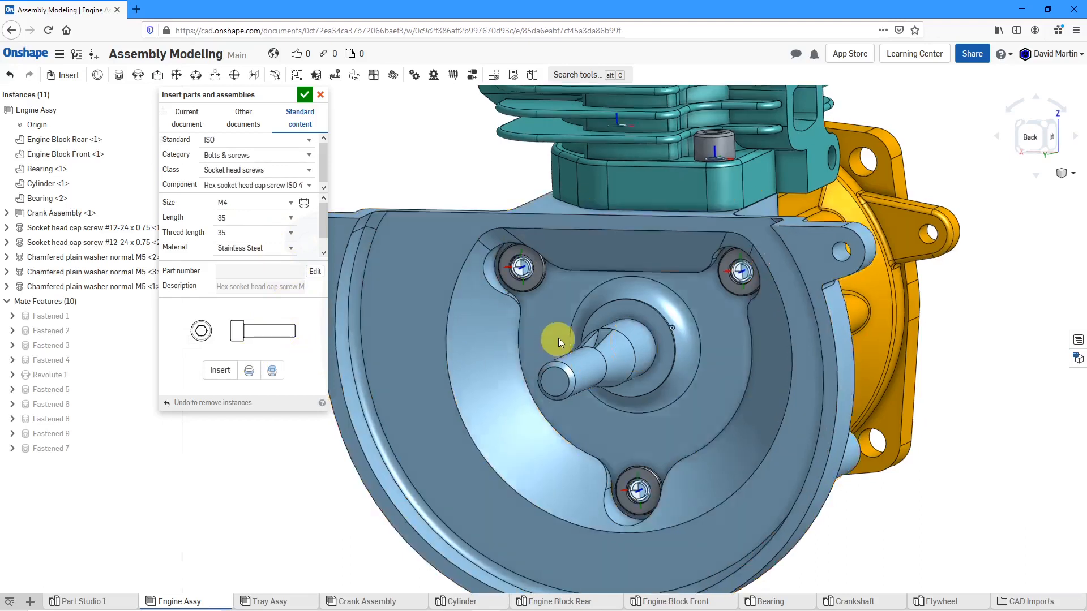
{"action": "scroll", "scroll_direction": "up", "scroll_amount": 3}
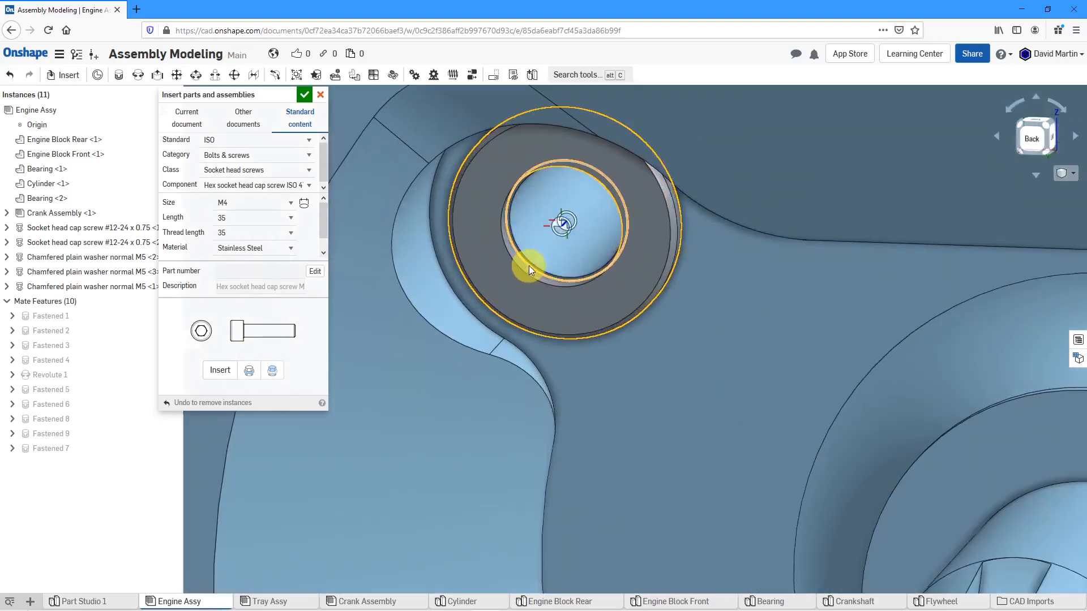
{"action": "mouse_move", "coordinate": [512, 293]}
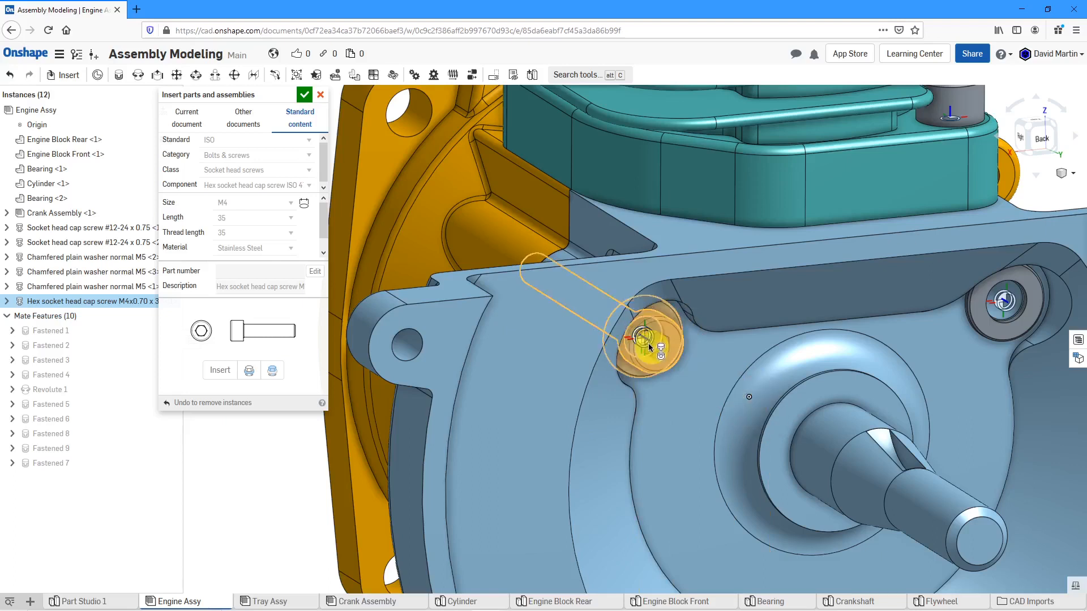
Insert the M4x35 screws into the upper-left, upper-right and bottom holes and confirm
{"action": "left_click", "coordinate": [219, 370]}
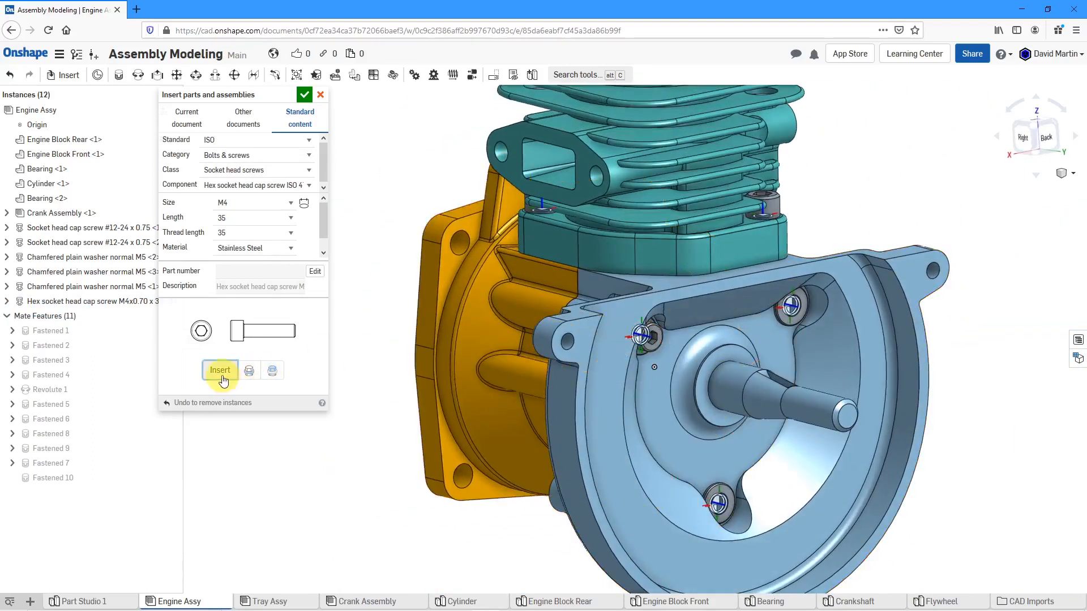
{"action": "left_click", "coordinate": [219, 369]}
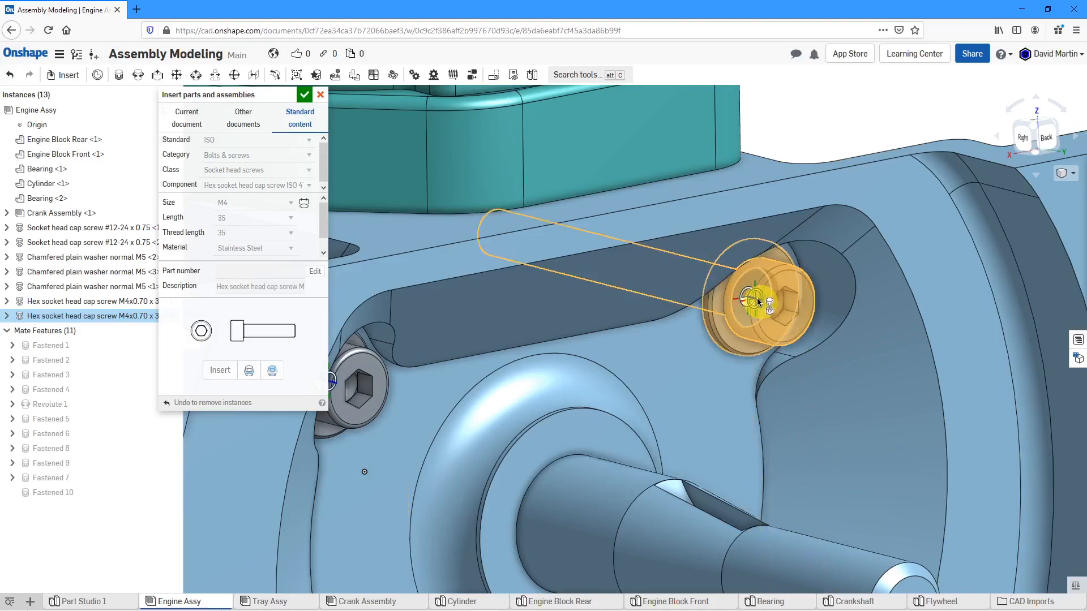
{"action": "left_click", "coordinate": [220, 370]}
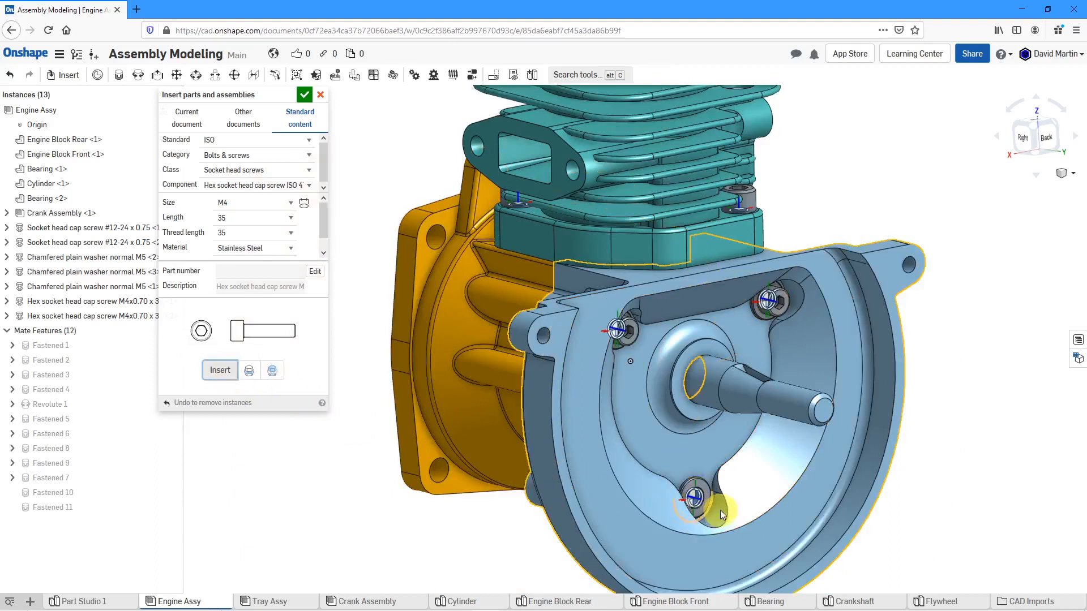
{"action": "left_click", "coordinate": [220, 370]}
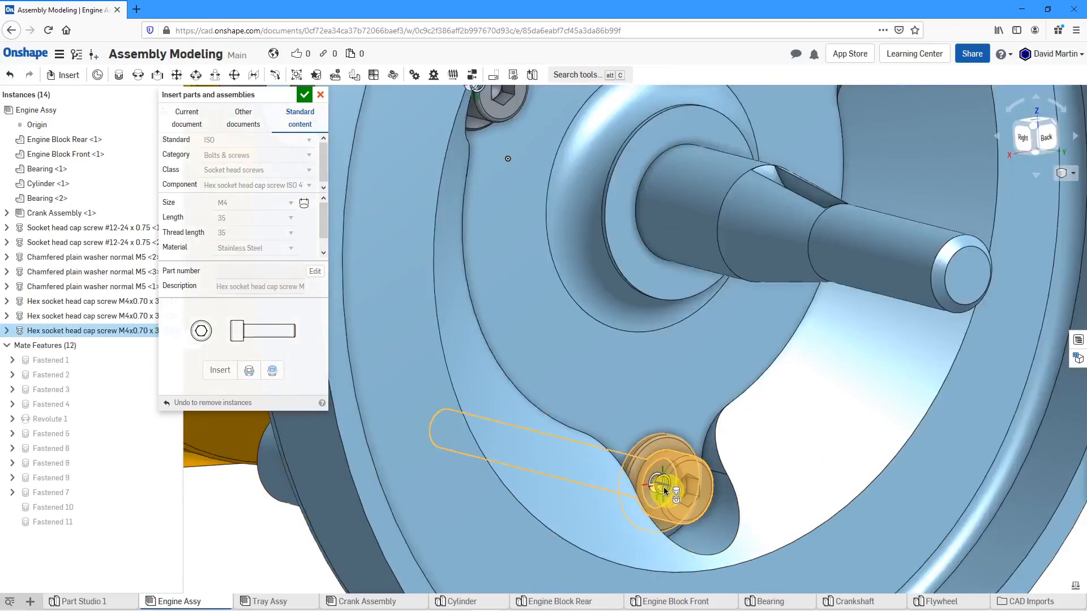
{"action": "left_click", "coordinate": [219, 369]}
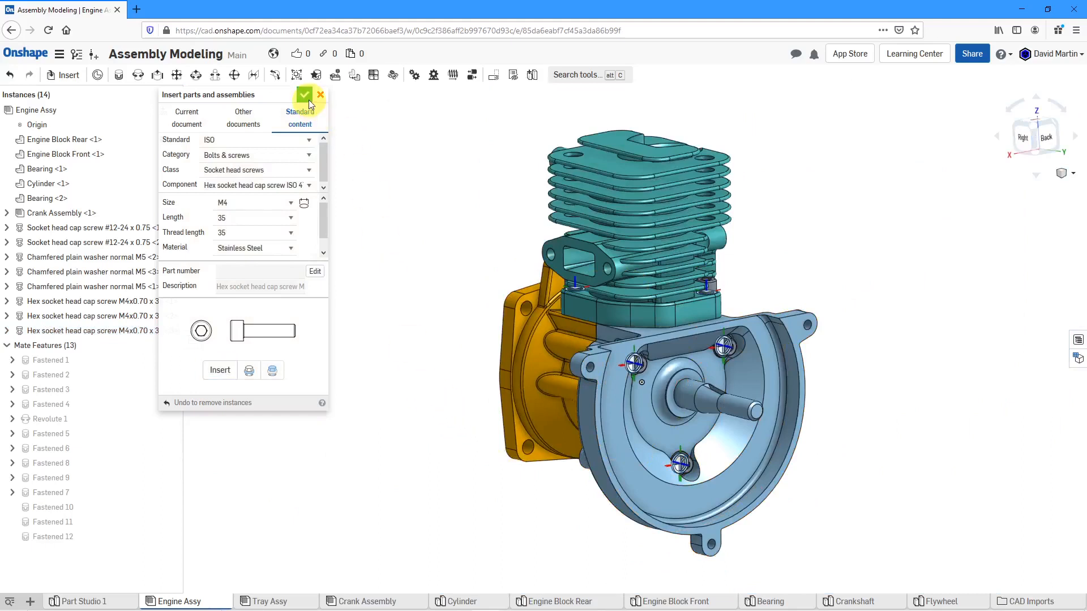
{"action": "left_click", "coordinate": [305, 95]}
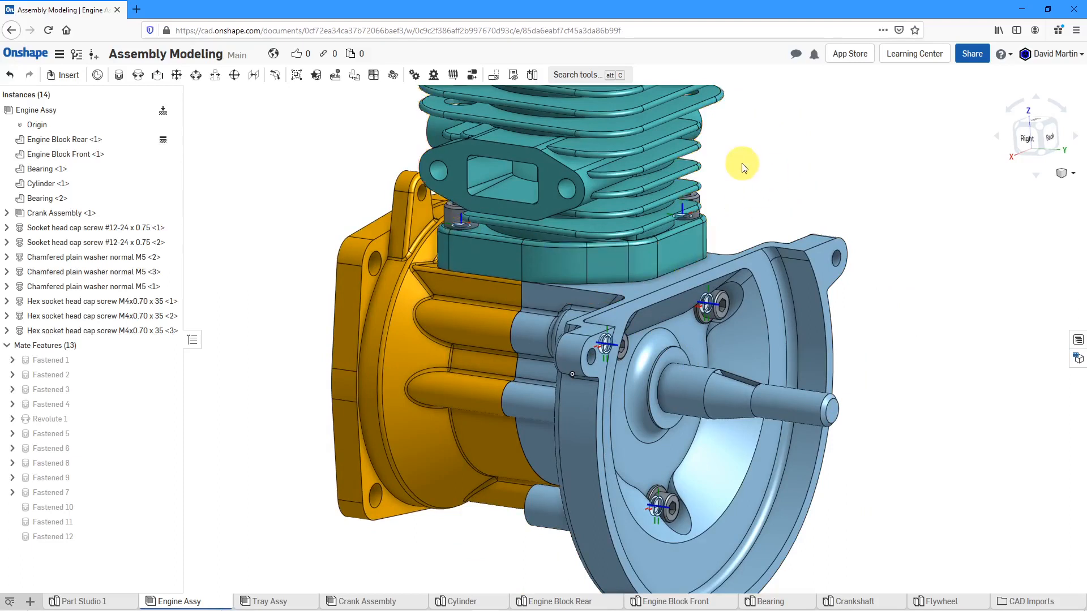
{"action": "mouse_move", "coordinate": [876, 147]}
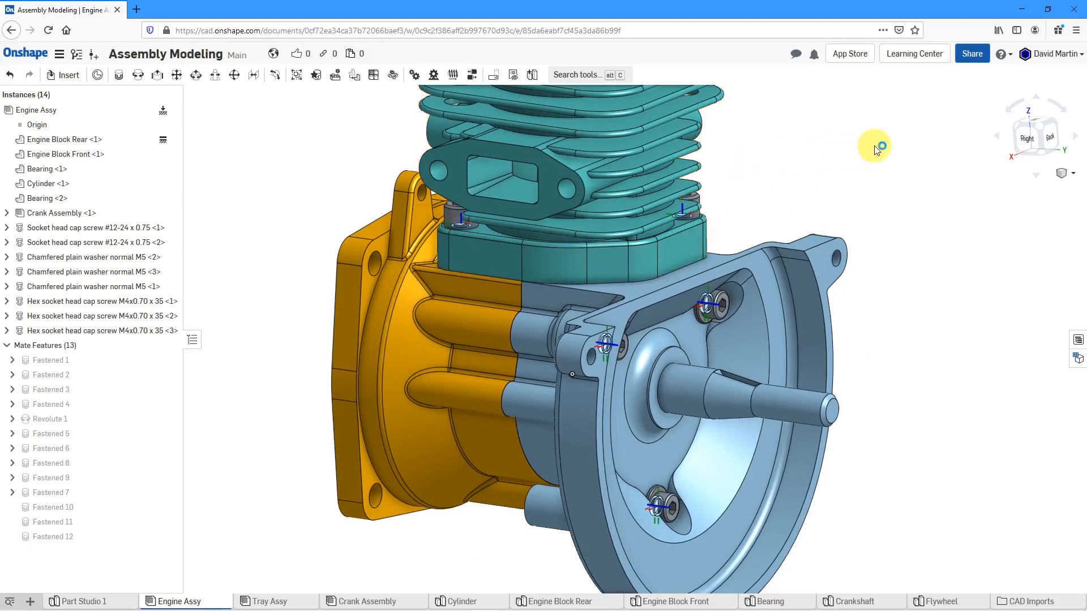
{"action": "left_click", "coordinate": [1001, 54]}
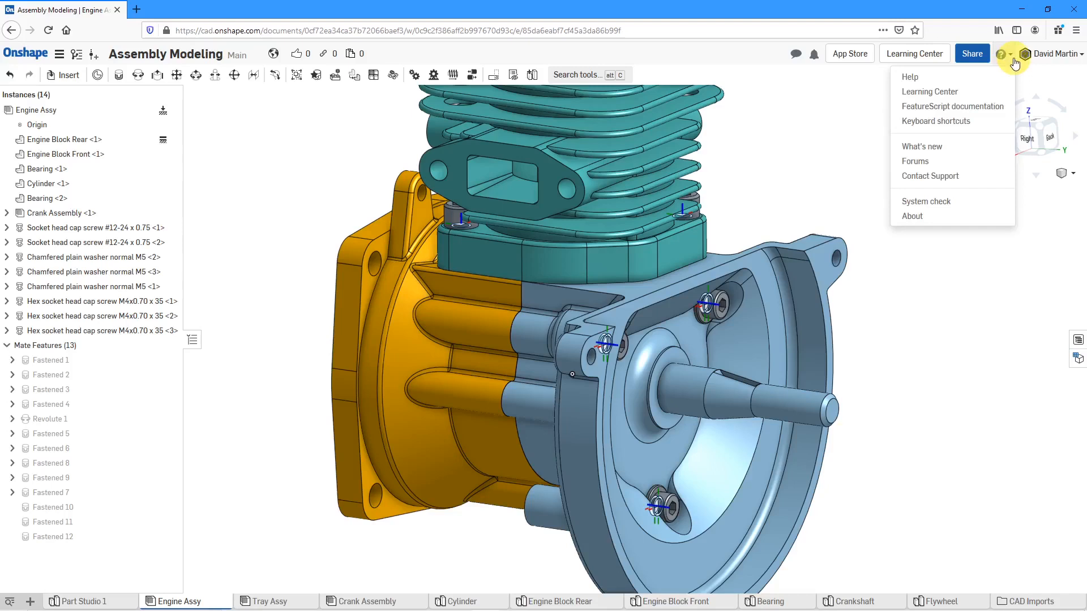
{"action": "mouse_move", "coordinate": [935, 120]}
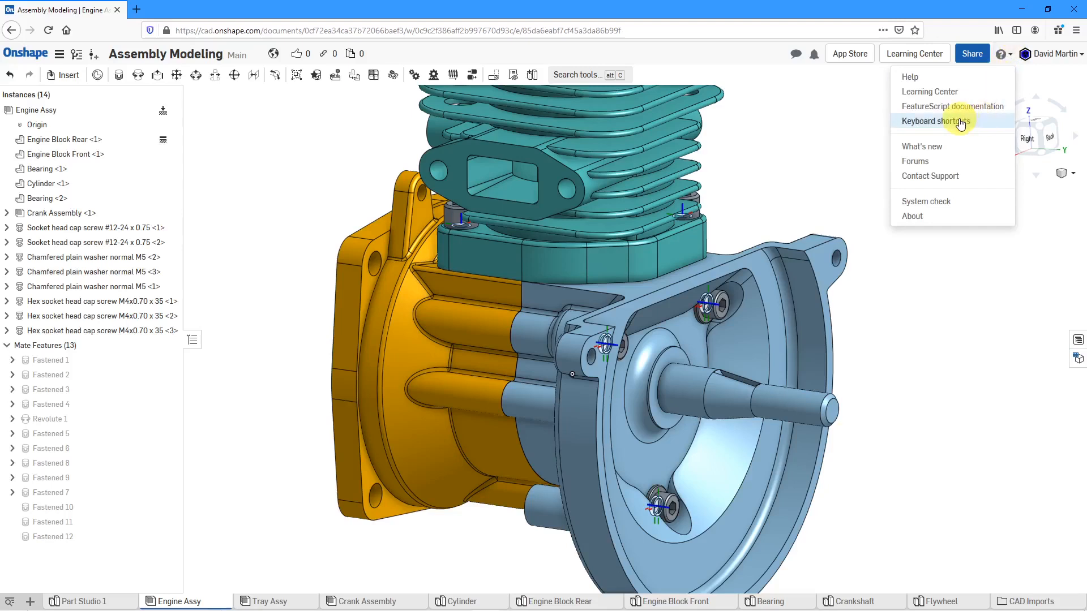
{"action": "left_click", "coordinate": [935, 121]}
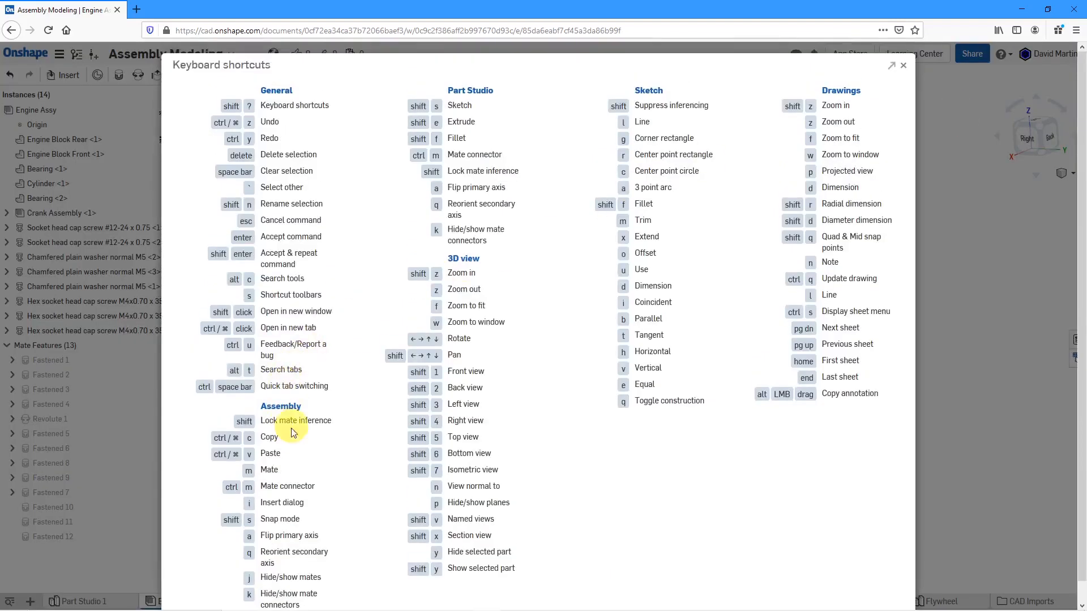
{"action": "mouse_move", "coordinate": [281, 588]}
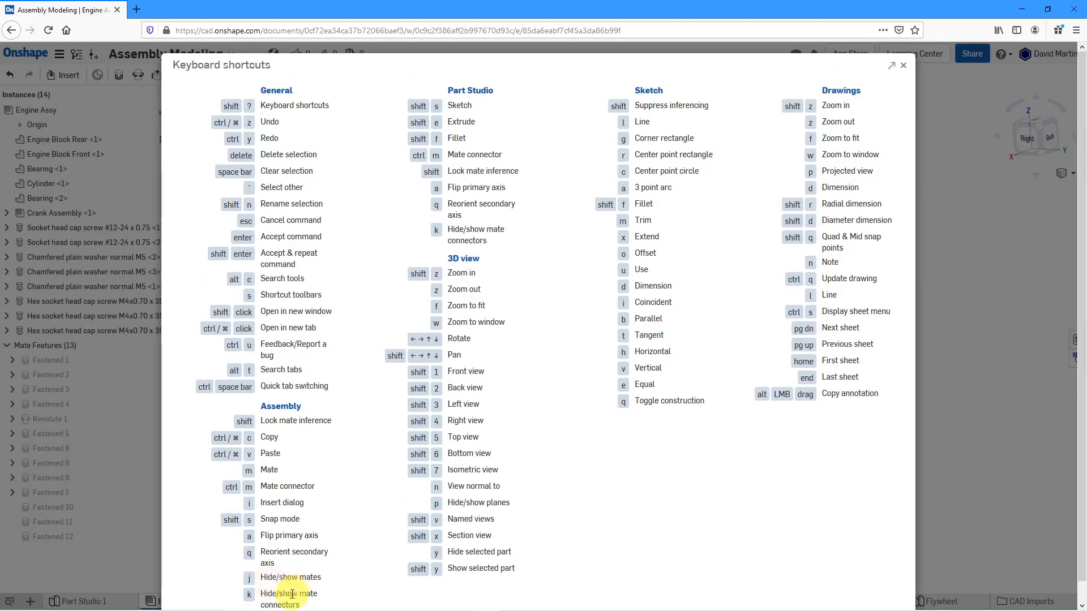
{"action": "mouse_move", "coordinate": [301, 587]}
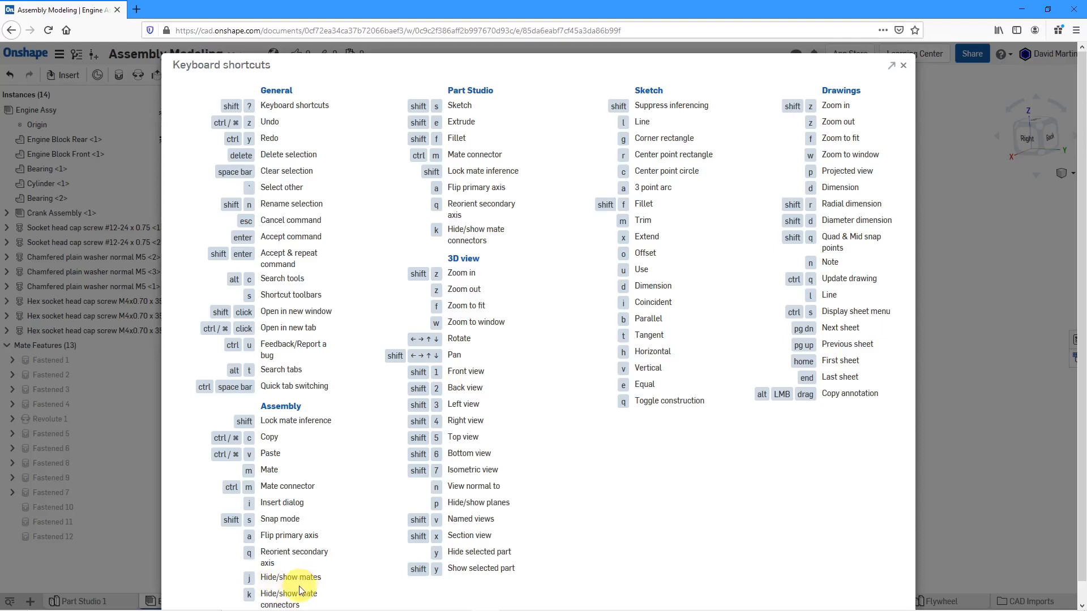
{"action": "mouse_move", "coordinate": [881, 89]}
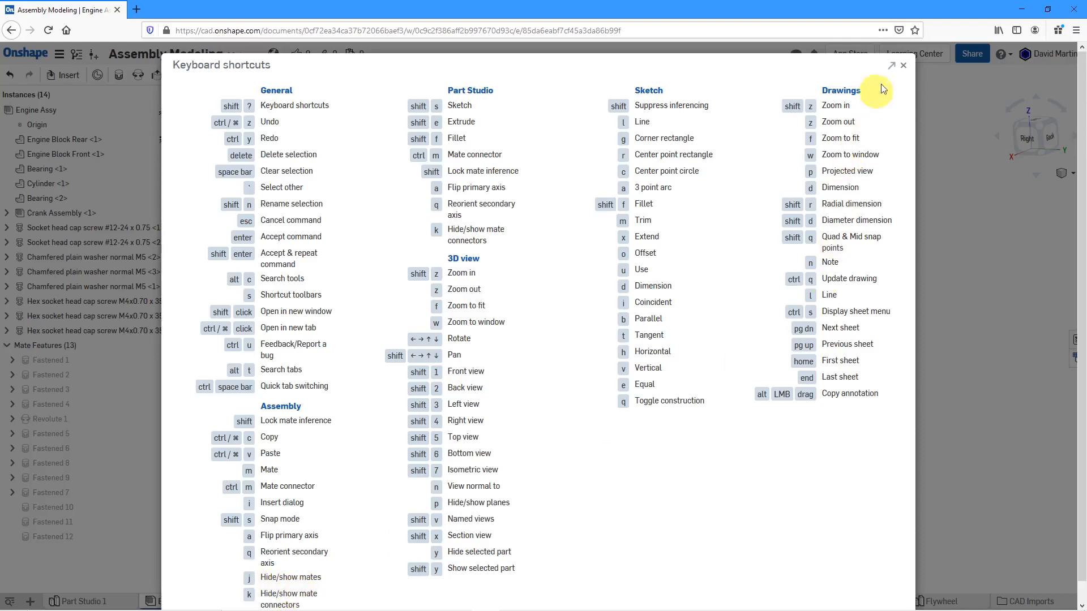
{"action": "left_click", "coordinate": [904, 65]}
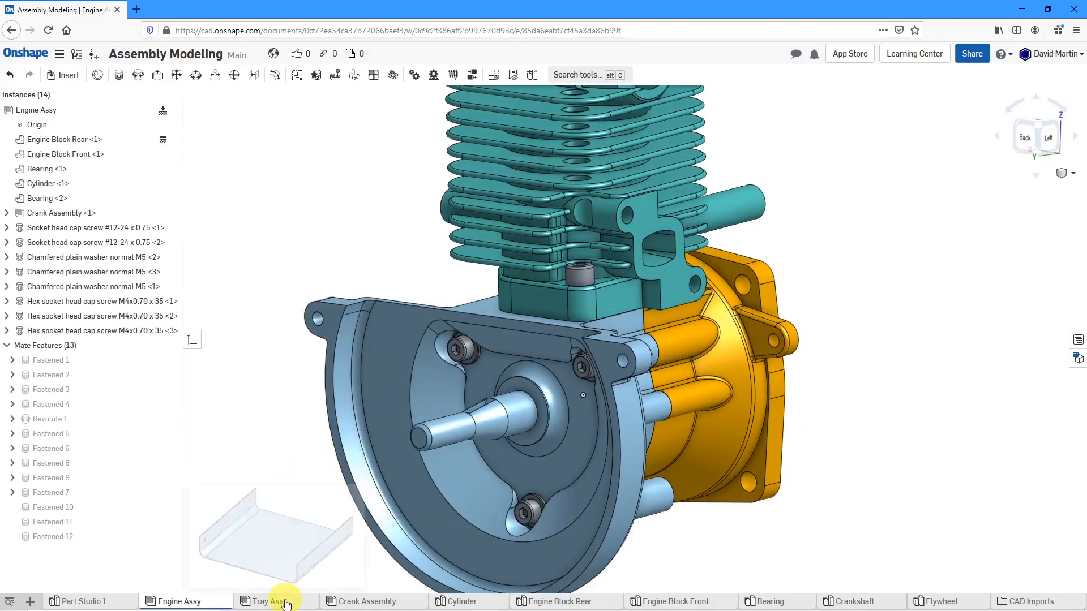
In the Tray Assy, set the standard content library to a PEM M5x0.80 self-clinching nut
{"action": "left_click", "coordinate": [271, 601]}
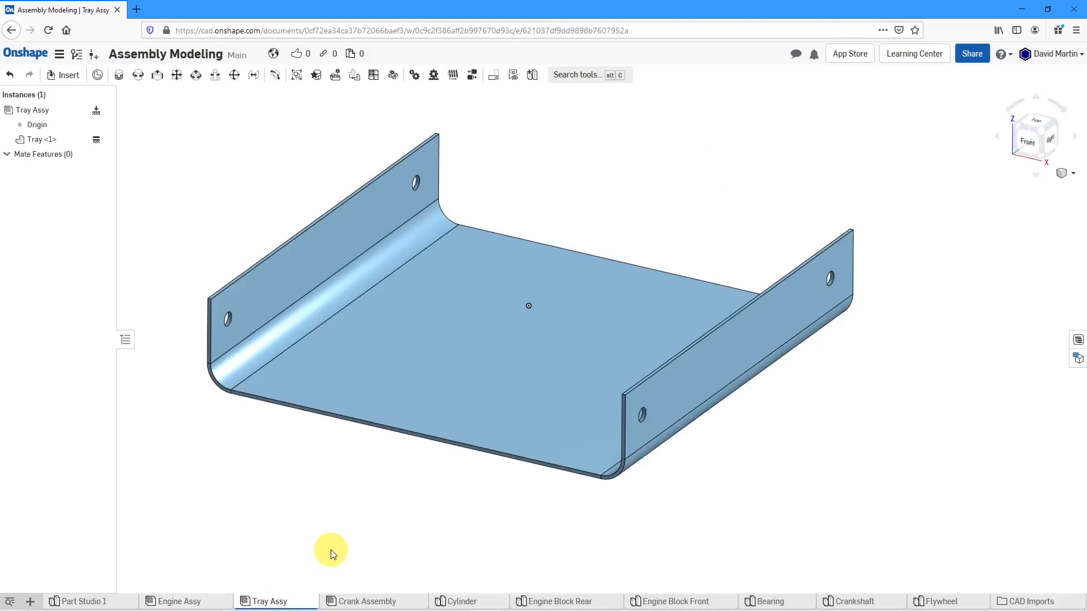
{"action": "mouse_move", "coordinate": [216, 414]}
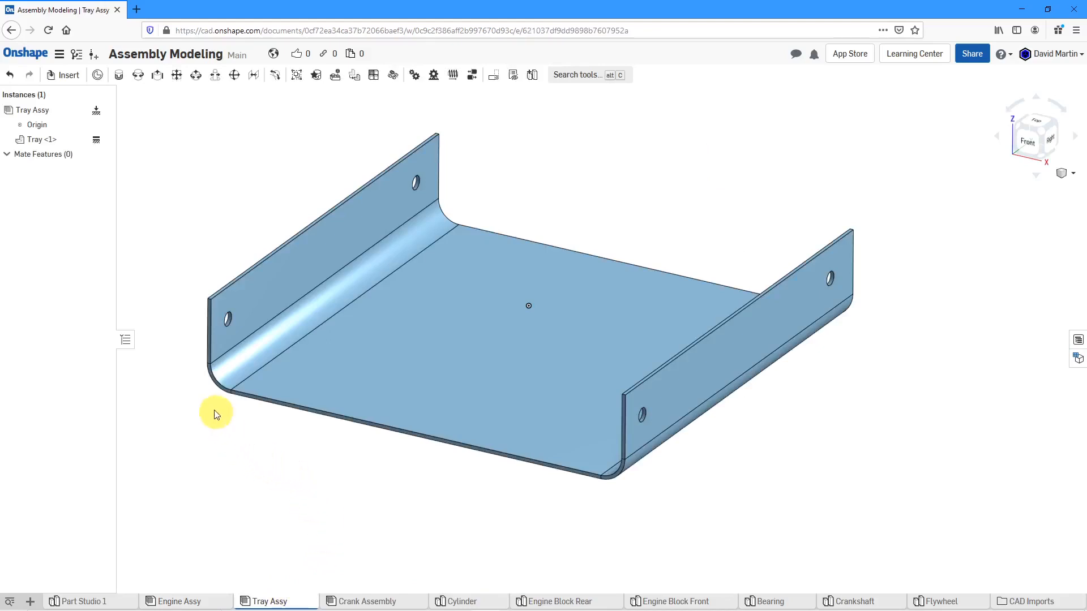
{"action": "mouse_move", "coordinate": [138, 131]}
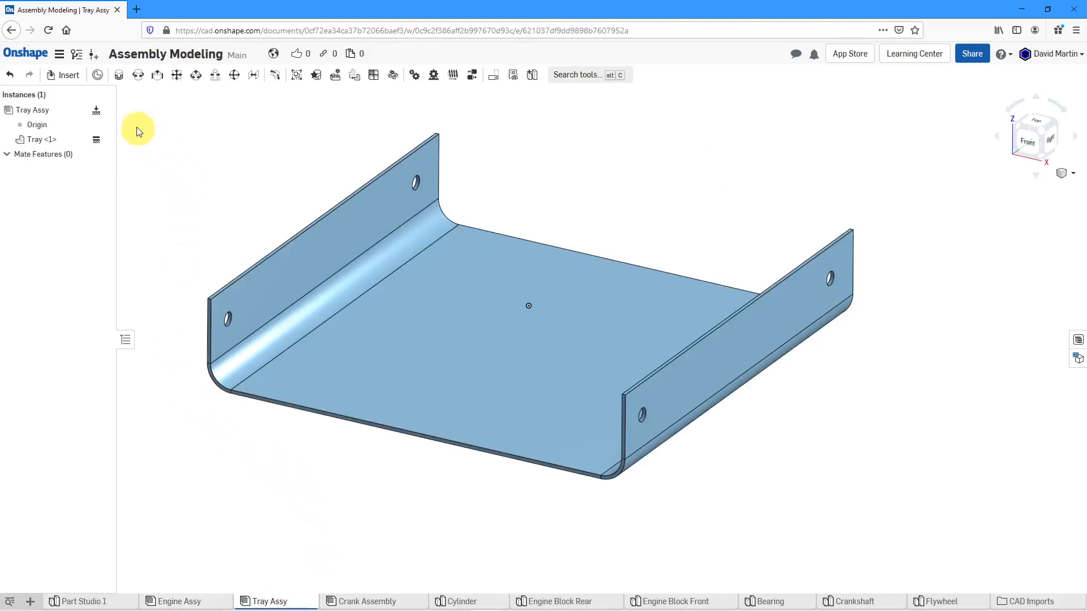
{"action": "left_click", "coordinate": [68, 74]}
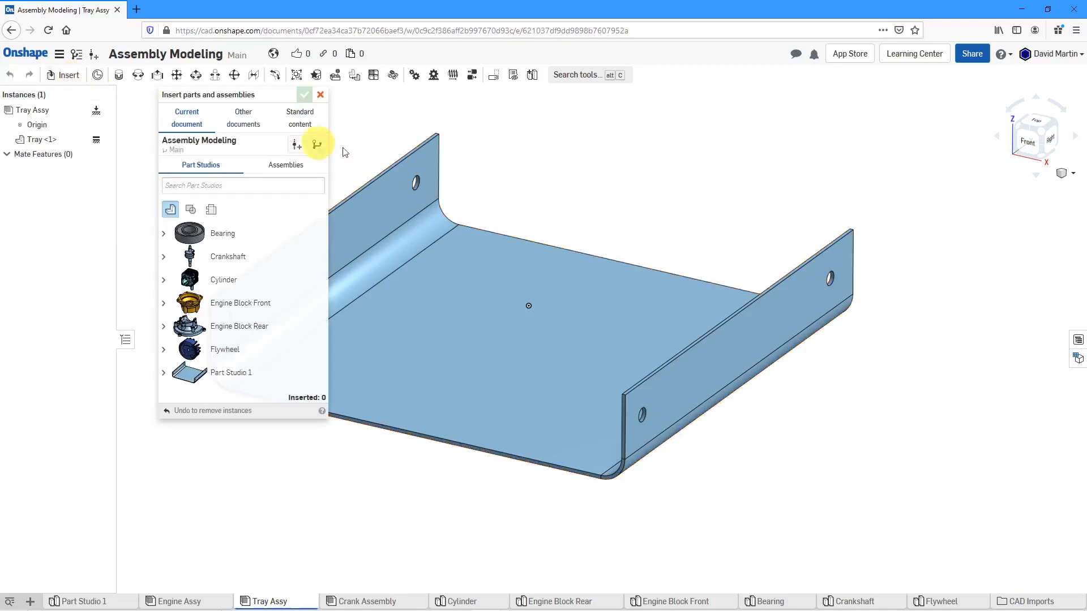
{"action": "left_click", "coordinate": [299, 117]}
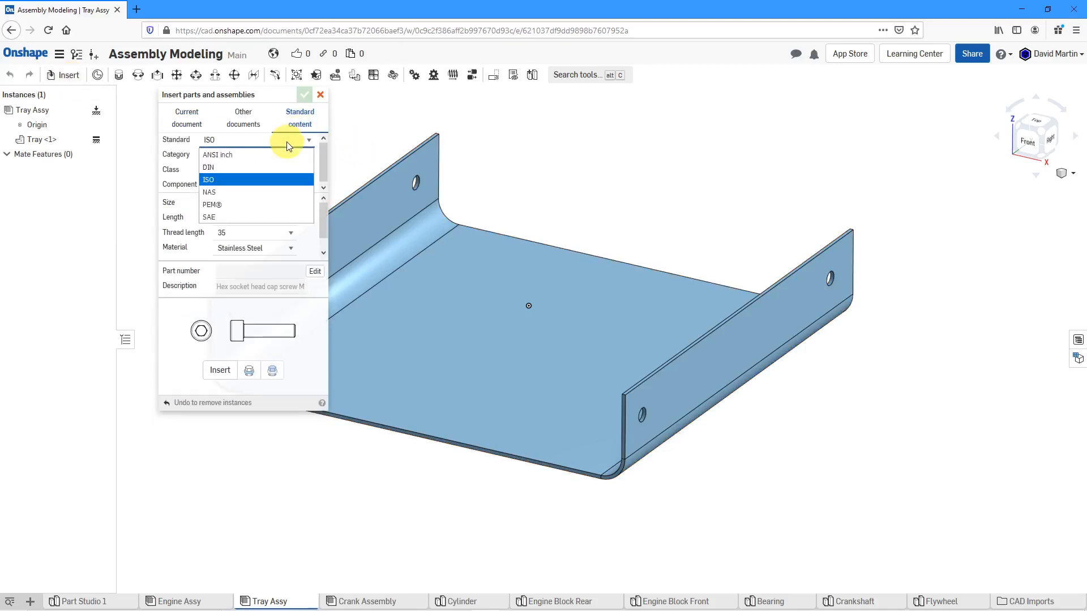
{"action": "mouse_move", "coordinate": [275, 204]}
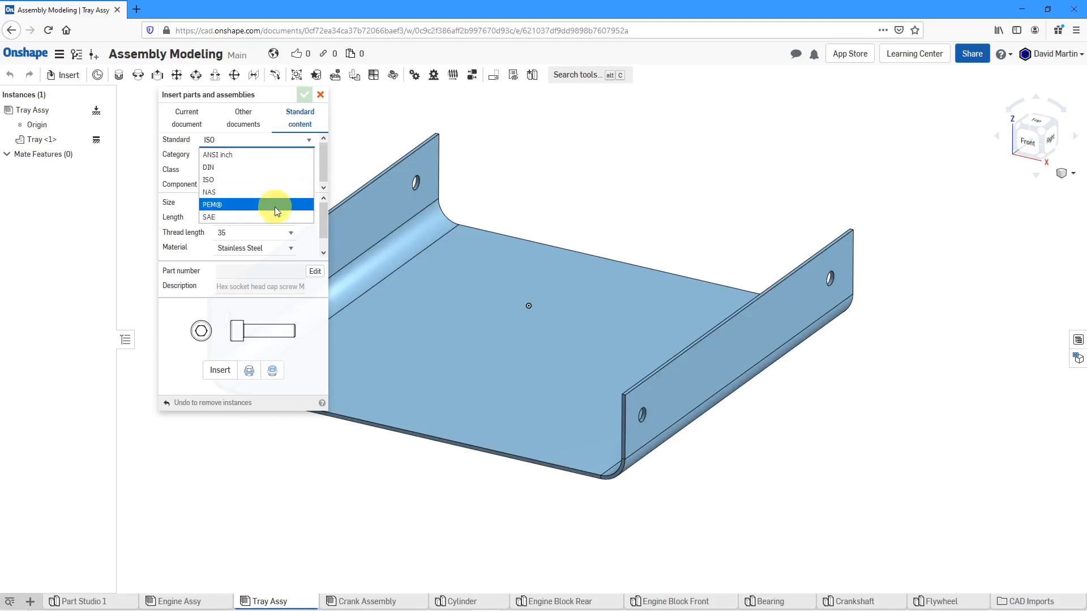
{"action": "left_click", "coordinate": [211, 203]}
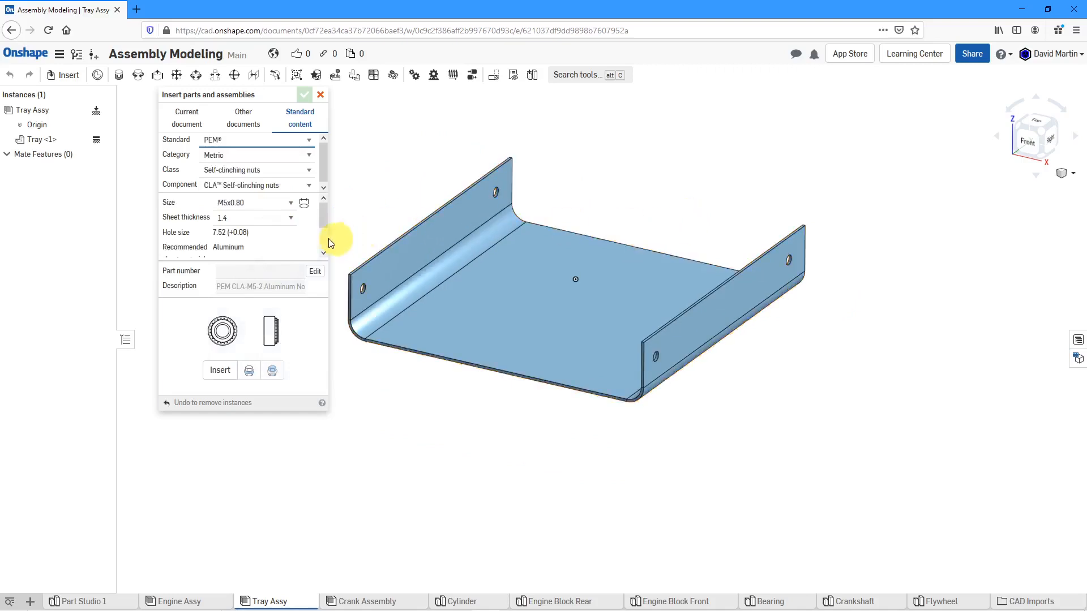
{"action": "mouse_move", "coordinate": [276, 253]}
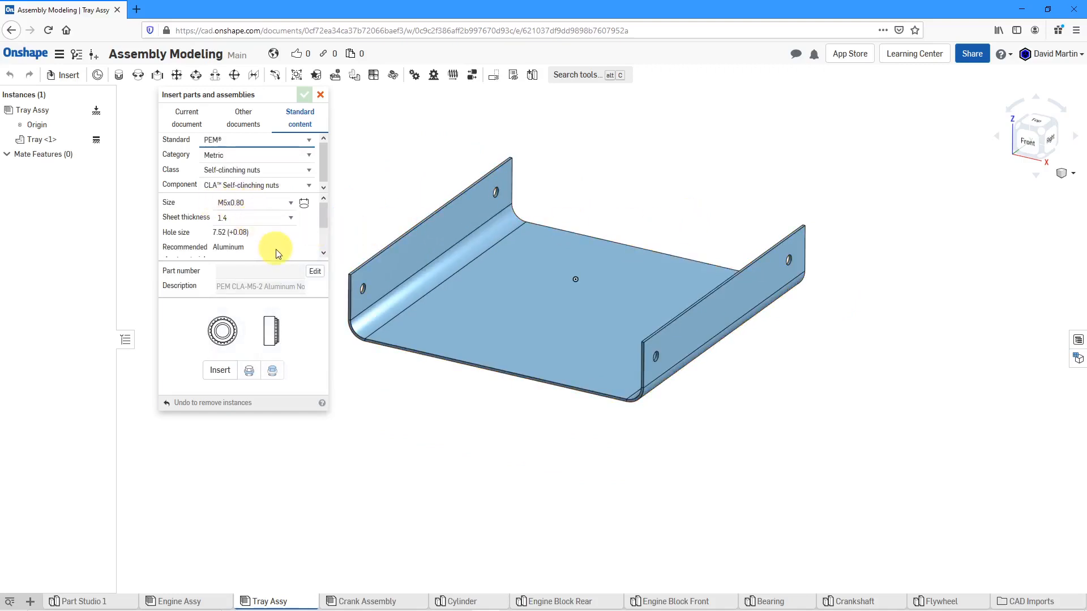
{"action": "mouse_move", "coordinate": [296, 244]}
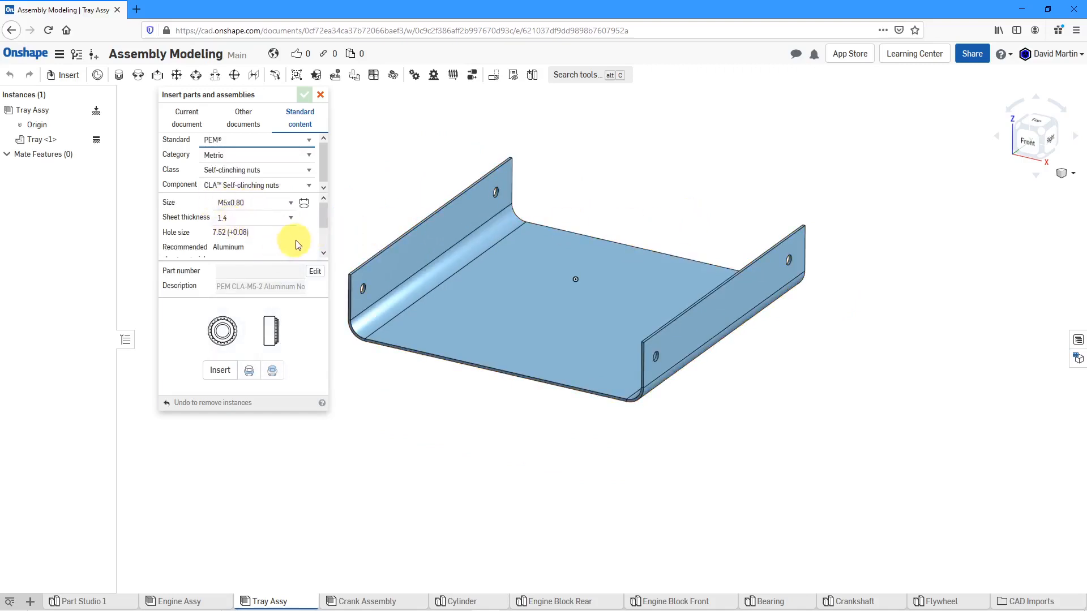
{"action": "scroll", "scroll_direction": "down", "scroll_amount": 3}
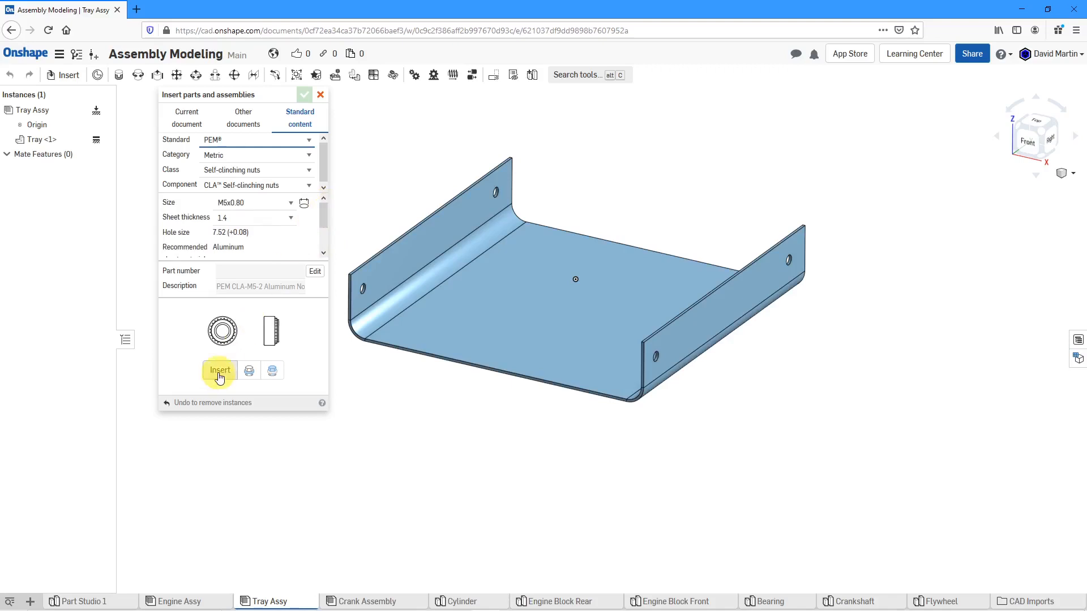
{"action": "mouse_move", "coordinate": [219, 370]}
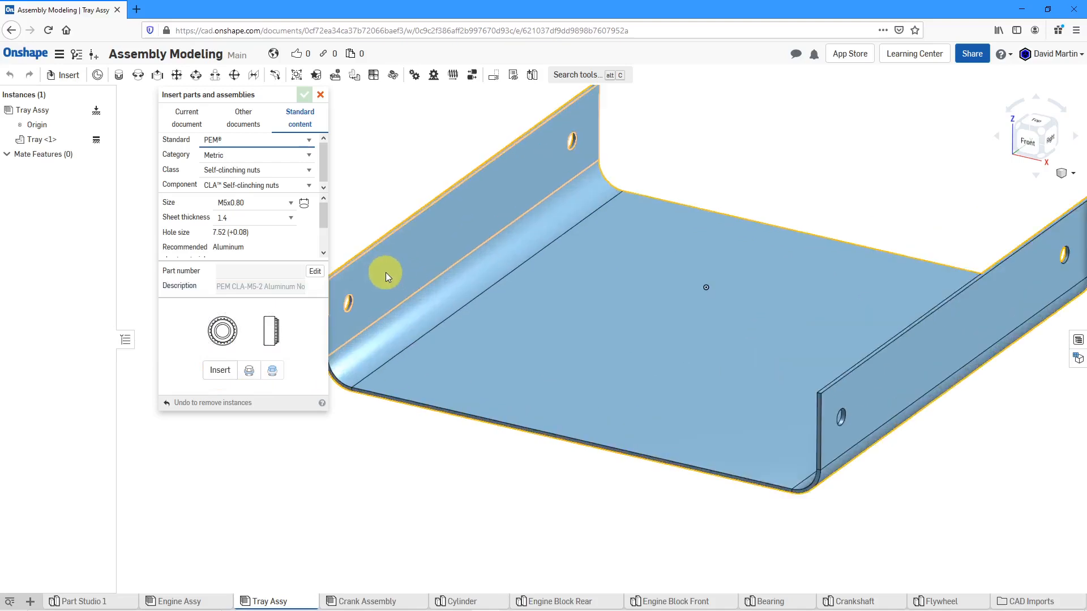
{"action": "mouse_move", "coordinate": [426, 174]}
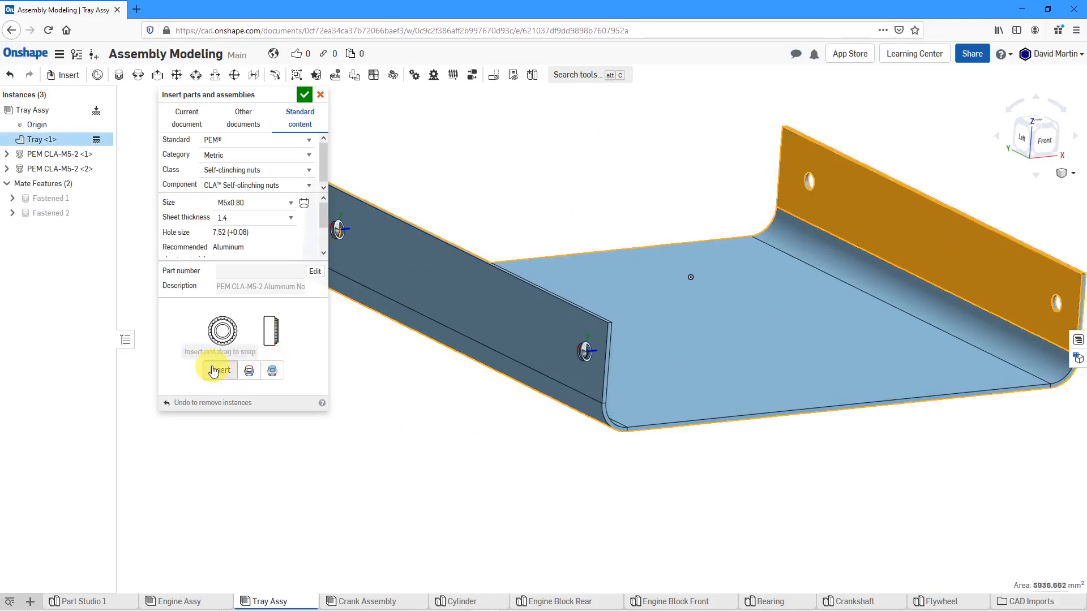
Insert the four CLA-M5-2 nuts into the side-flange holes and close the dialog
{"action": "left_click", "coordinate": [220, 370]}
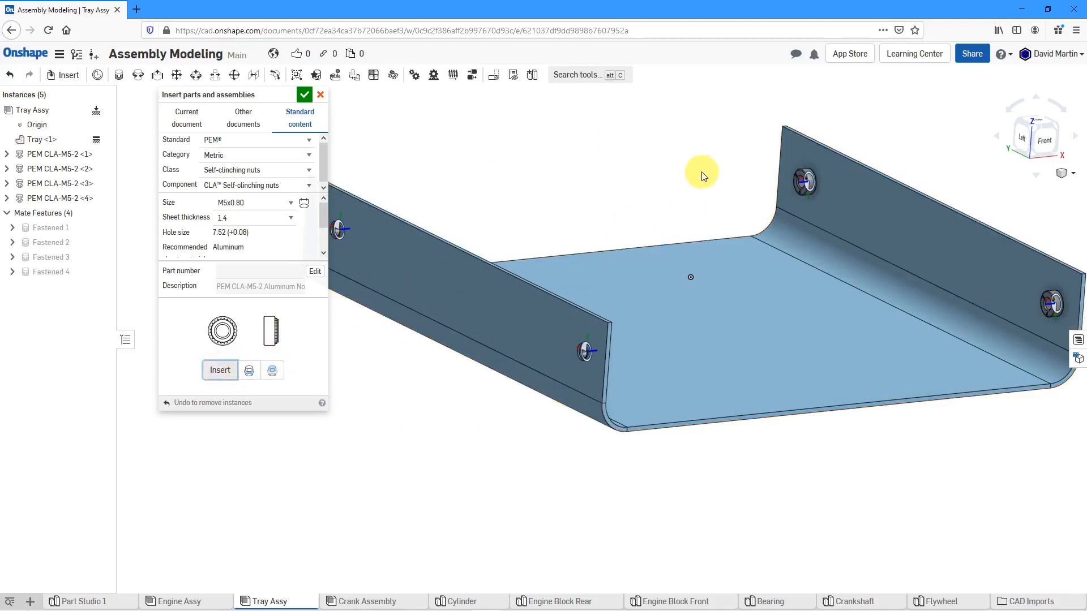
{"action": "mouse_move", "coordinate": [324, 125]}
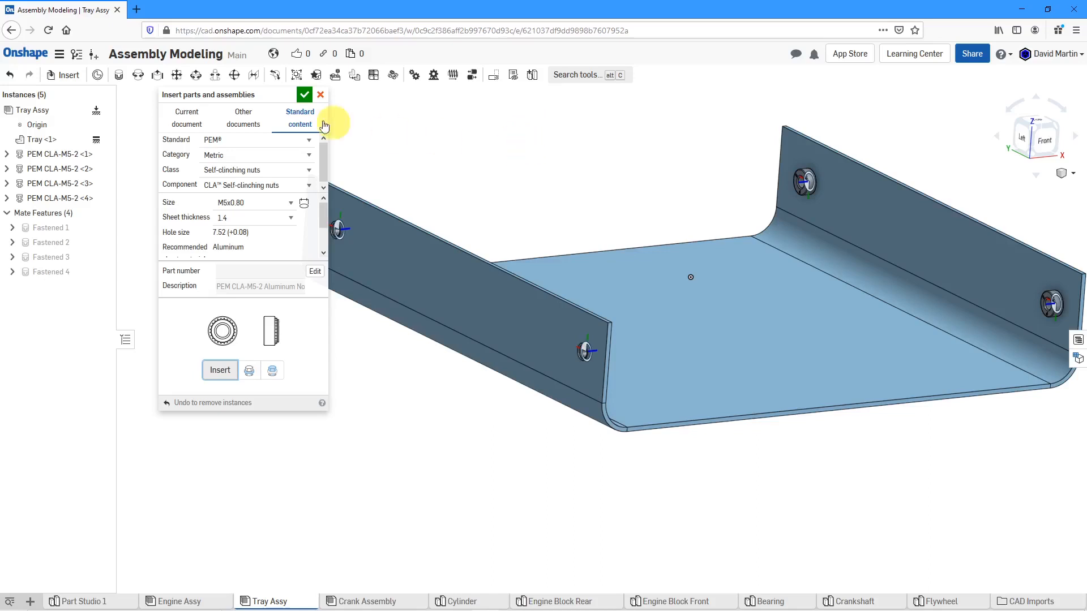
{"action": "left_click", "coordinate": [304, 95]}
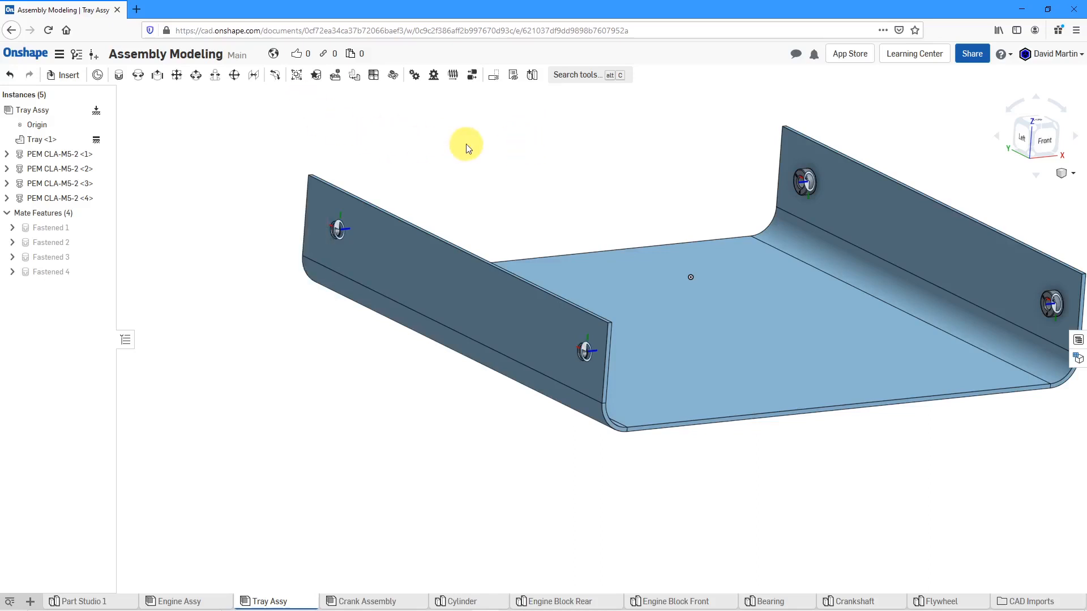
{"action": "left_click_drag", "start_coordinate": [464, 146], "coordinate": [416, 163]}
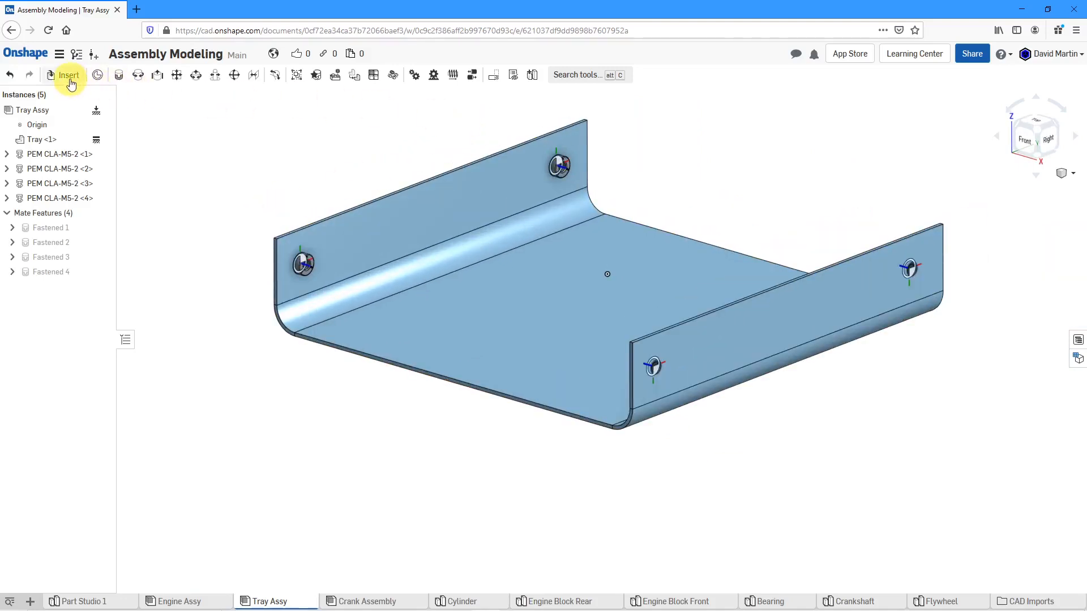
Reopen the standard content library for the tray and switch the Standard to SAE
{"action": "left_click", "coordinate": [68, 75]}
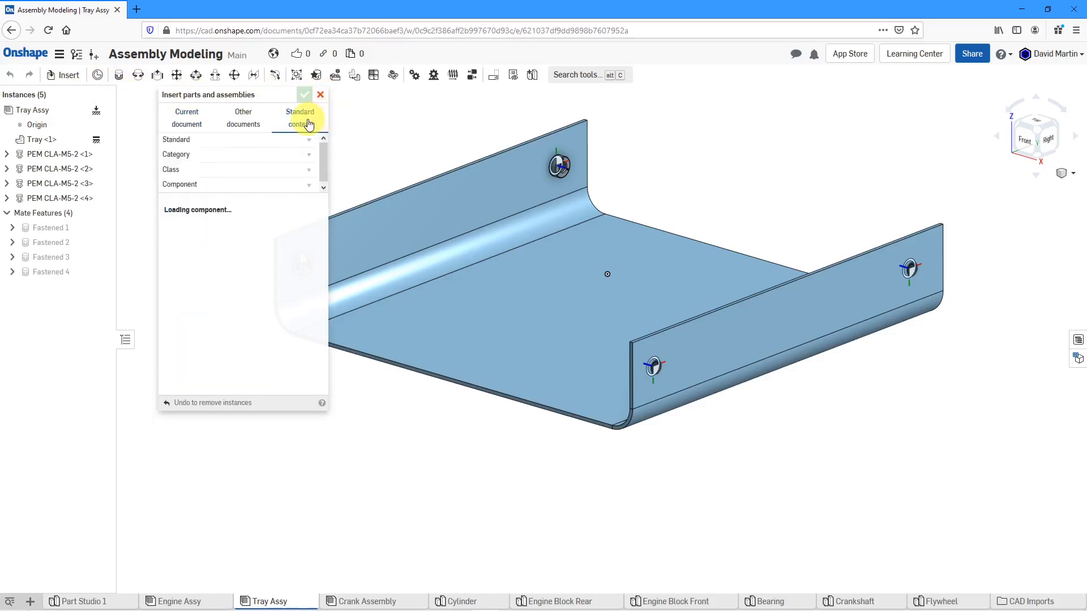
{"action": "left_click", "coordinate": [255, 140]}
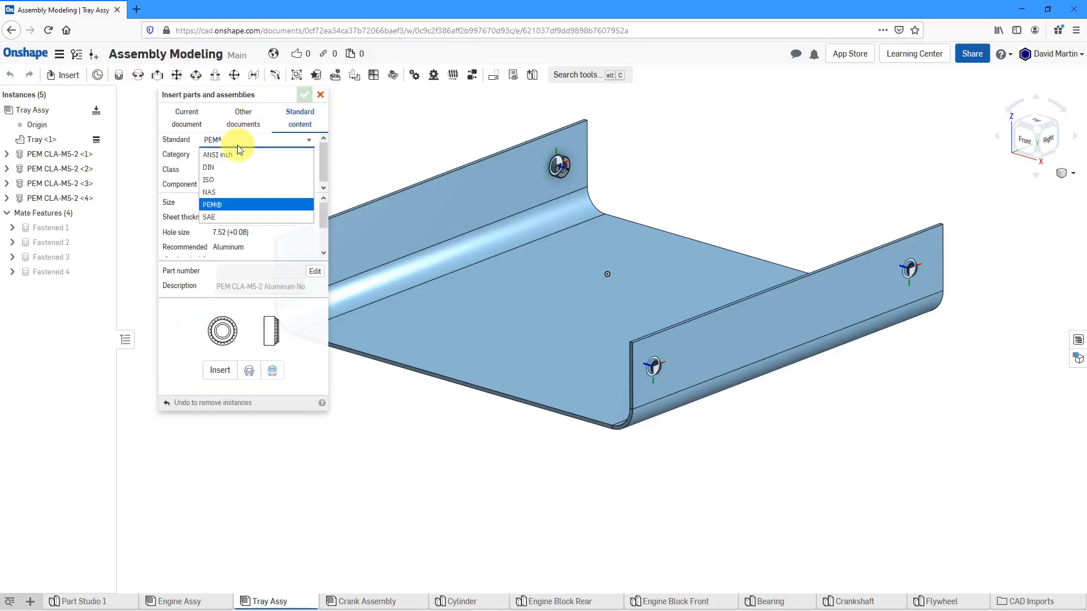
{"action": "left_click", "coordinate": [209, 217]}
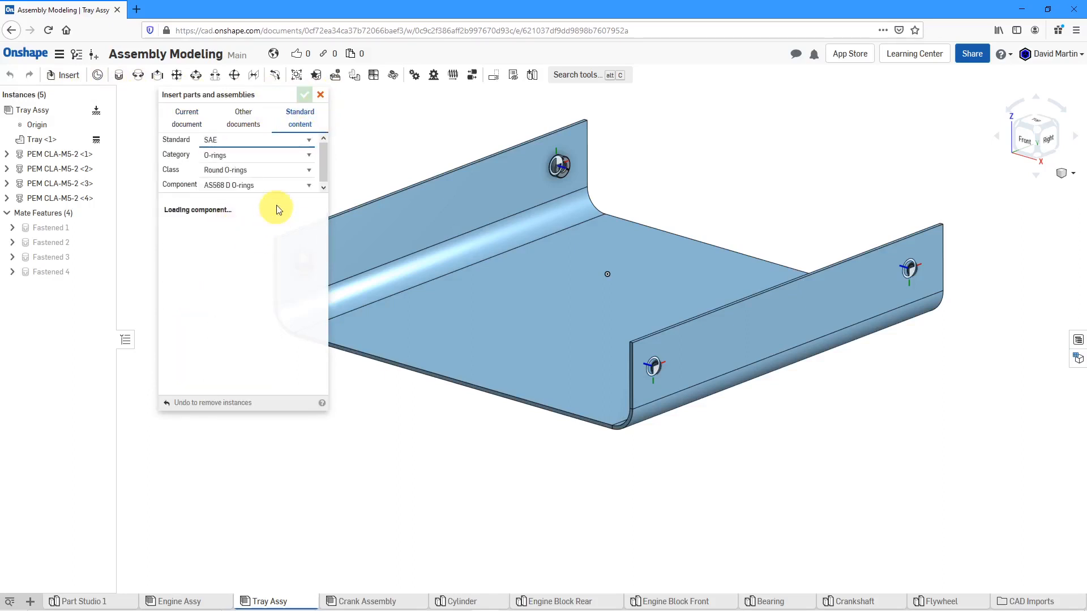
{"action": "mouse_move", "coordinate": [277, 191]}
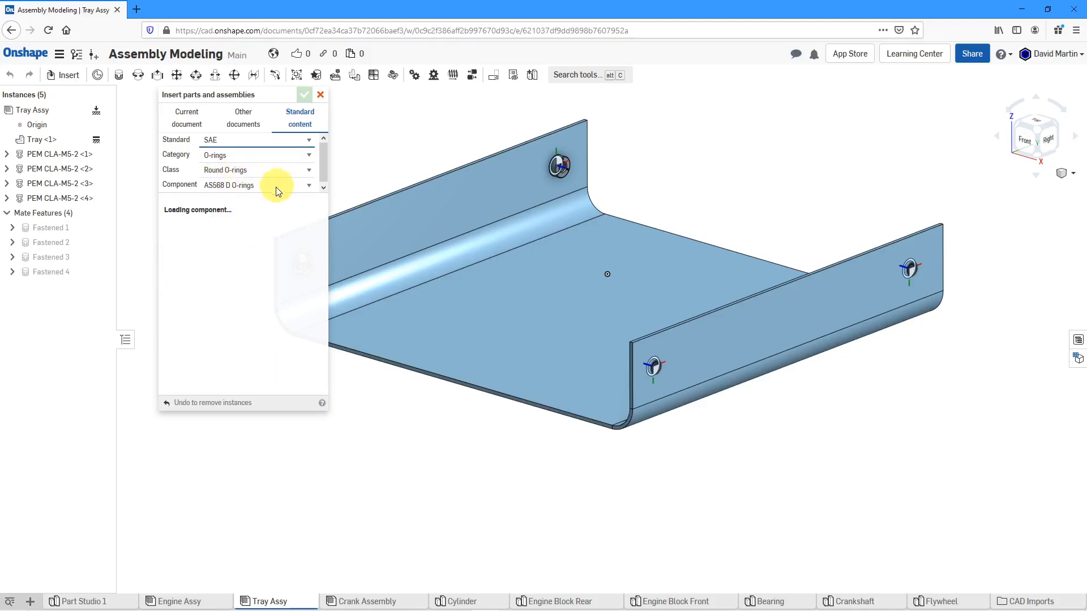